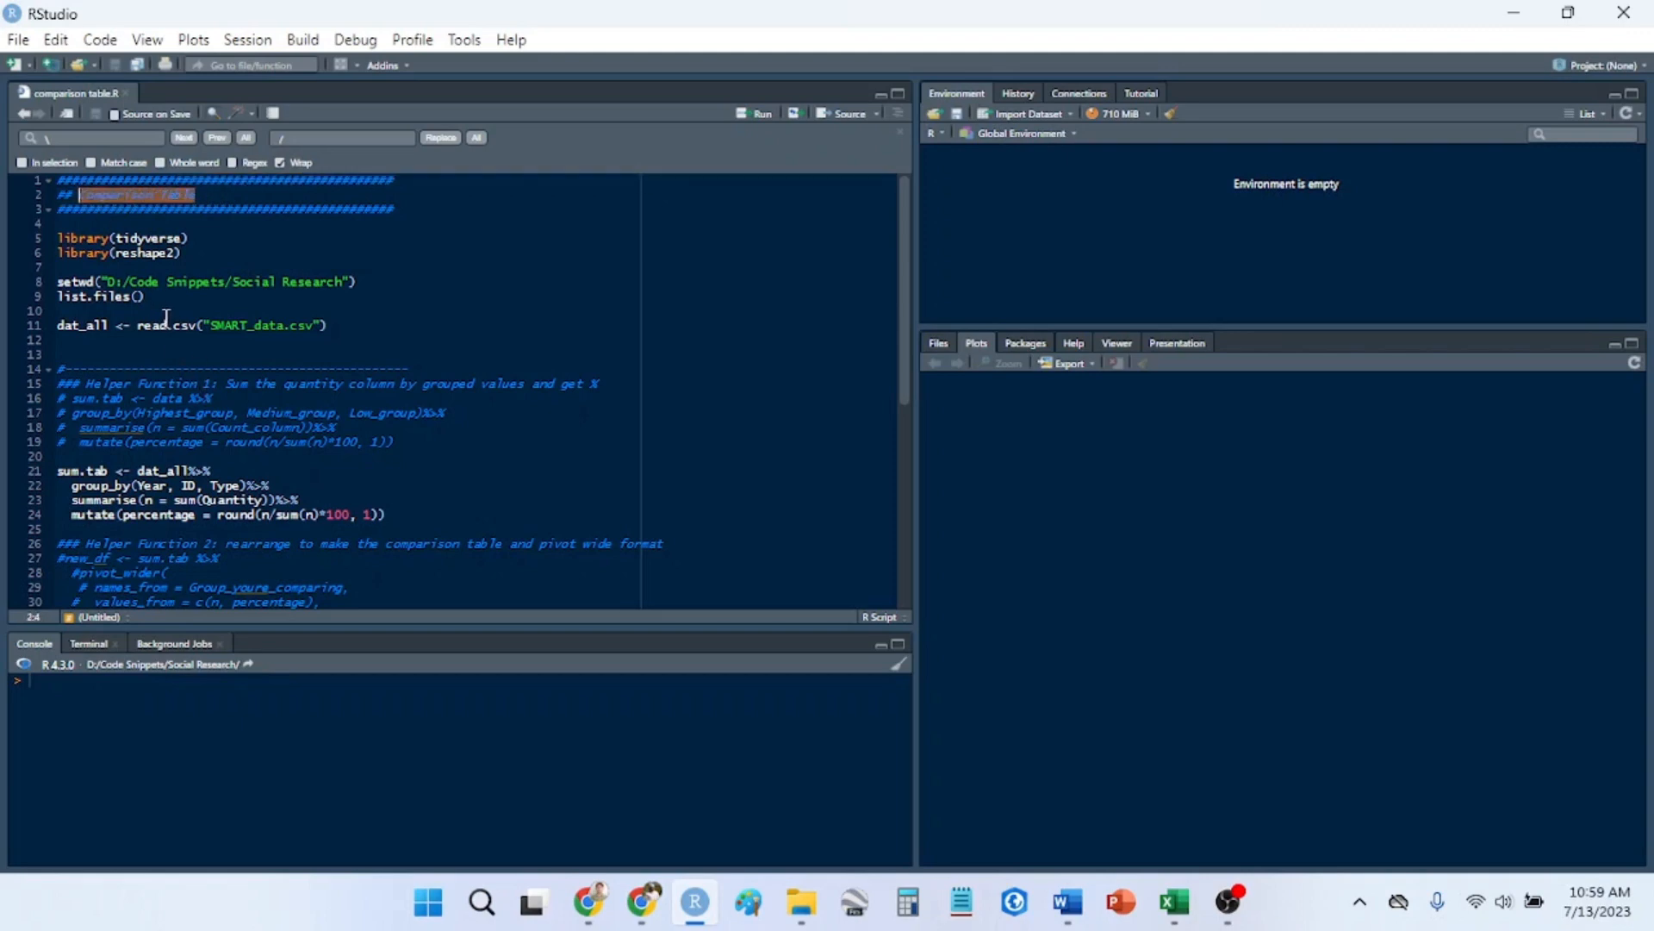
mouse_move(168, 325)
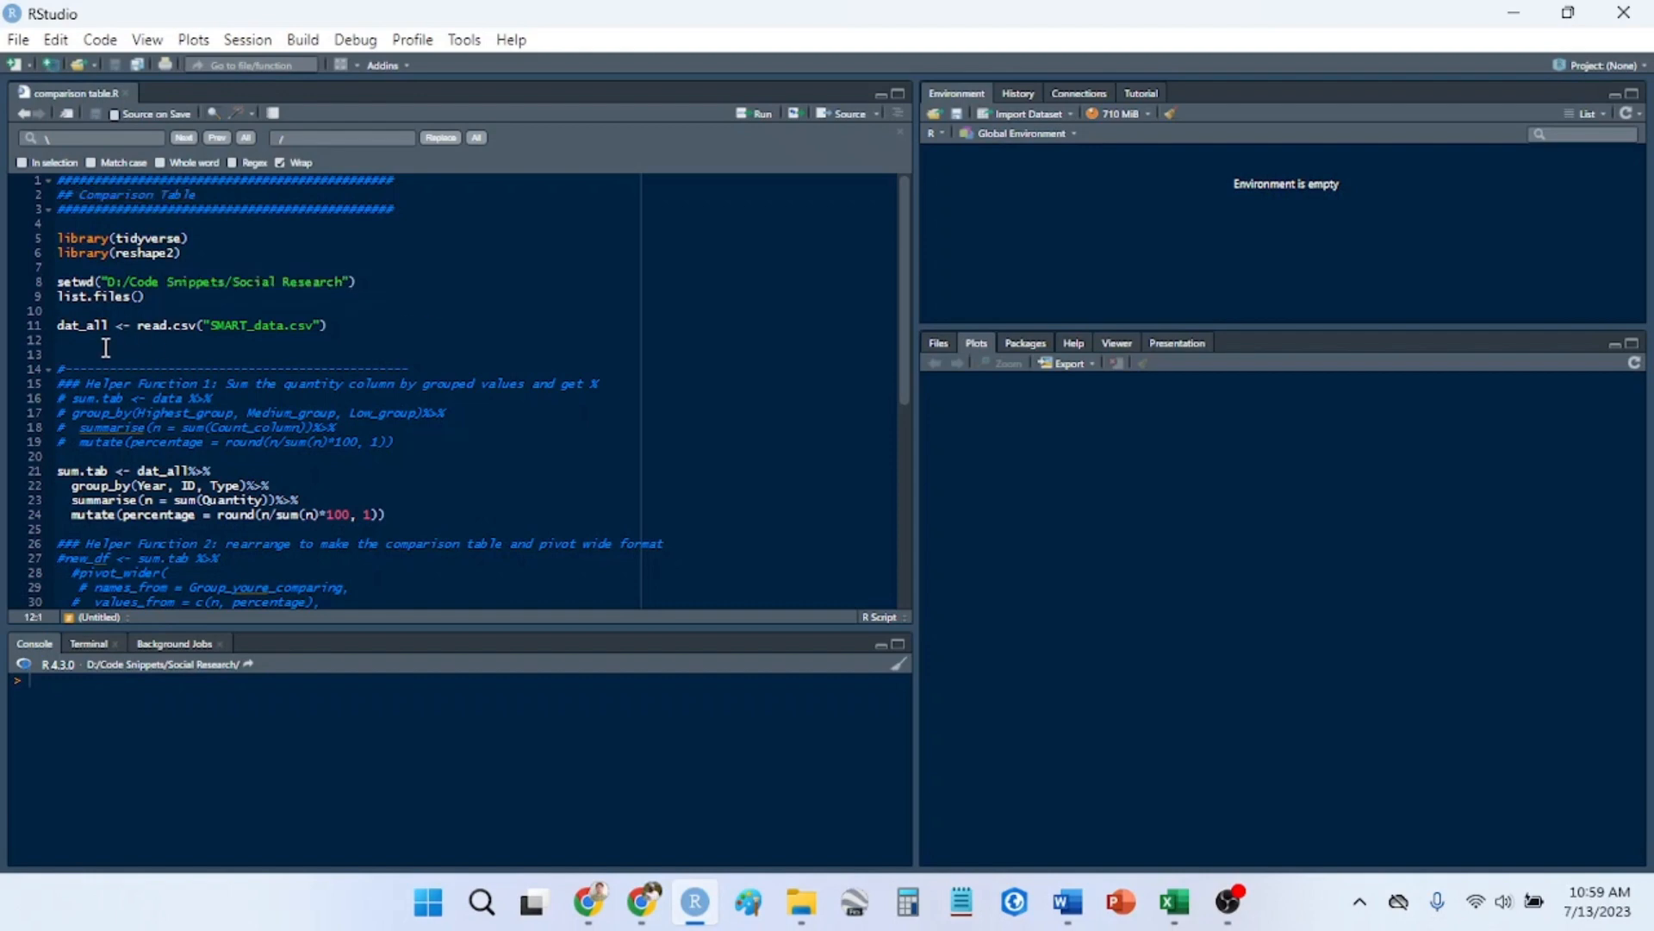
mouse_move(111, 363)
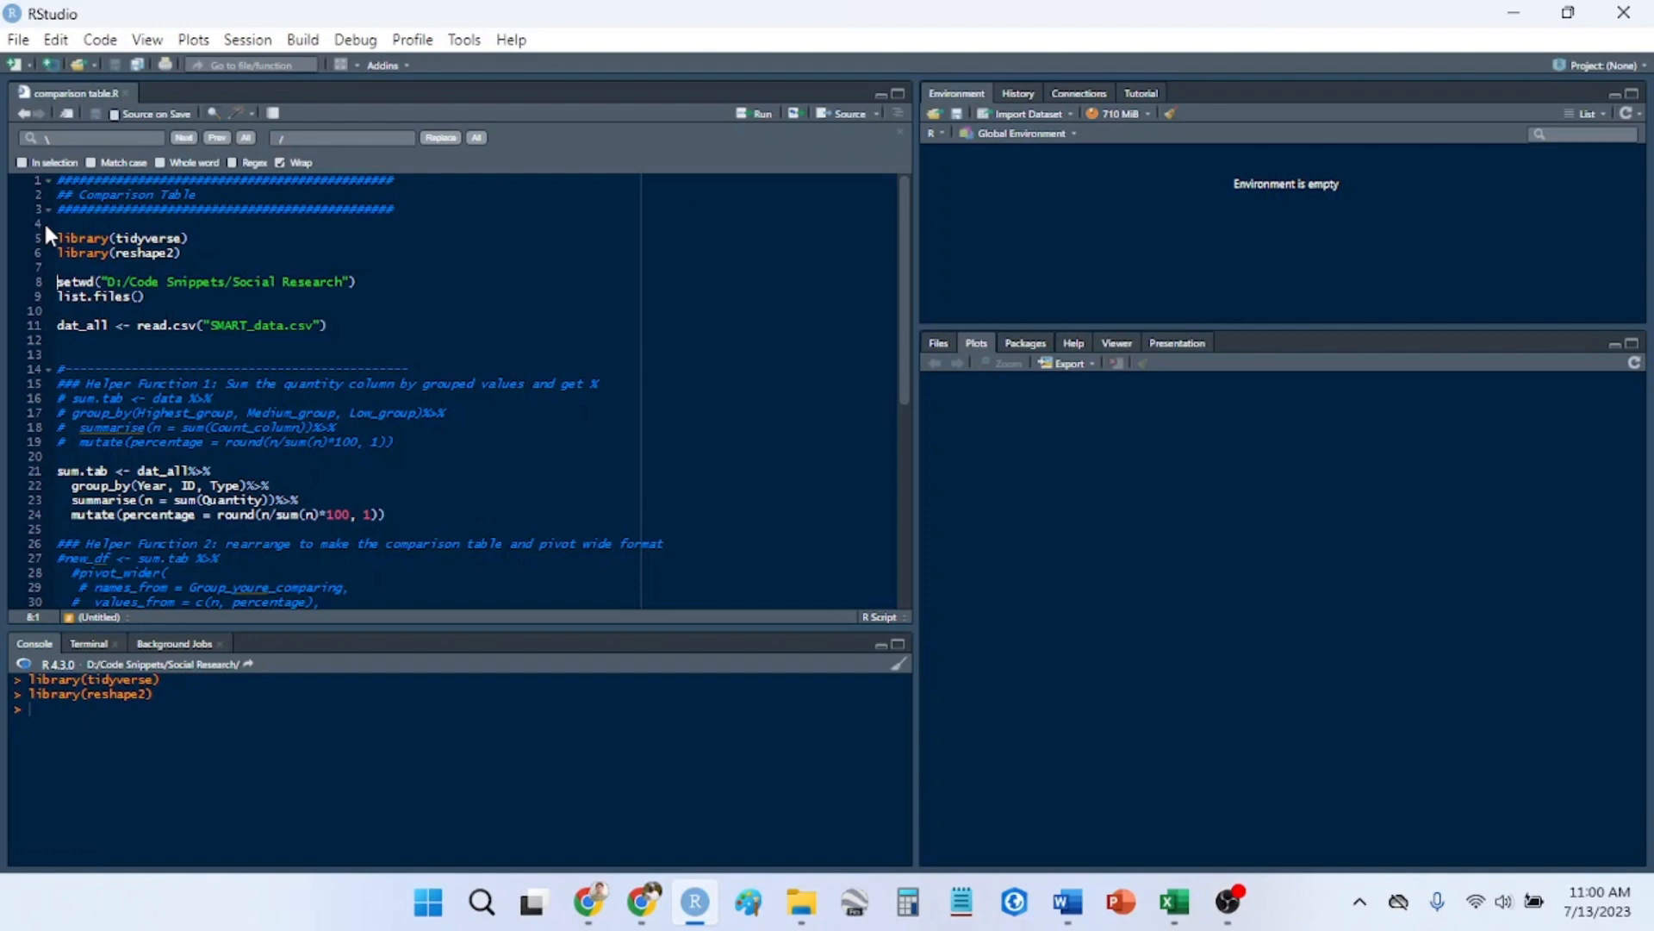
- Select and run the setwd, list.files and read.csv lines to load SMART_data.csv into dat_all
drag(58, 238, 182, 253)
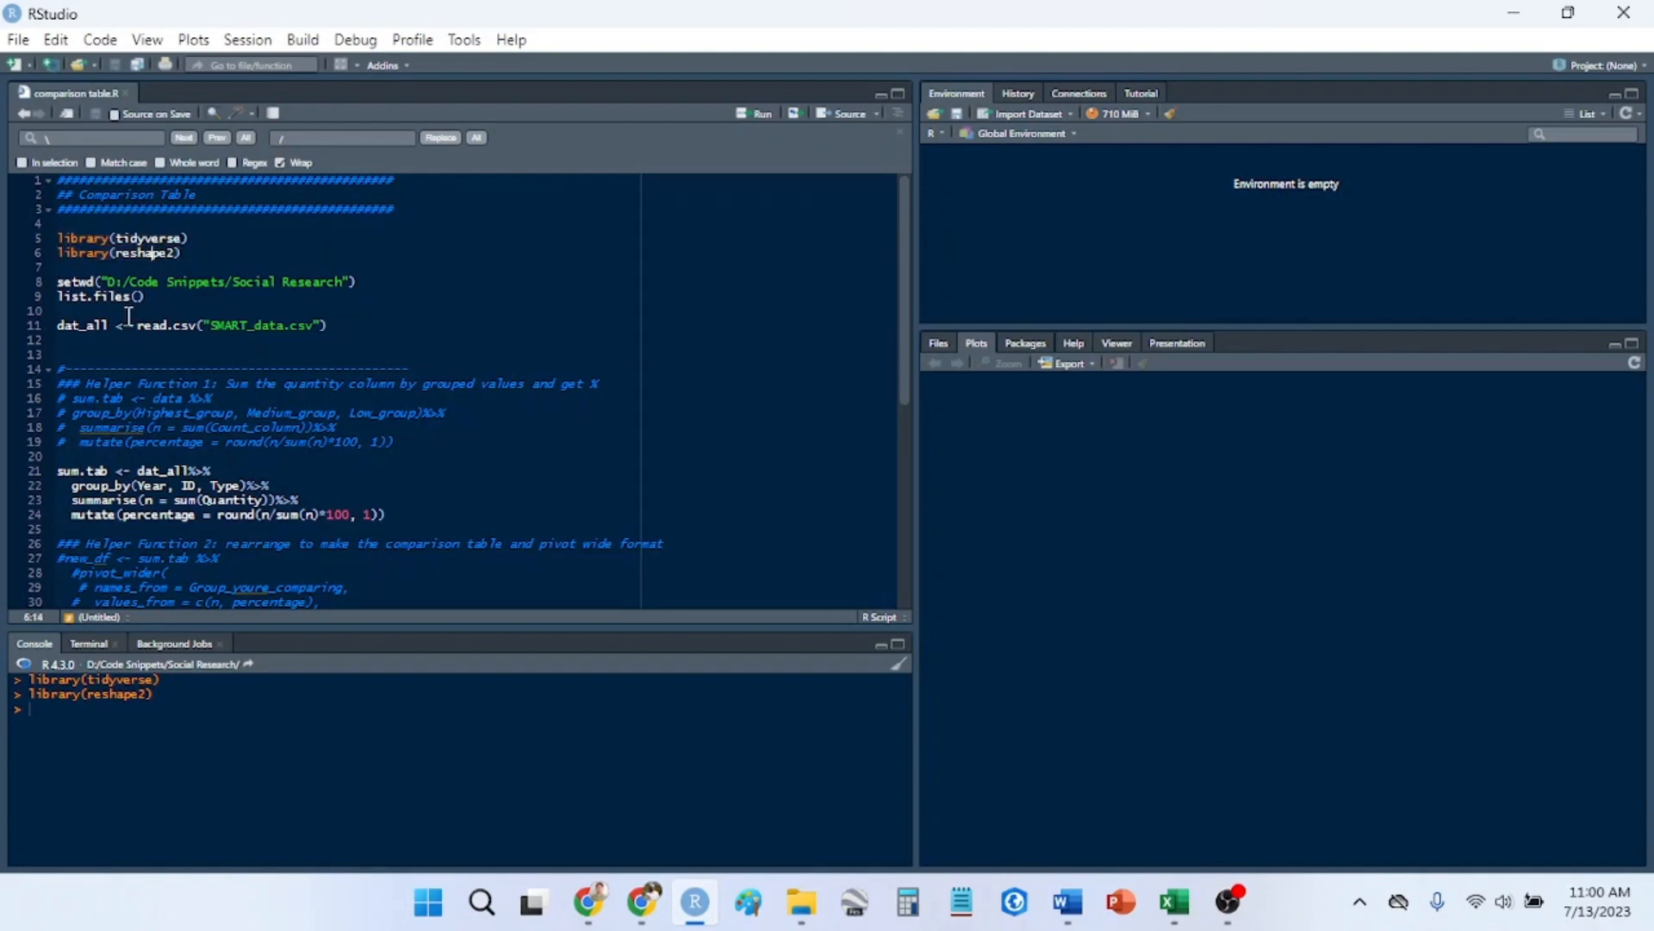
click(84, 253)
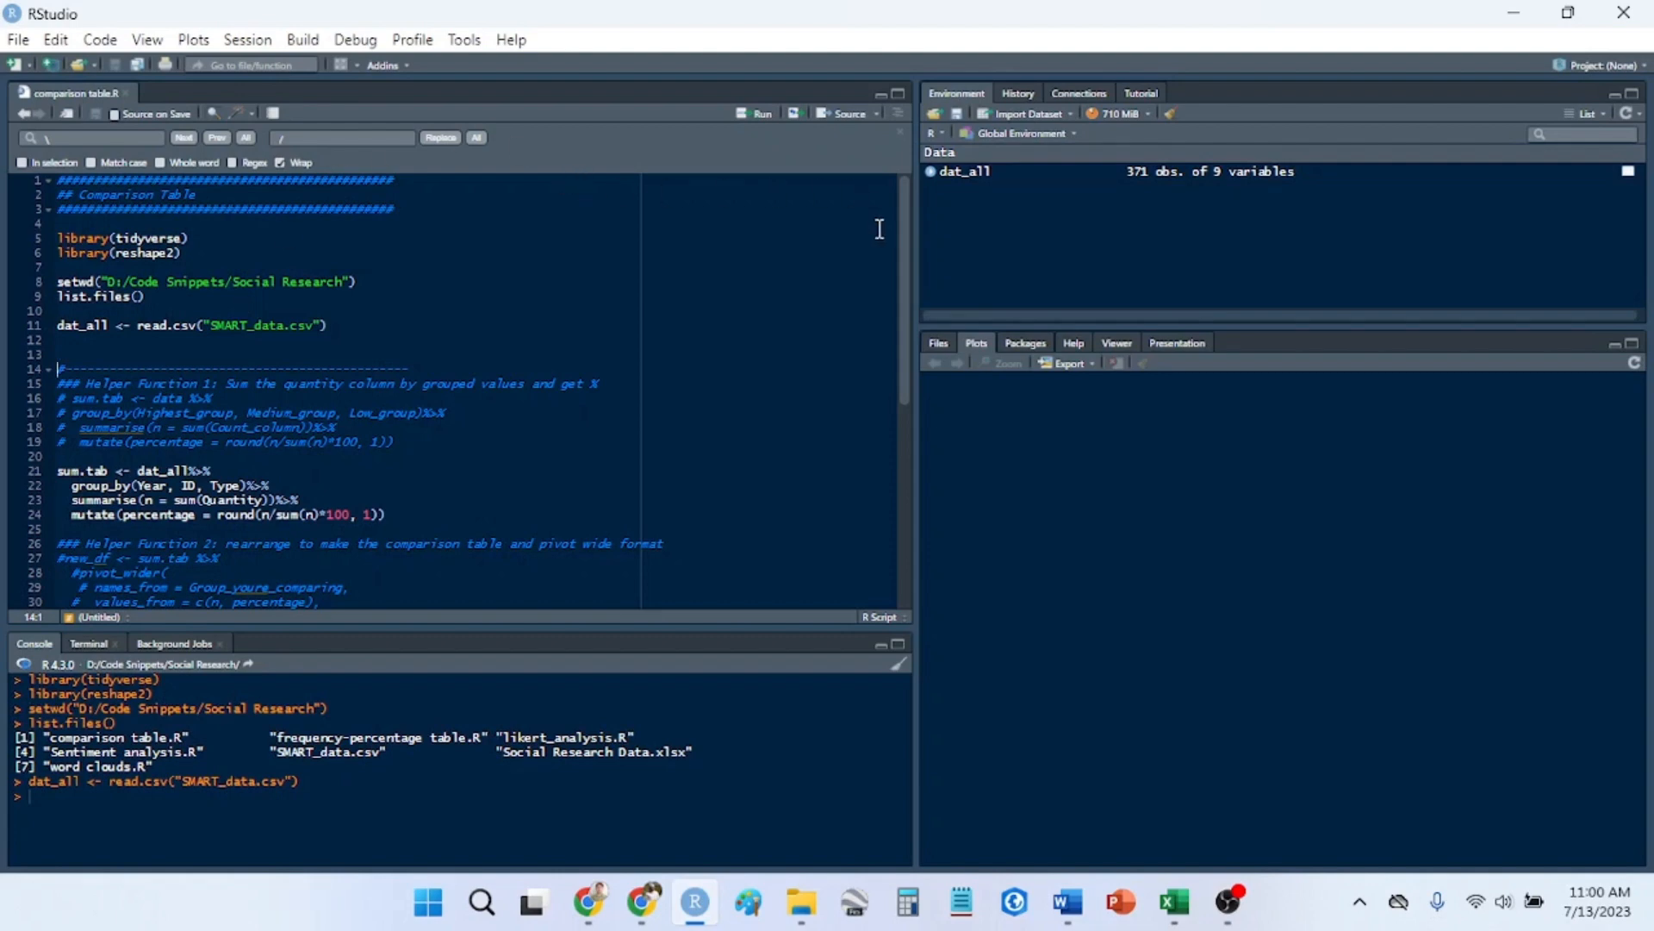
mouse_move(780, 304)
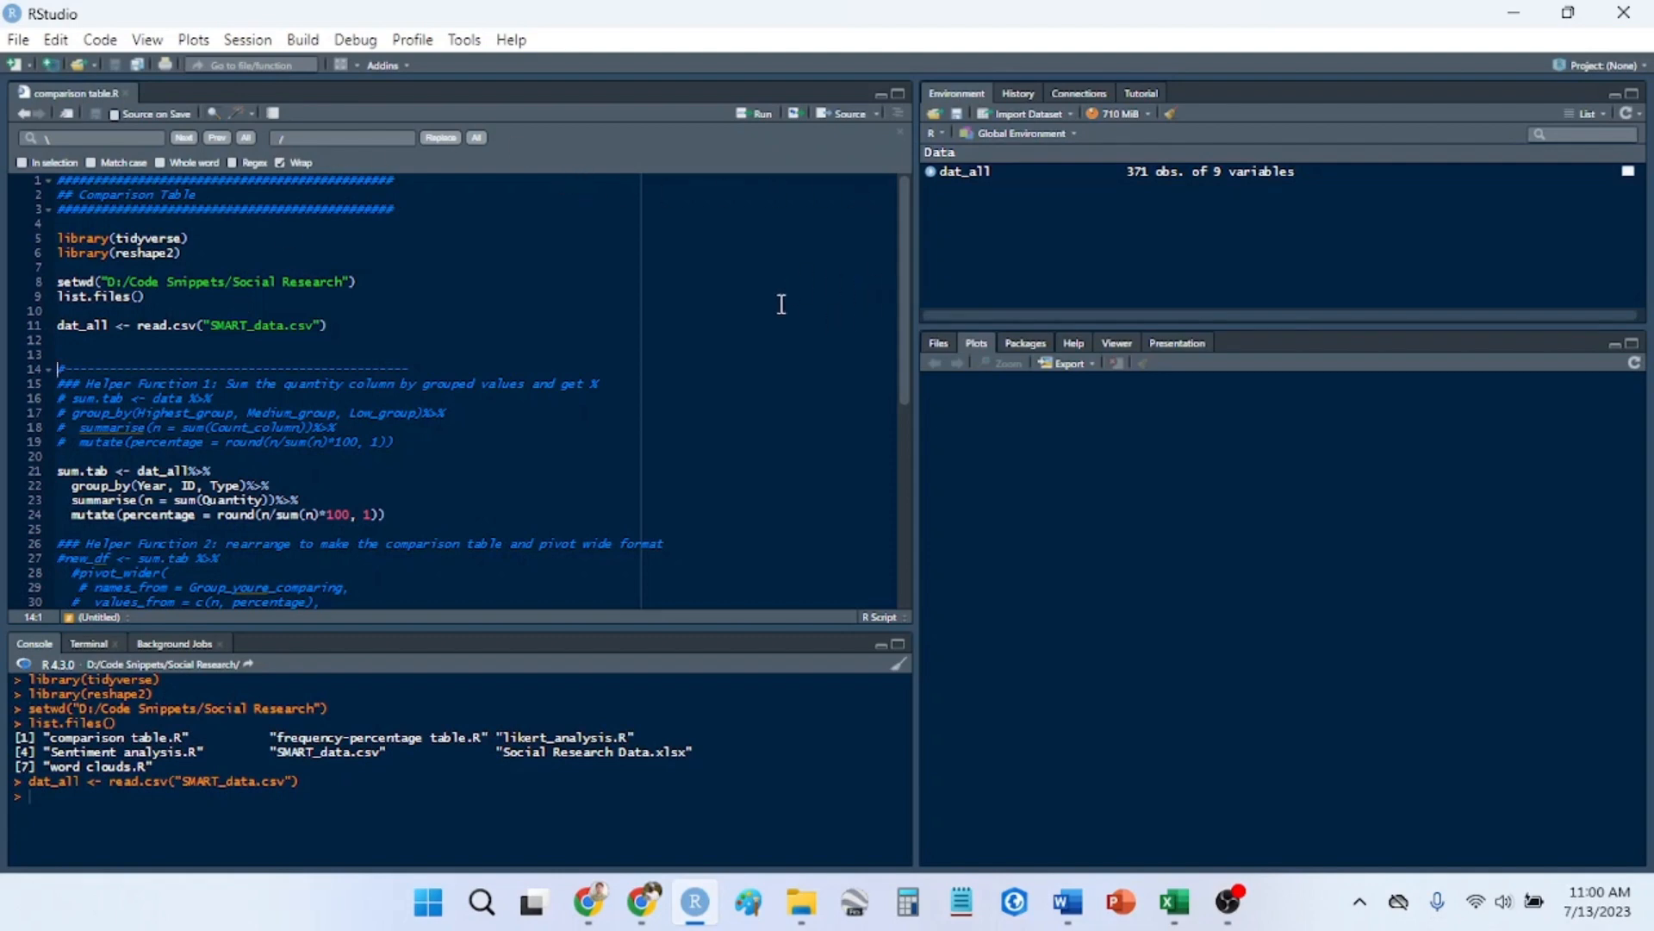
mouse_move(793, 312)
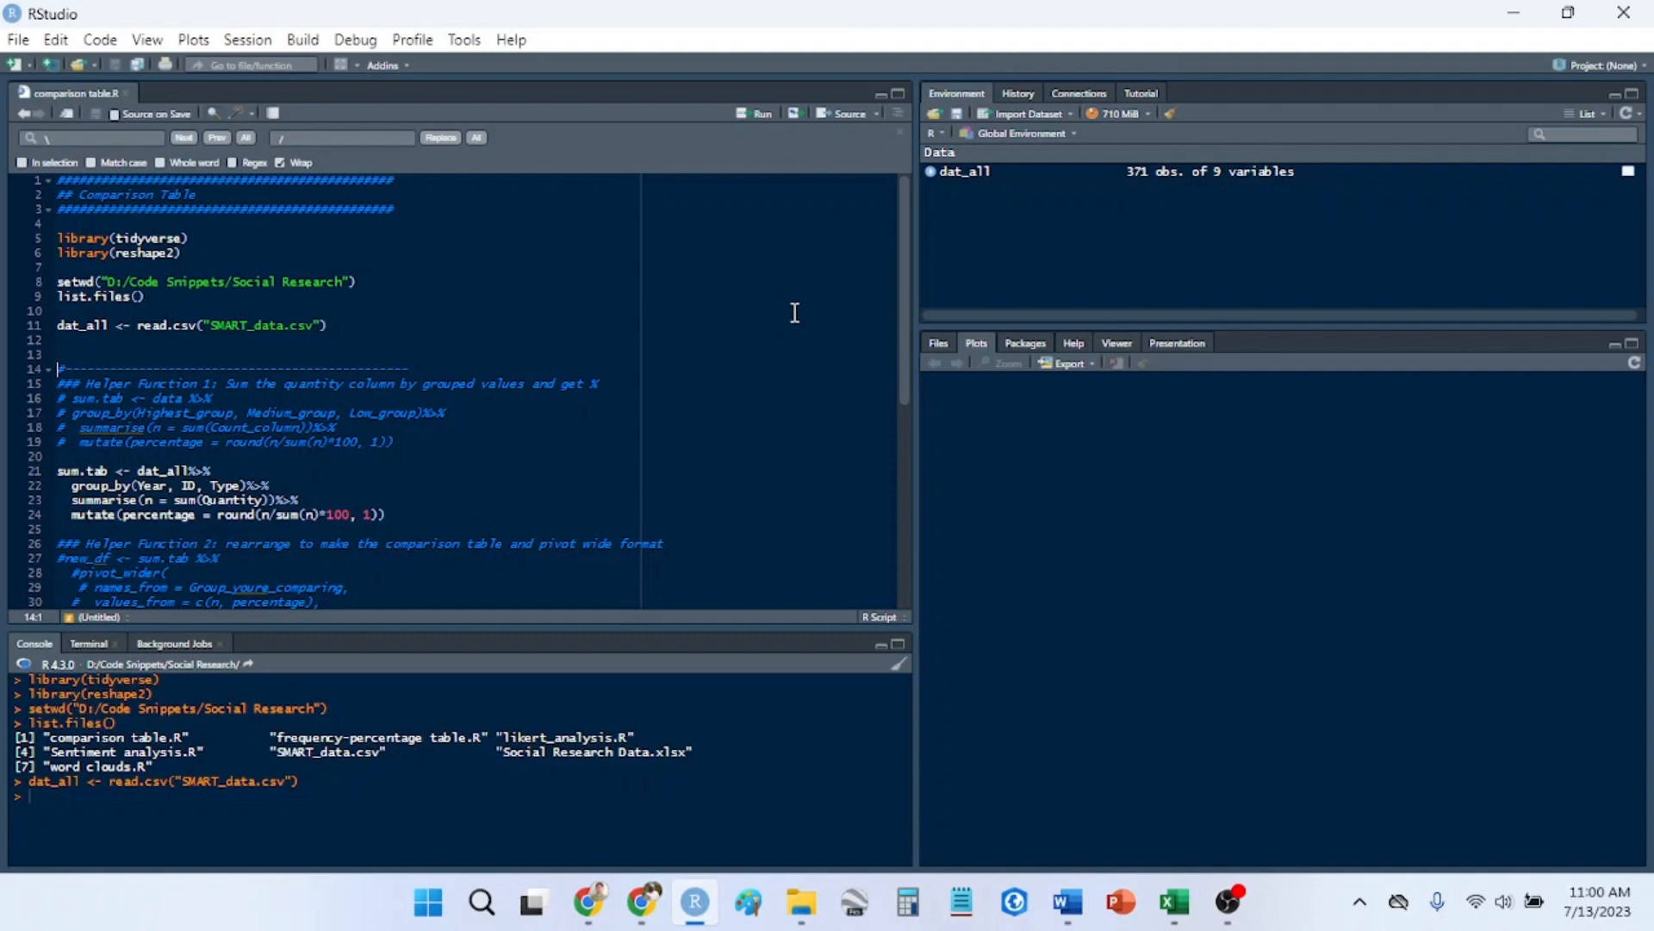
mouse_move(979, 212)
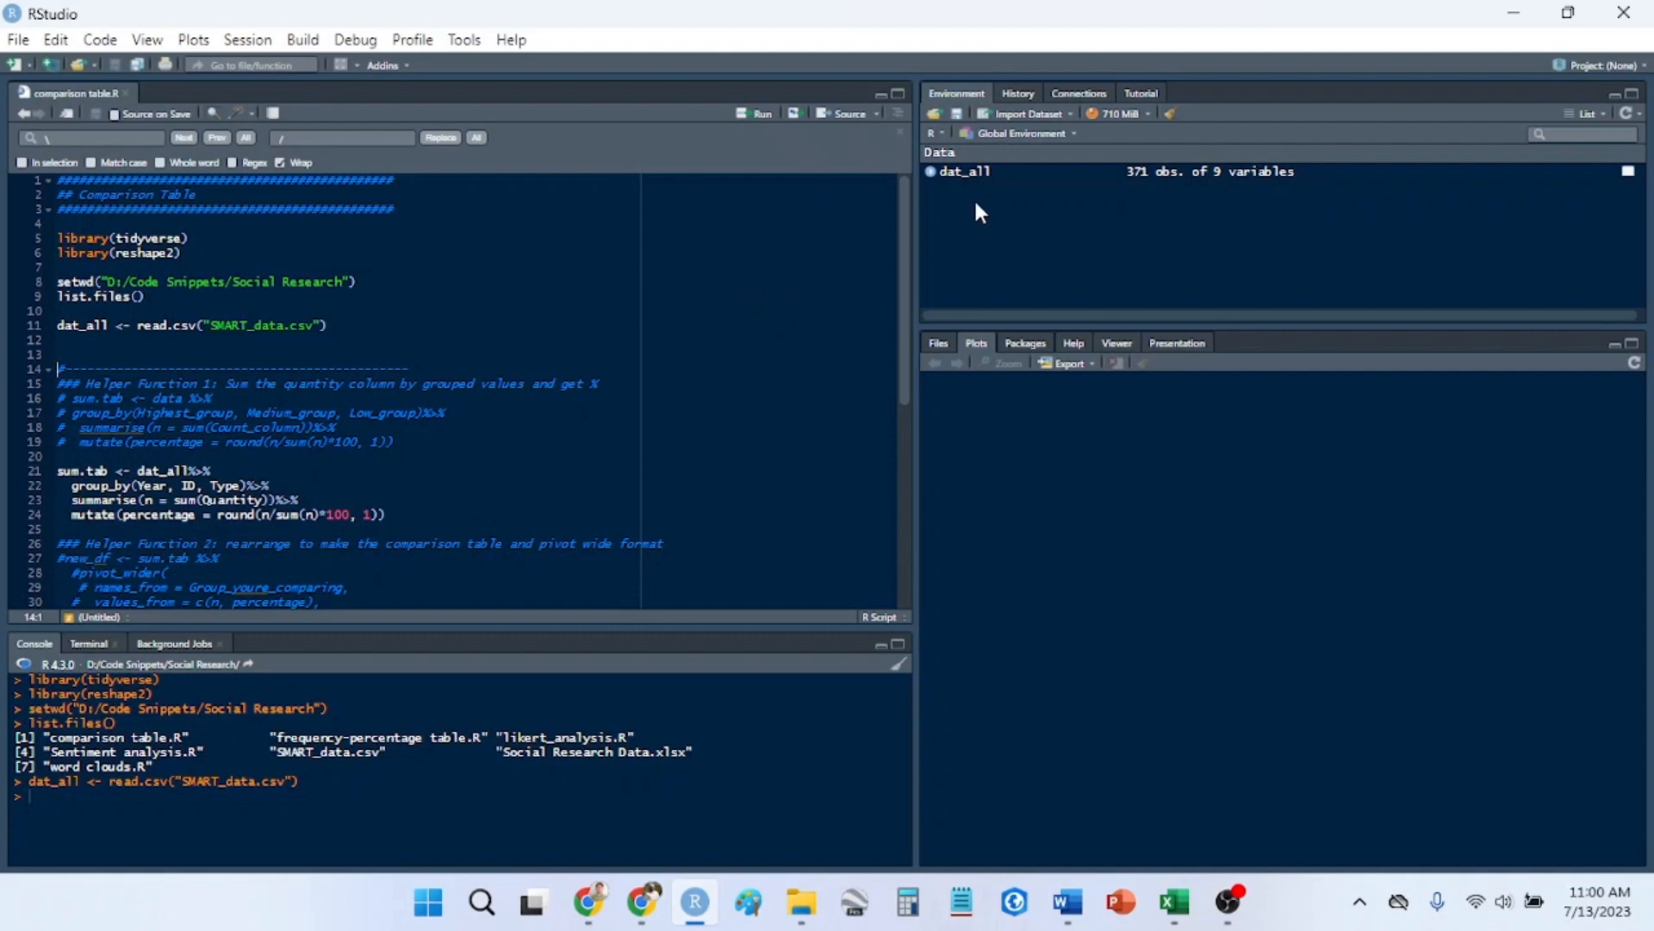
mouse_move(981, 179)
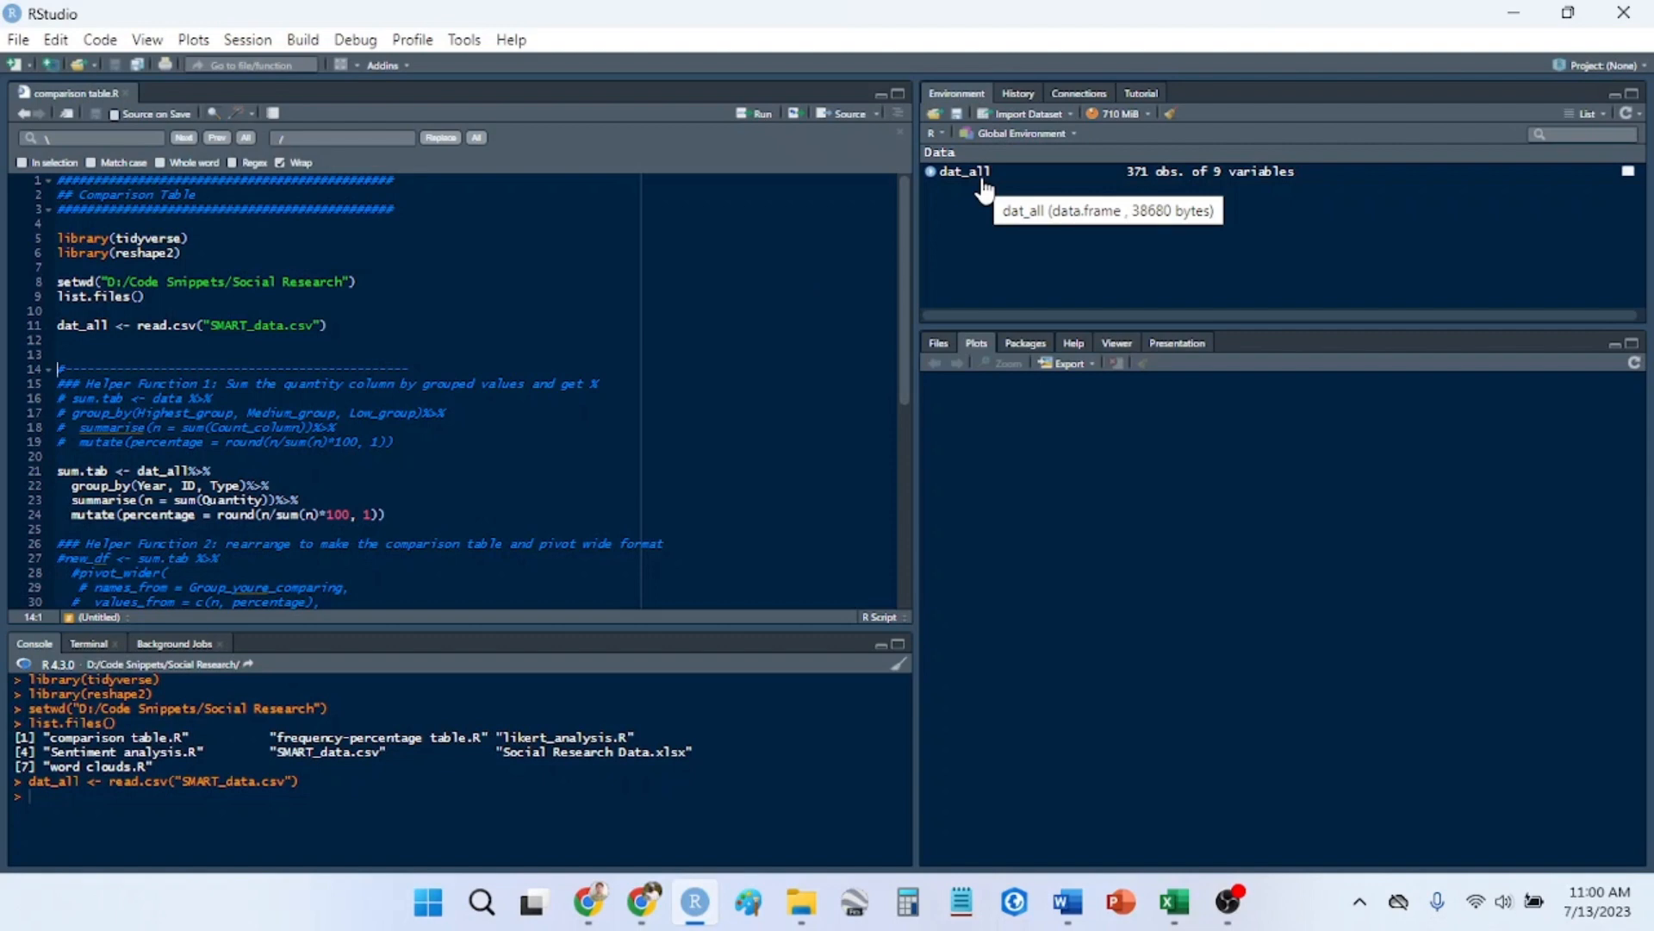
- Open dat_all in the Data Viewer to browse its 371 rows across 9 columns
click(963, 171)
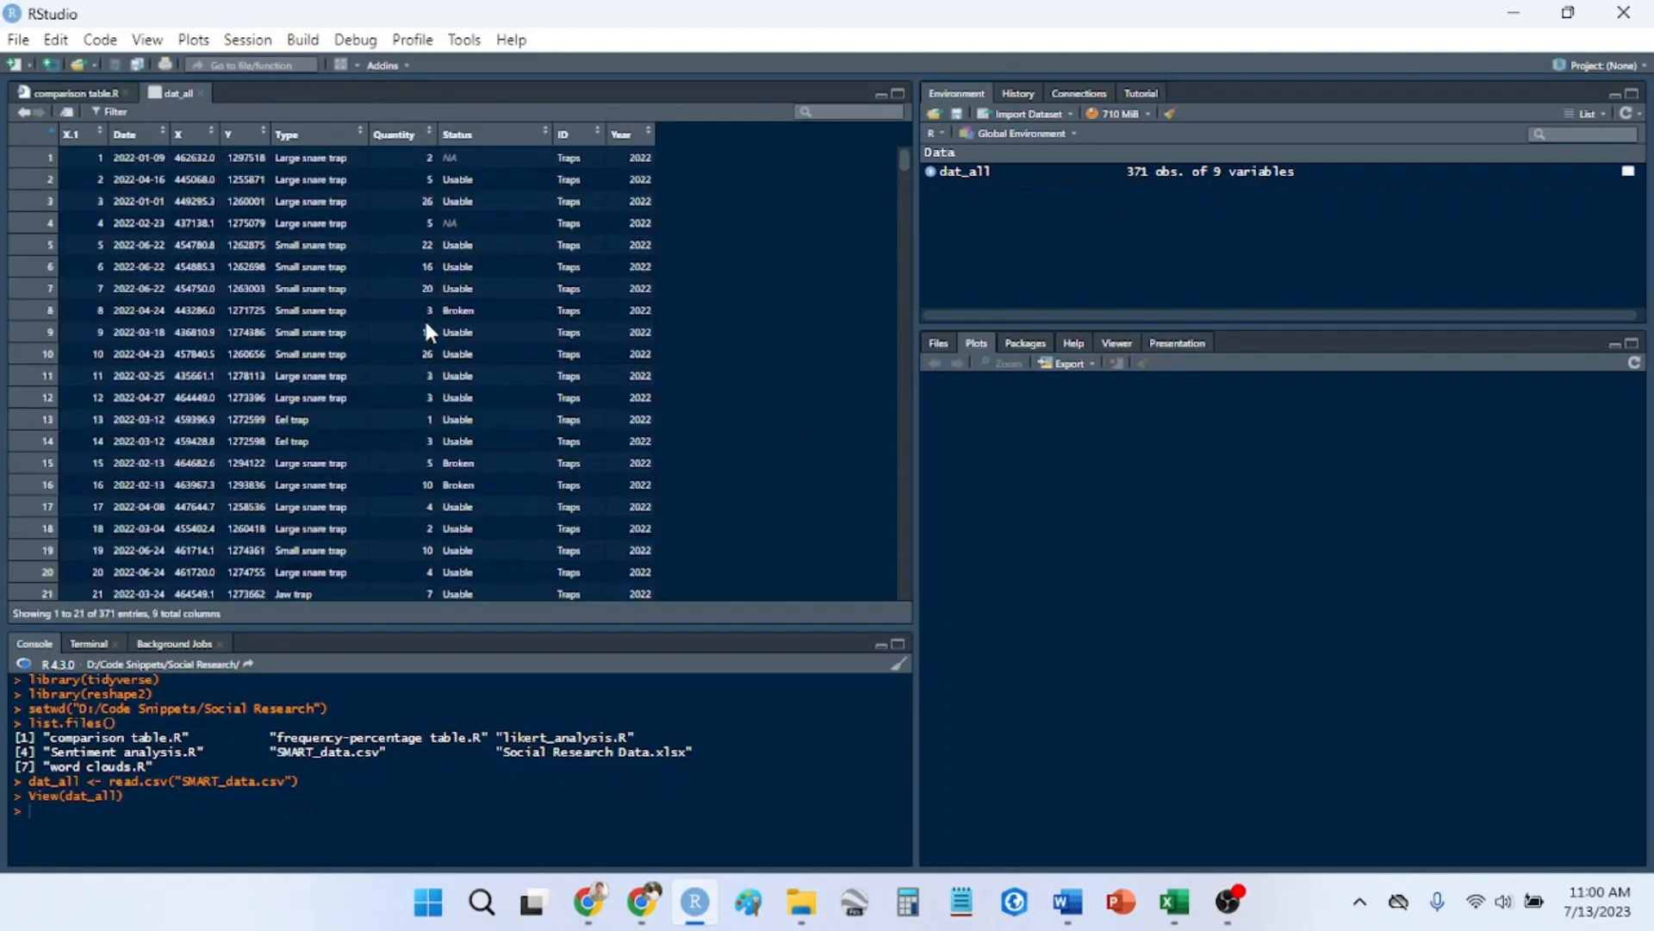
mouse_move(160, 155)
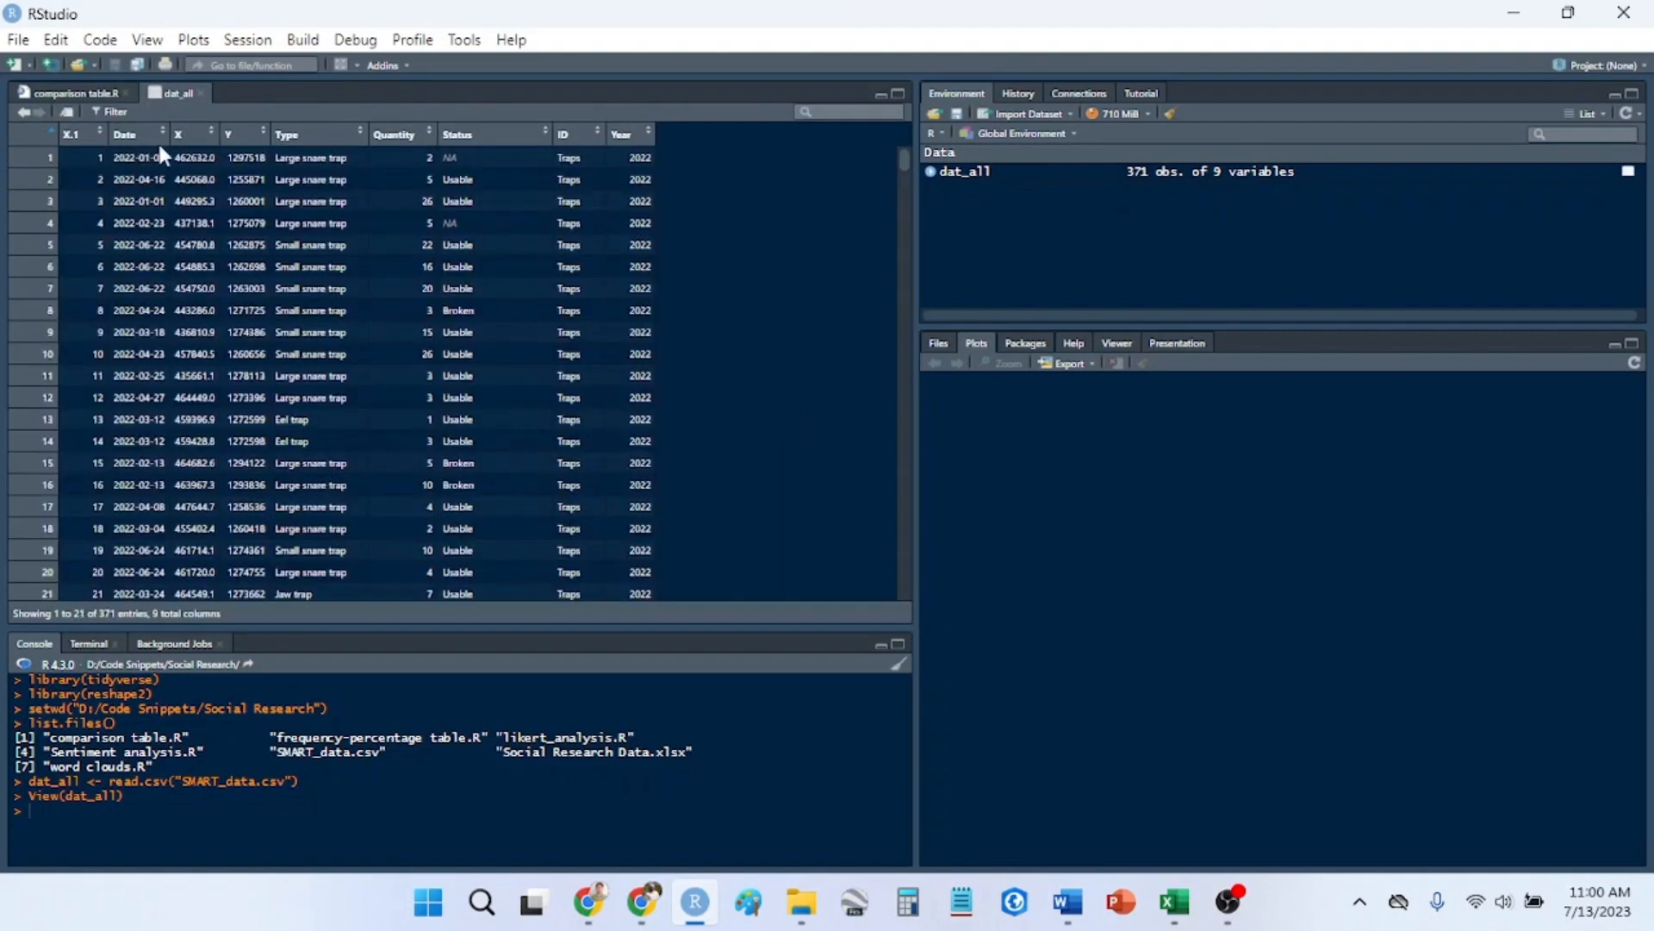
mouse_move(286, 137)
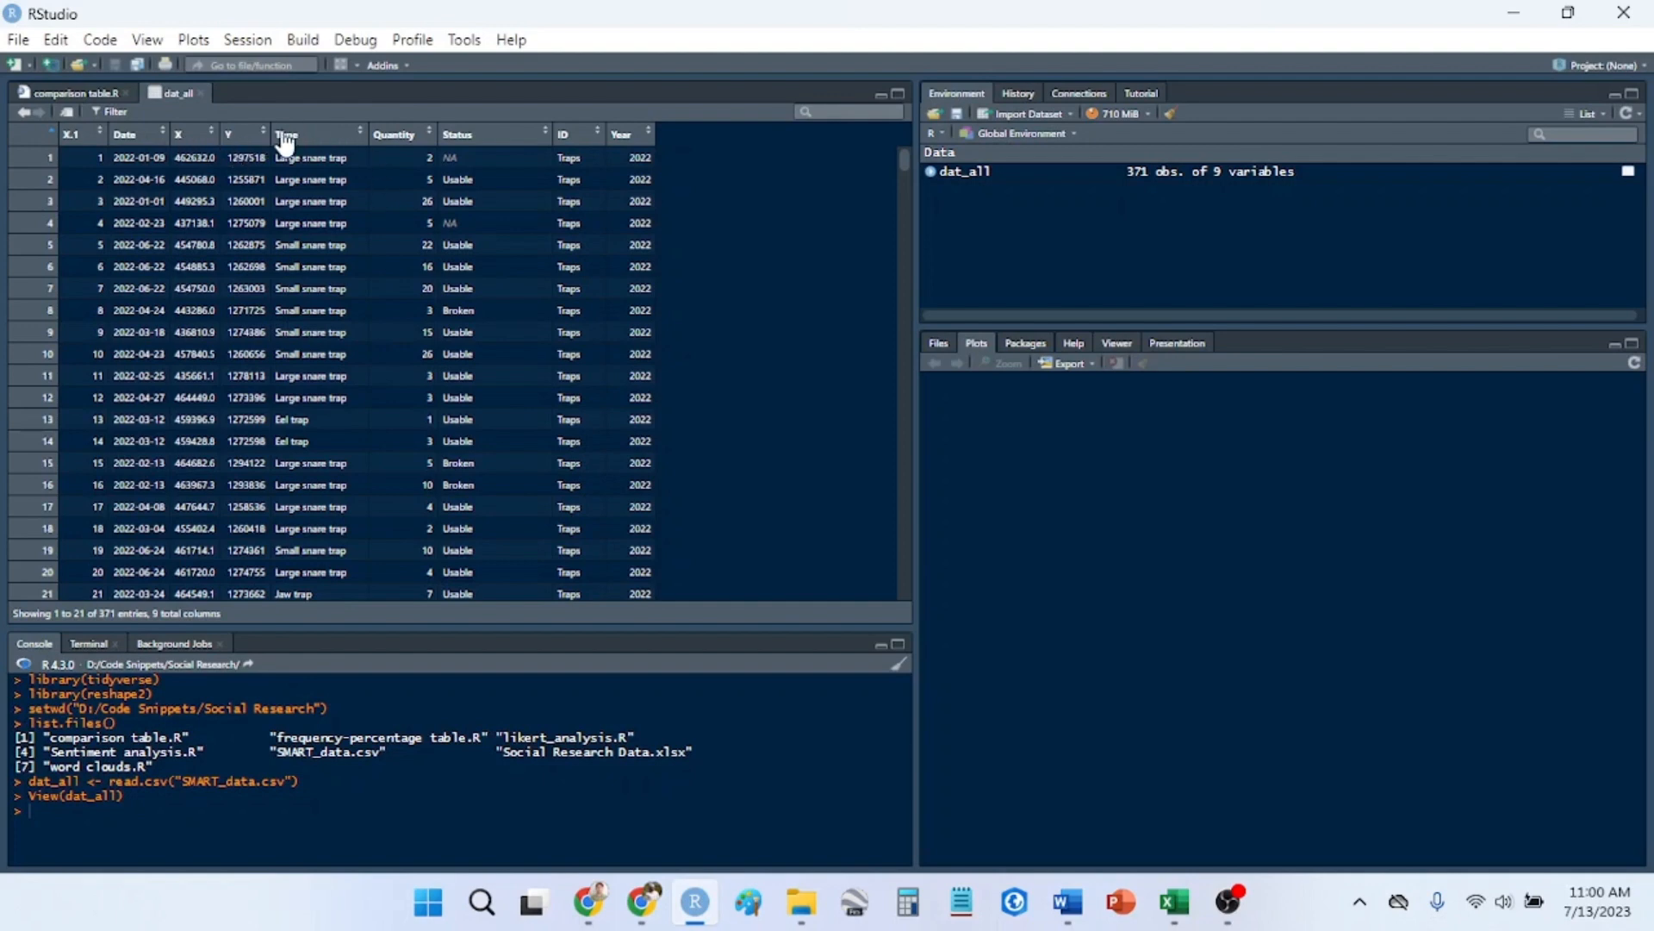
mouse_move(399, 138)
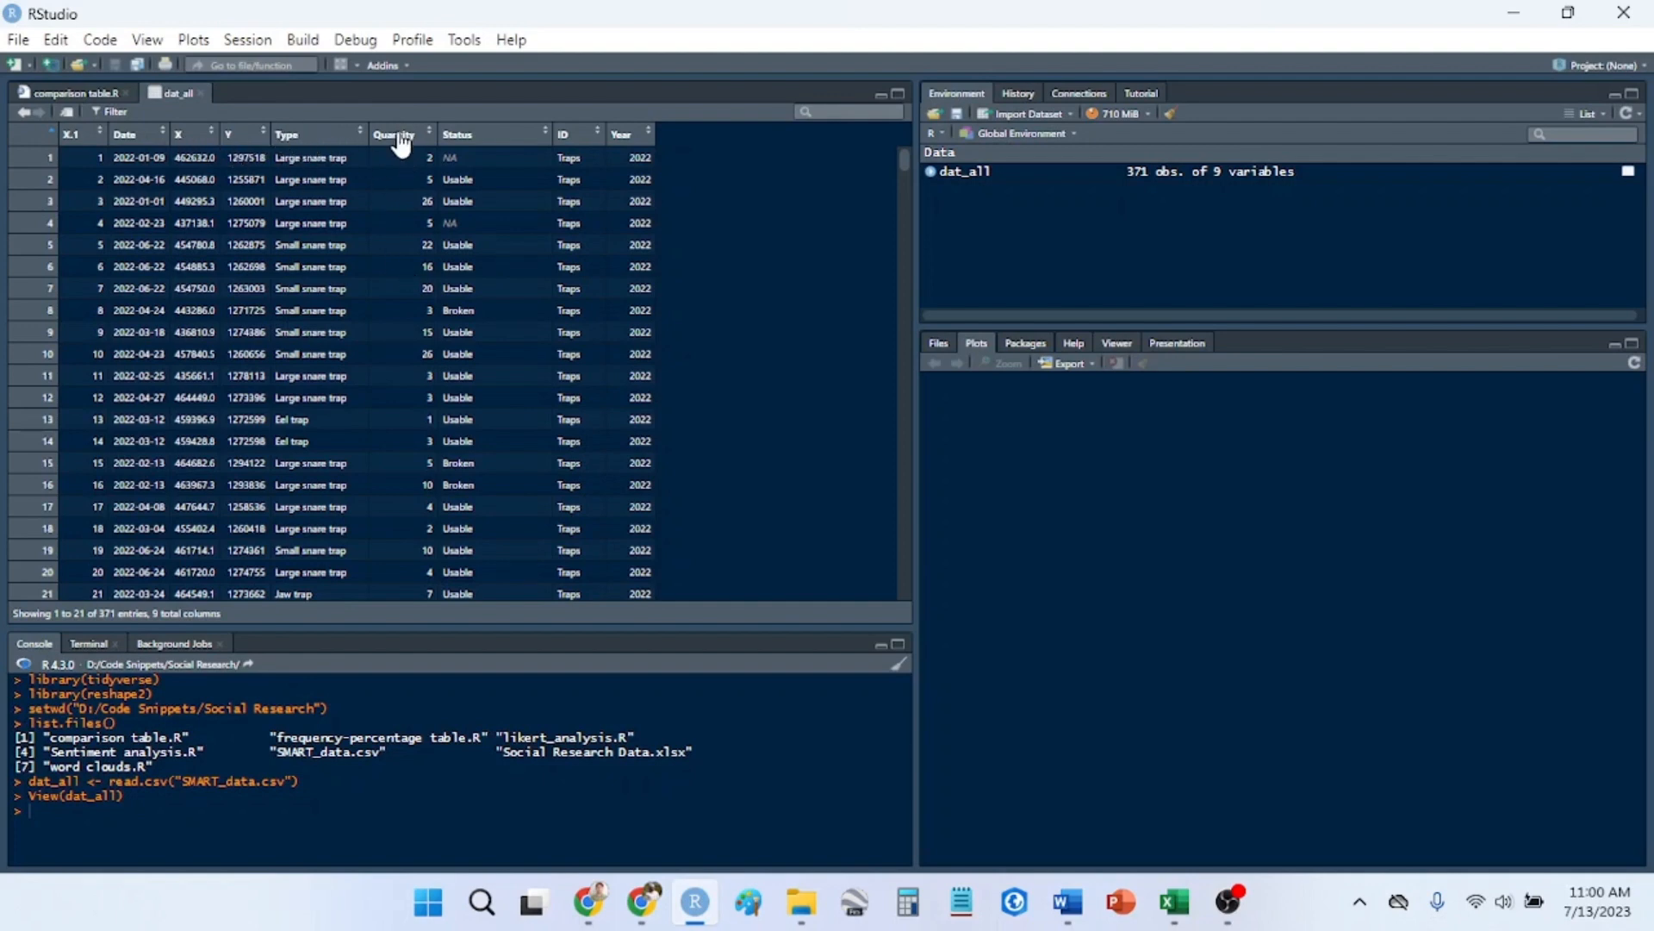
mouse_move(517, 151)
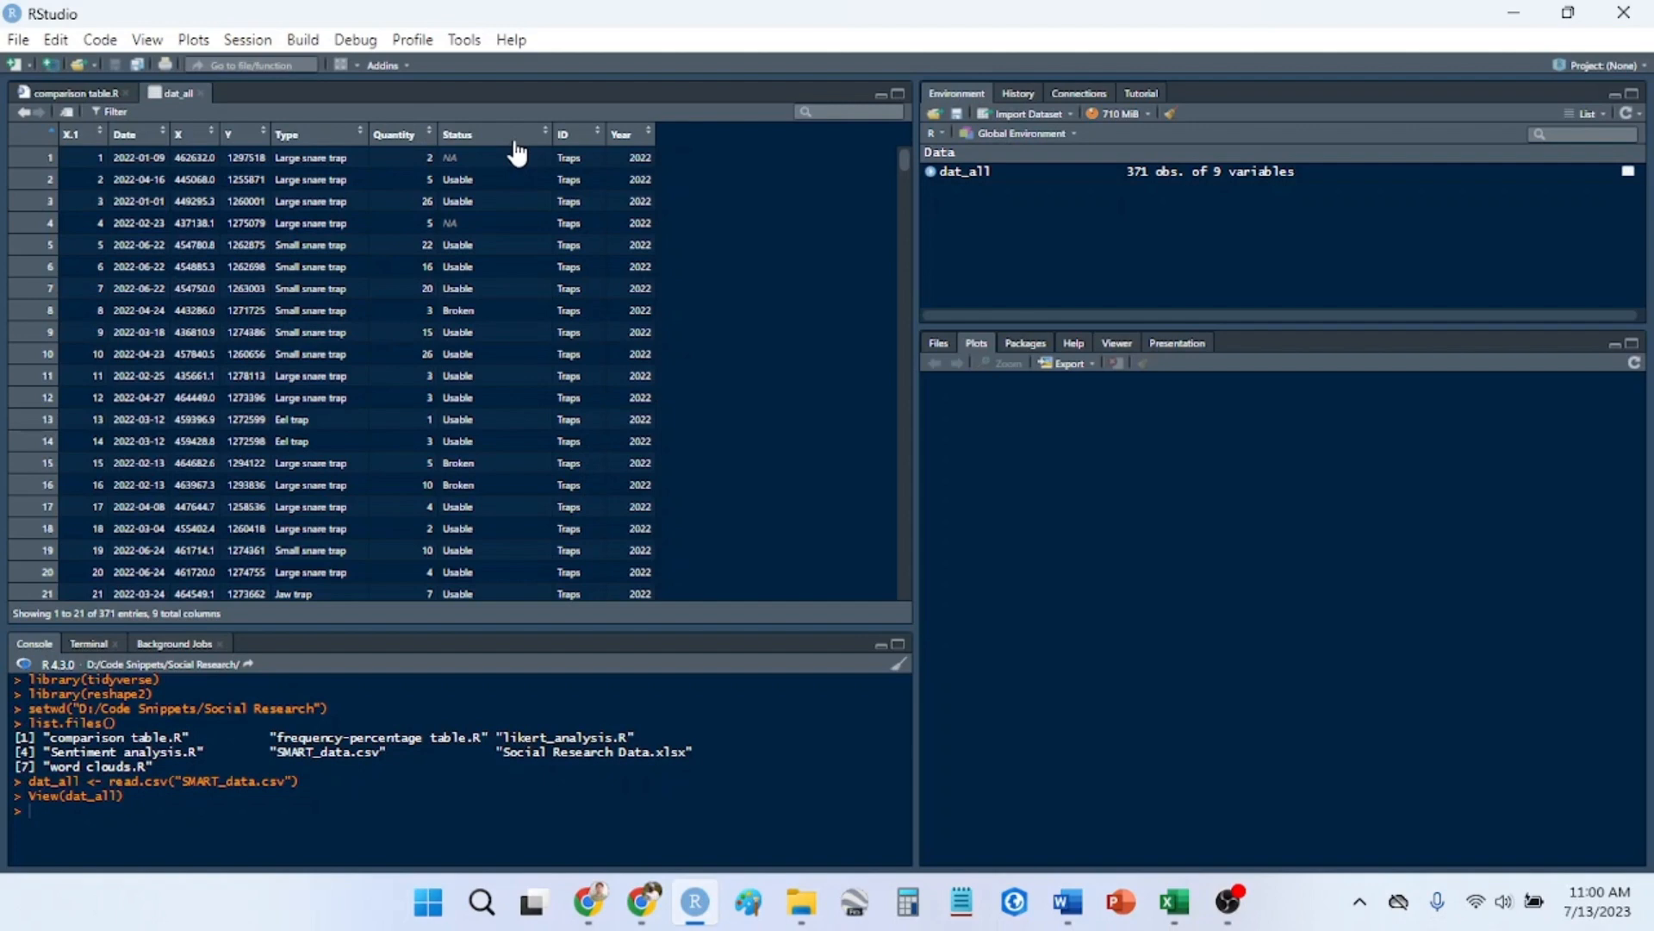
mouse_move(593, 142)
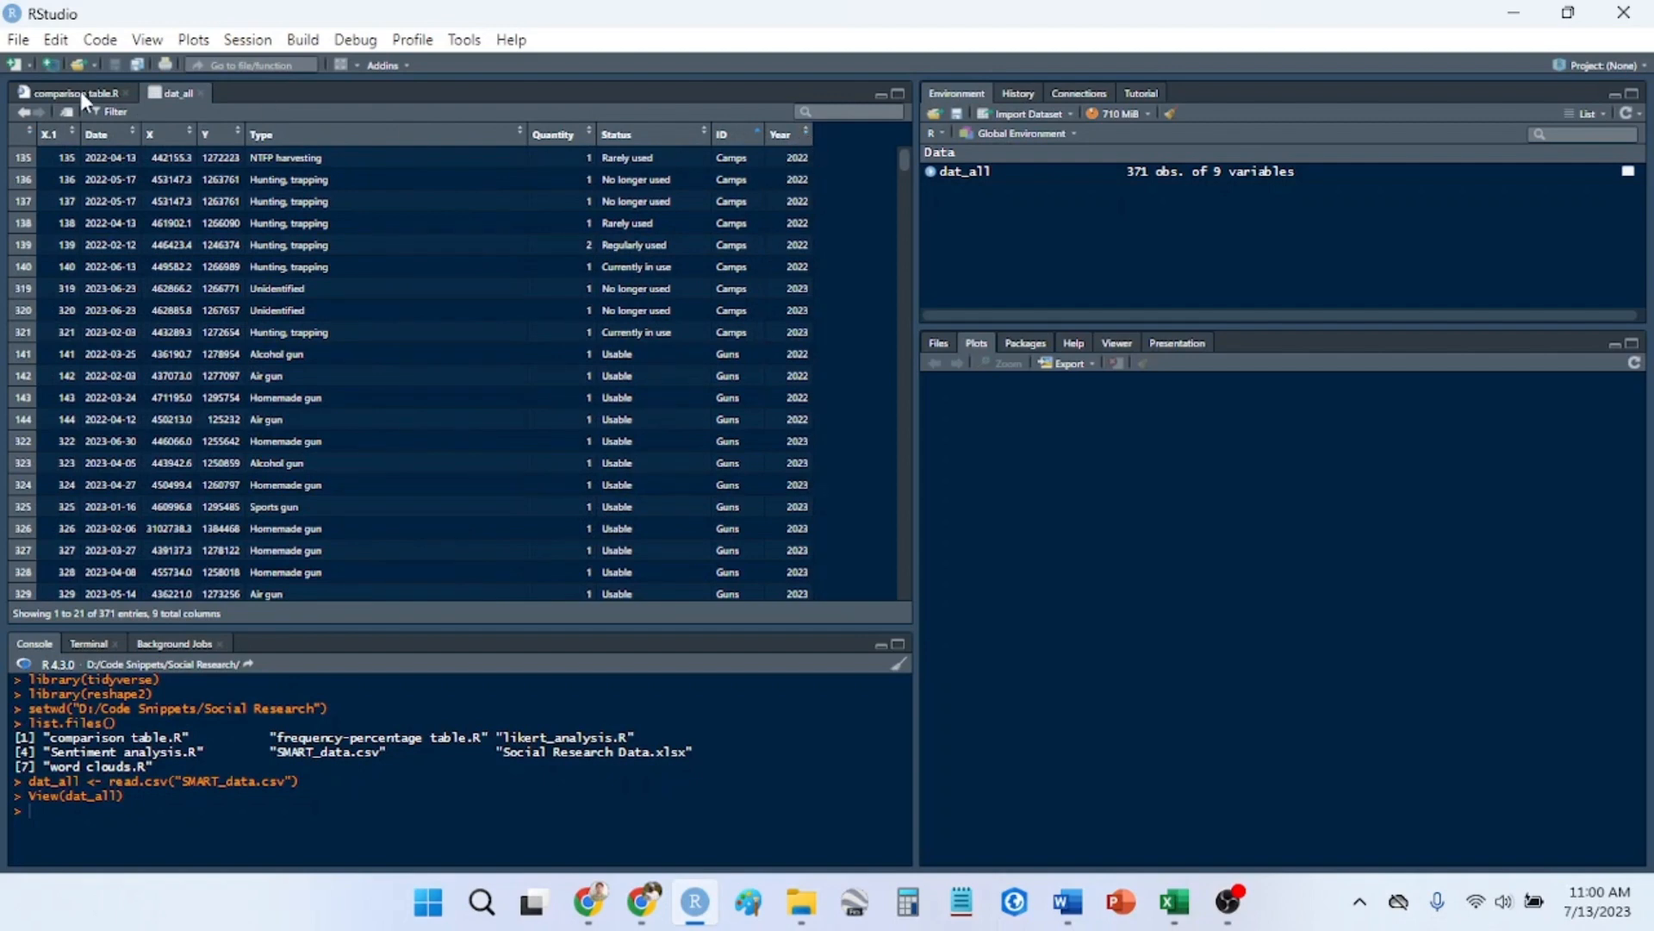
click(74, 93)
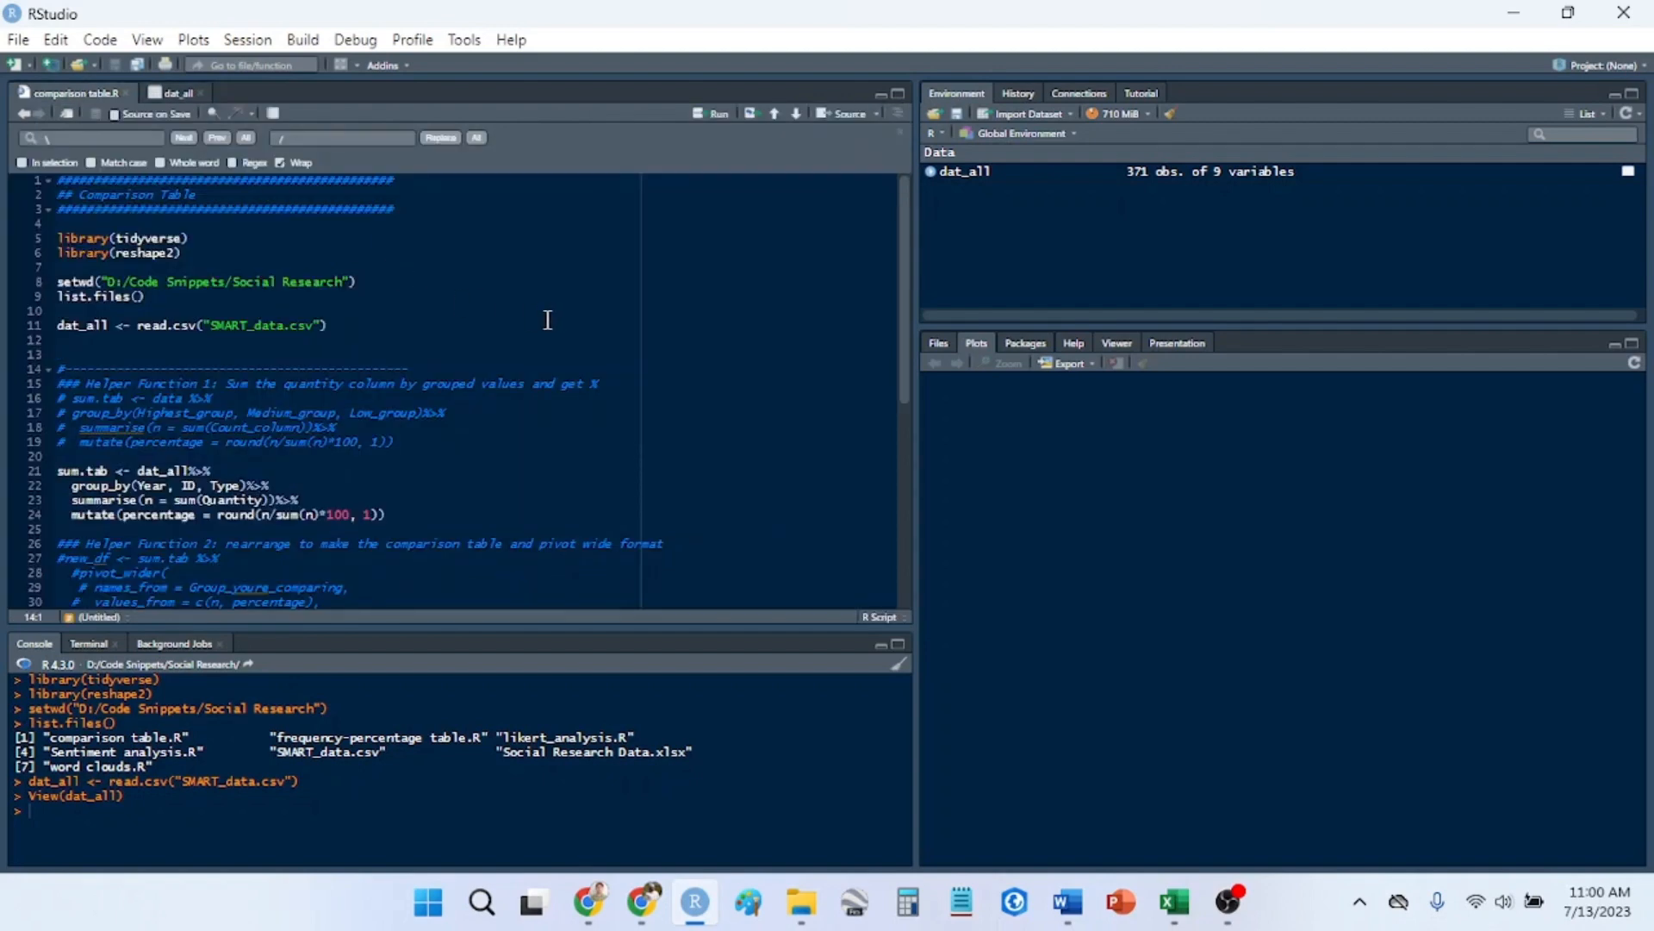
mouse_move(364, 372)
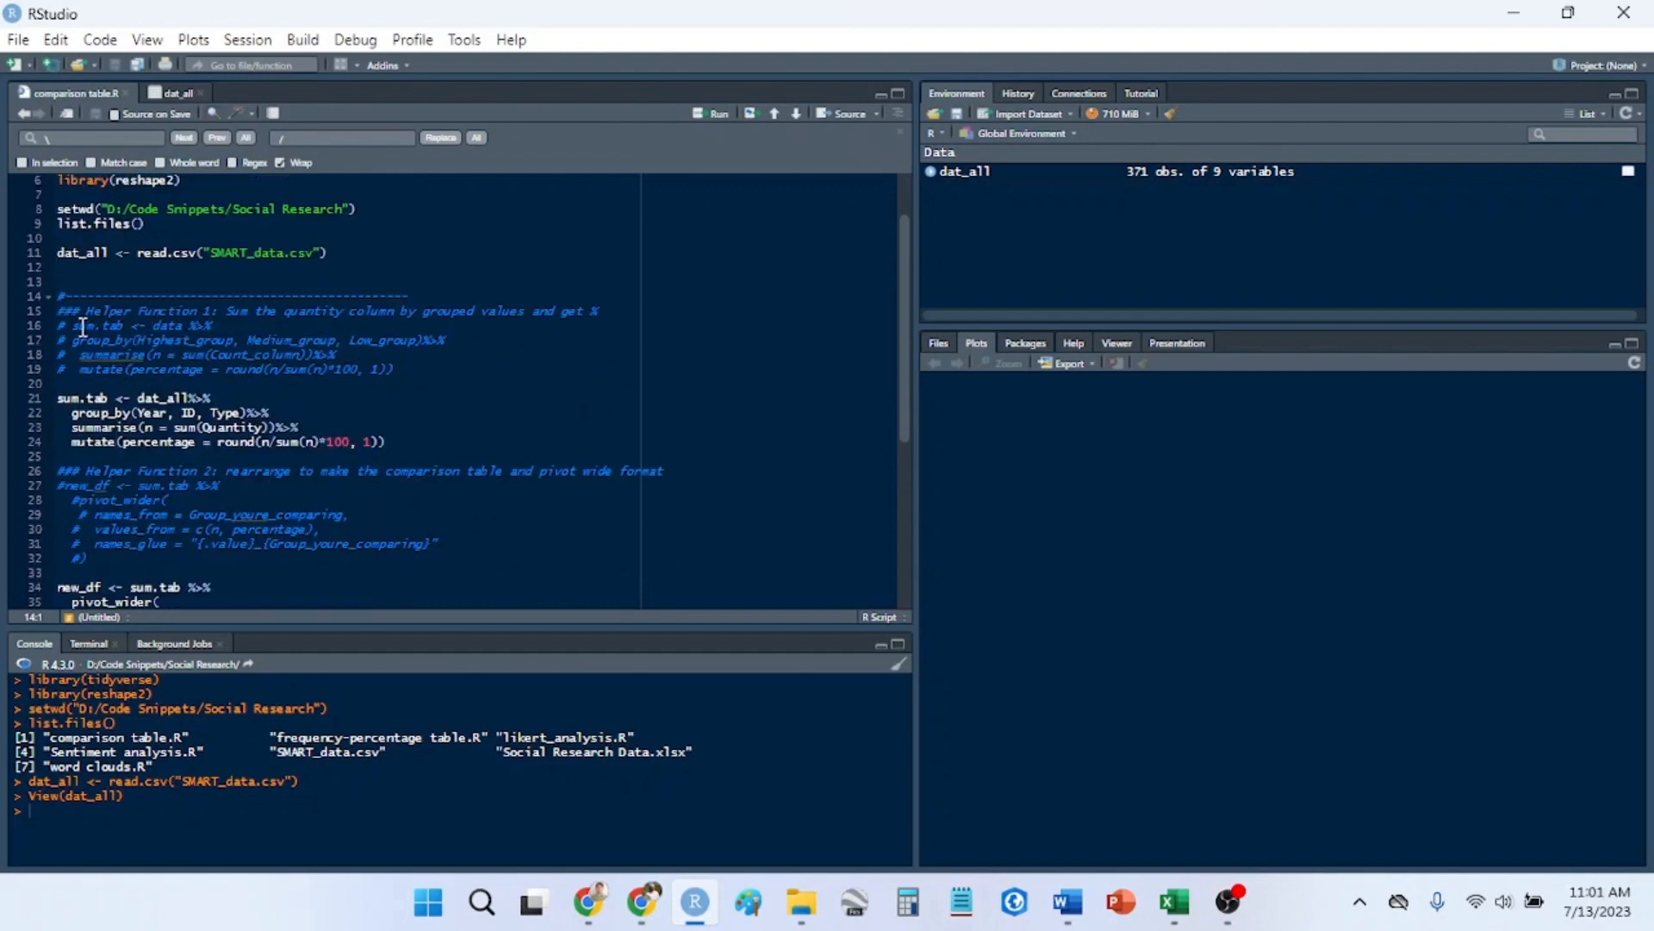
drag(88, 310, 272, 310)
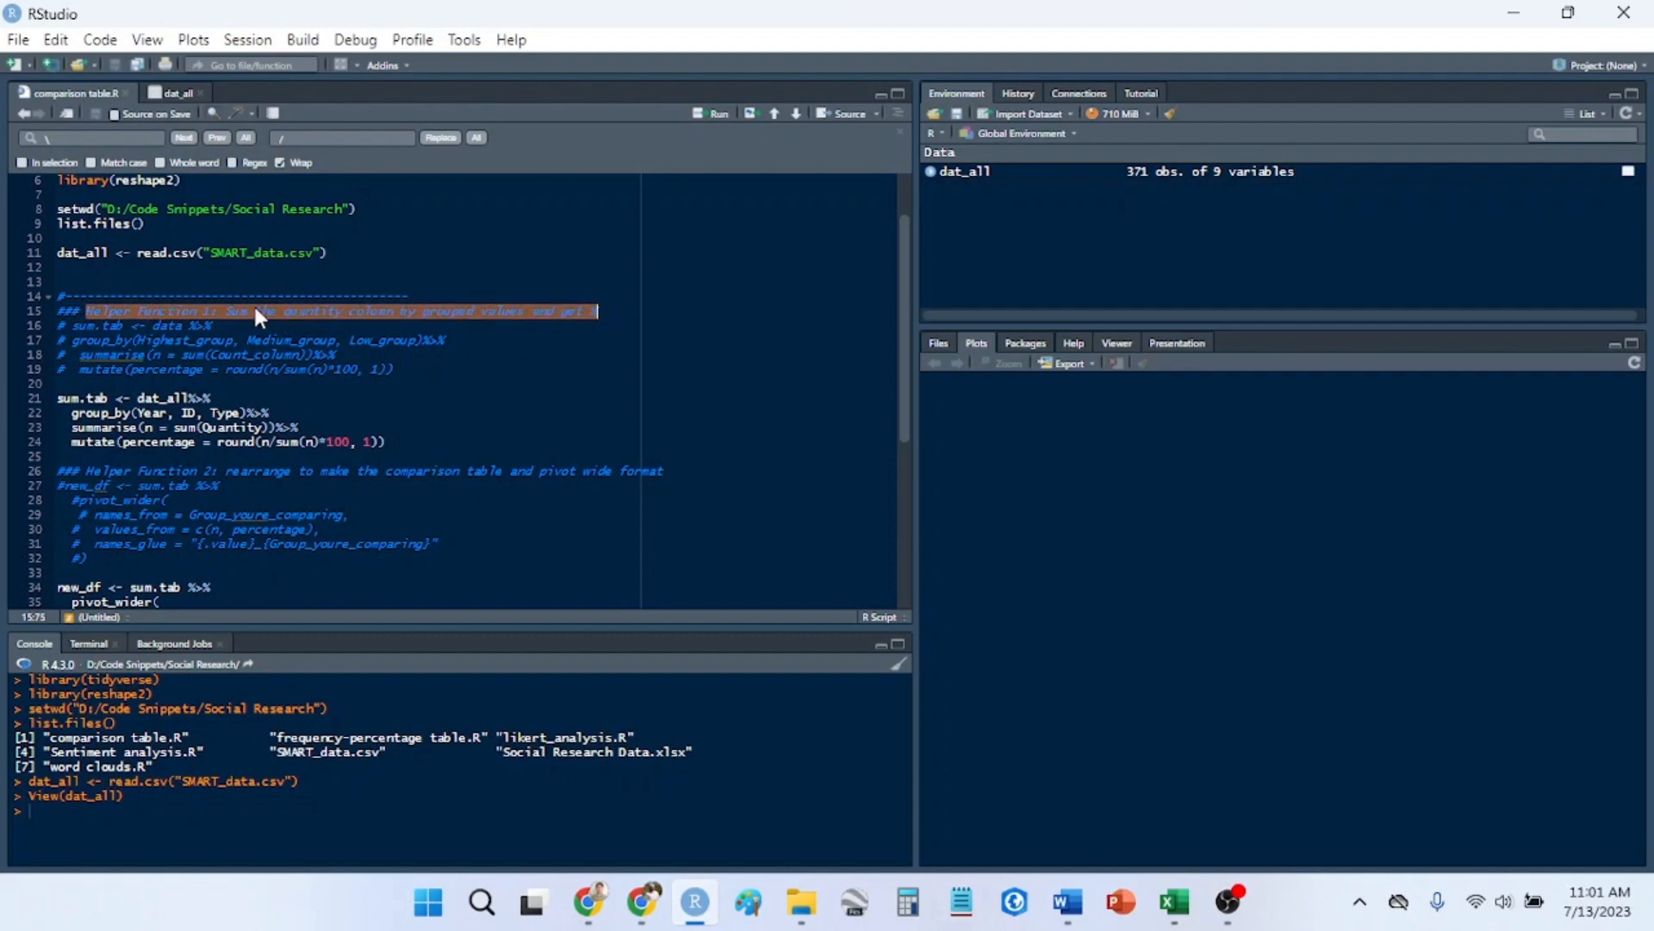
mouse_move(380, 327)
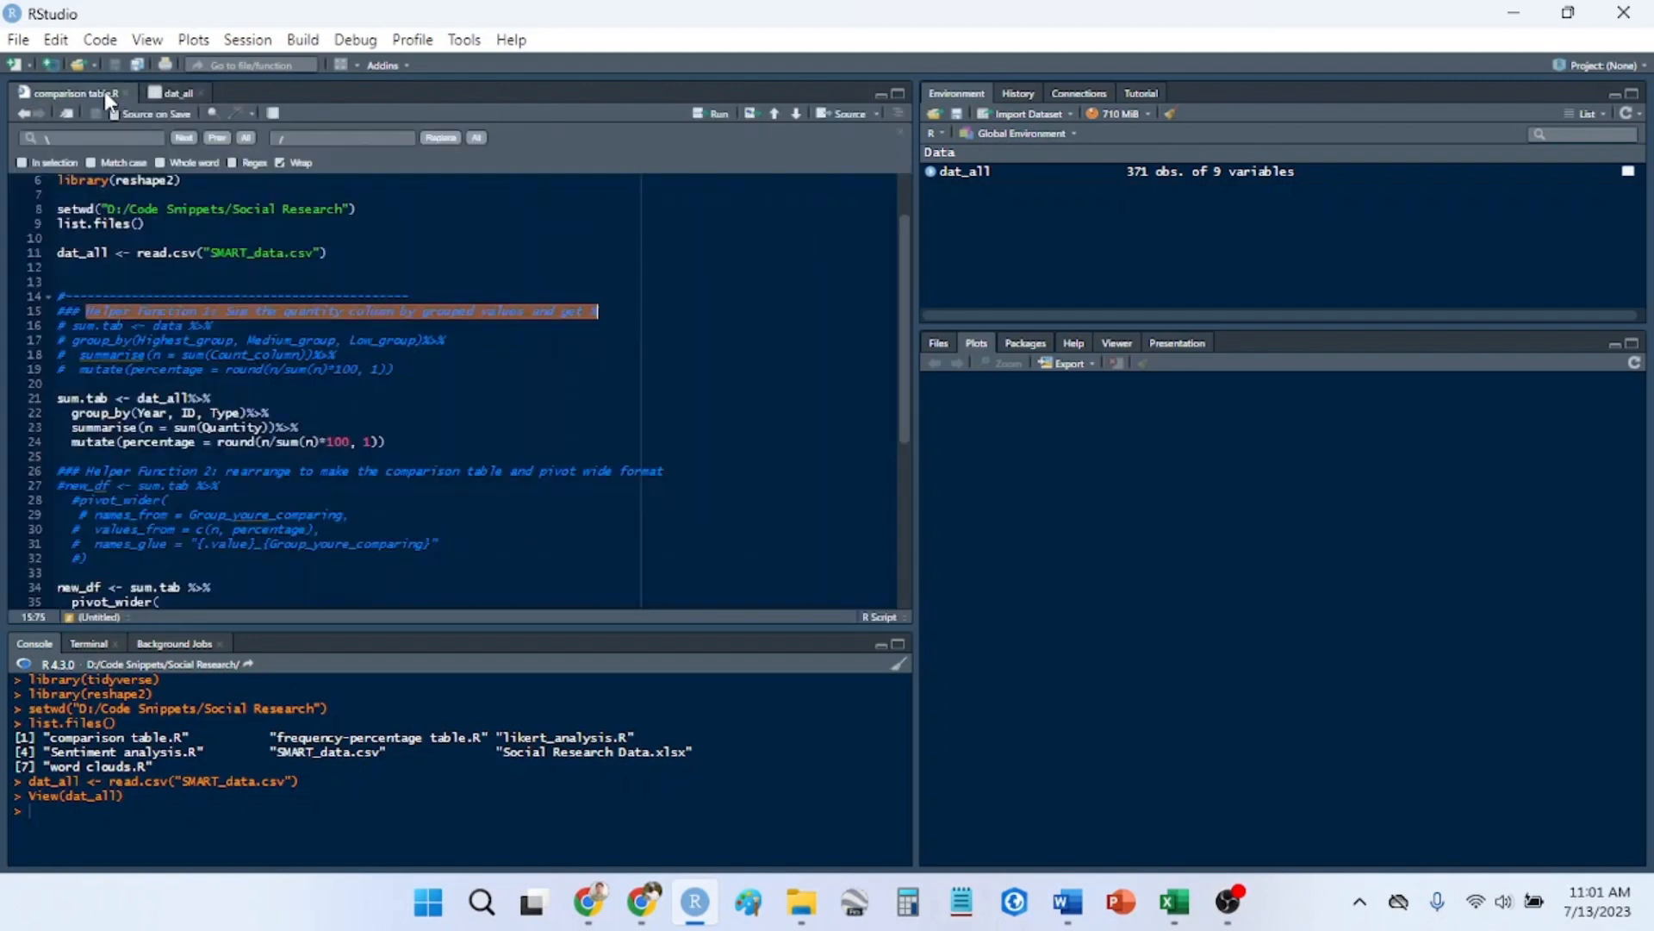
click(410, 311)
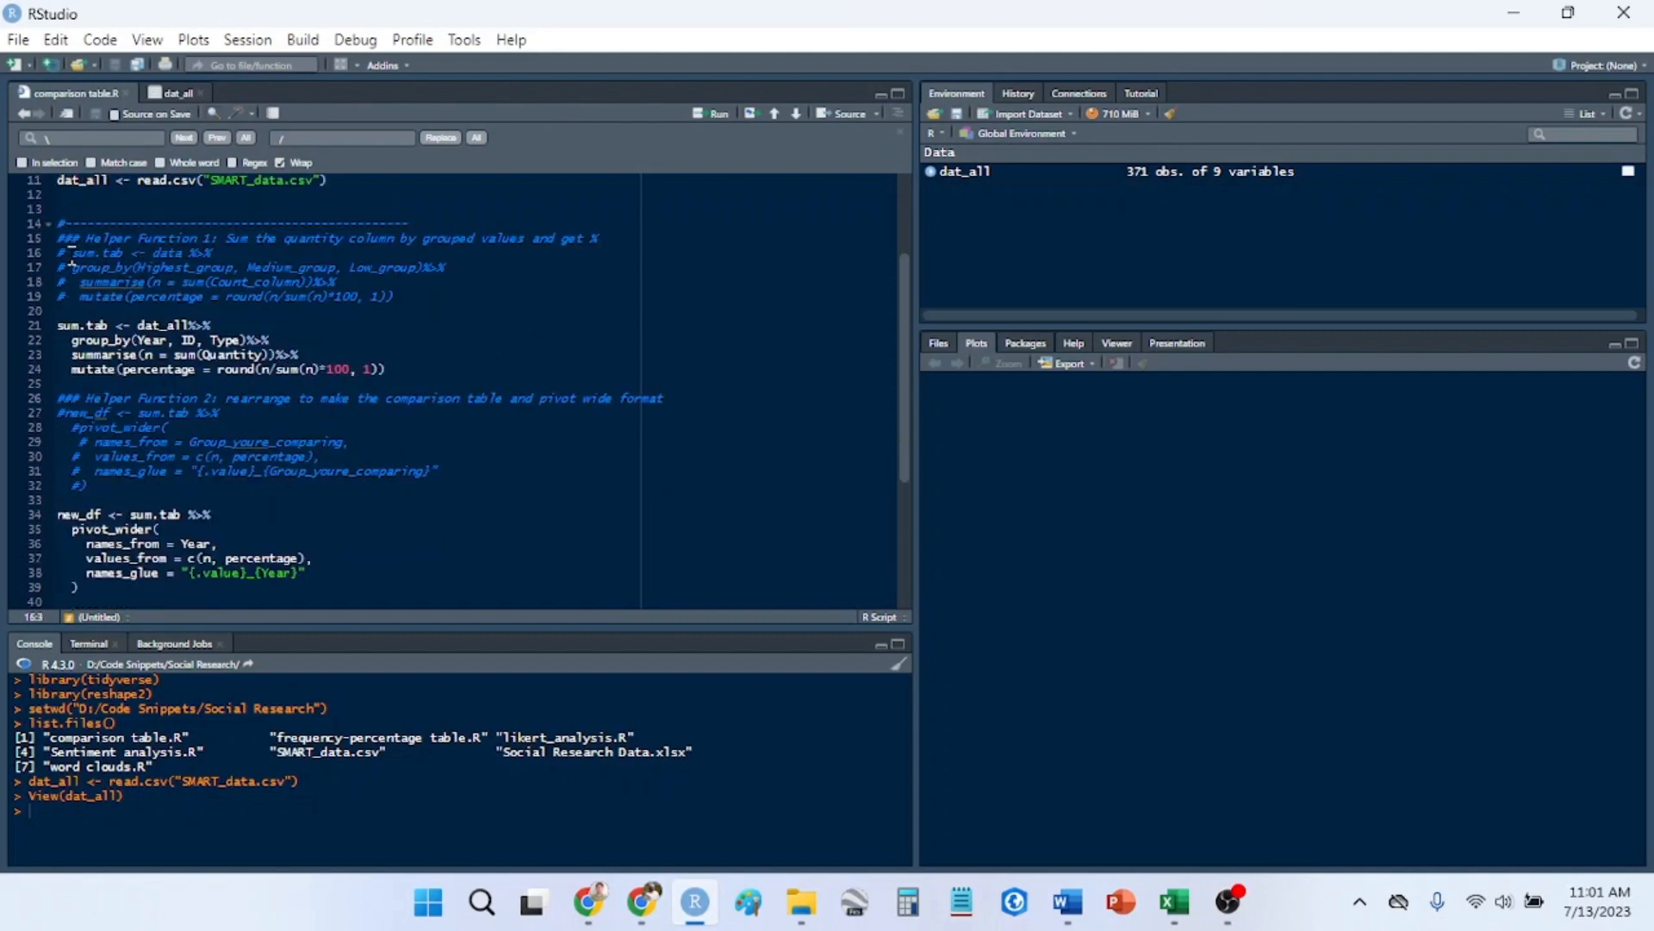
drag(72, 252, 392, 297)
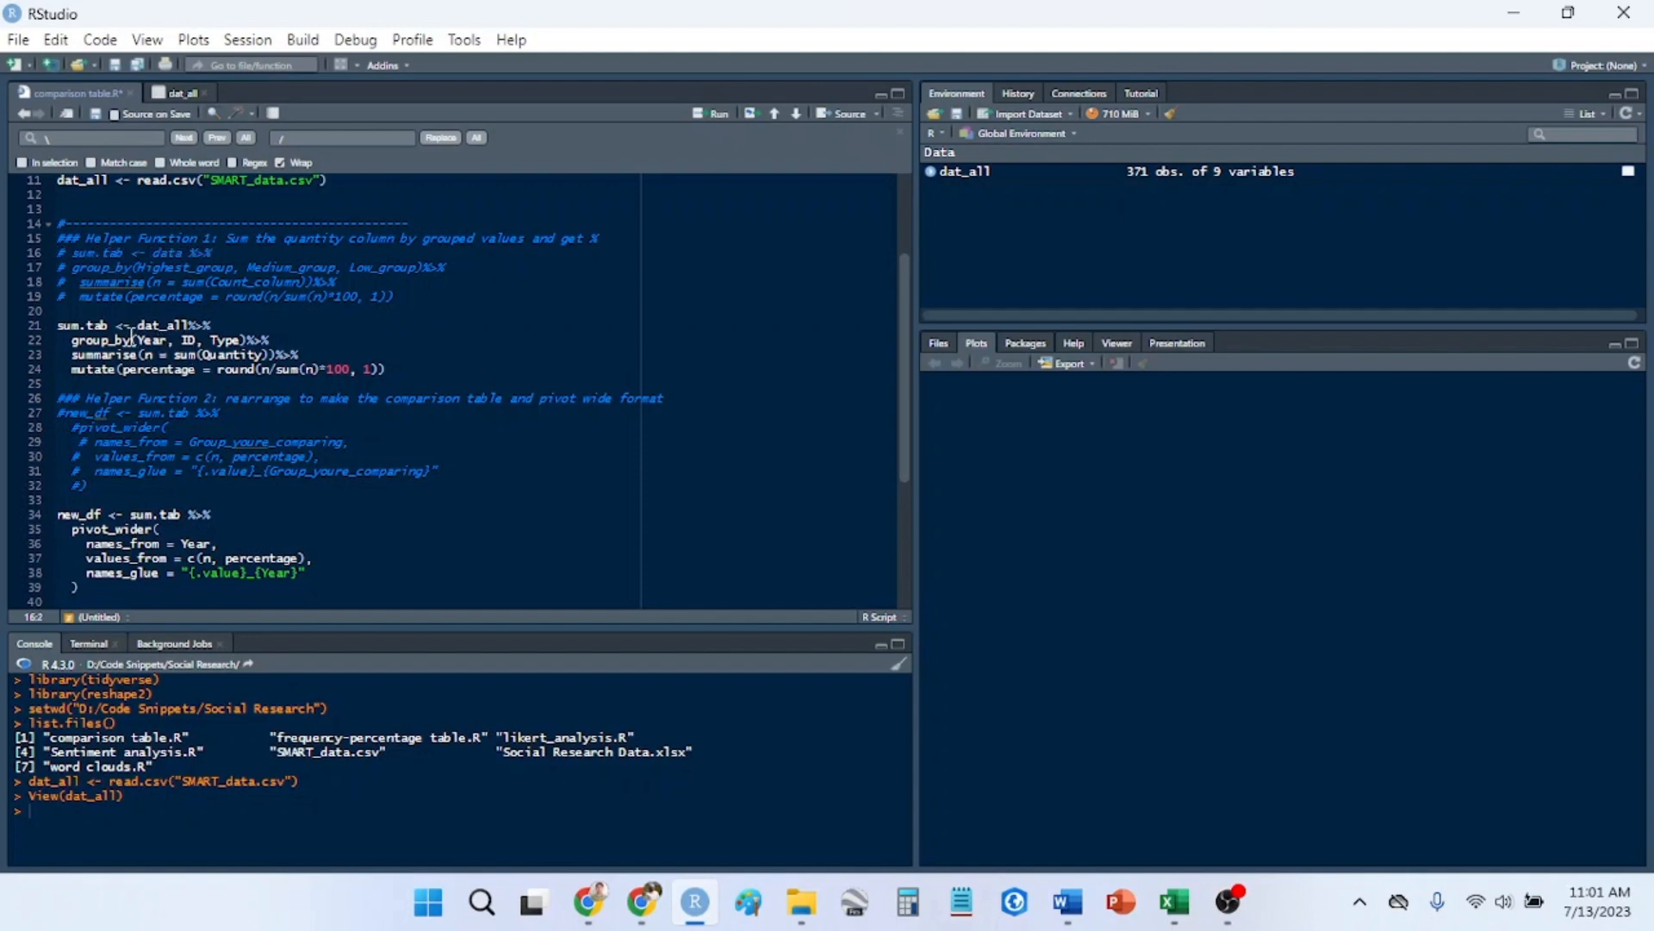
mouse_move(127, 333)
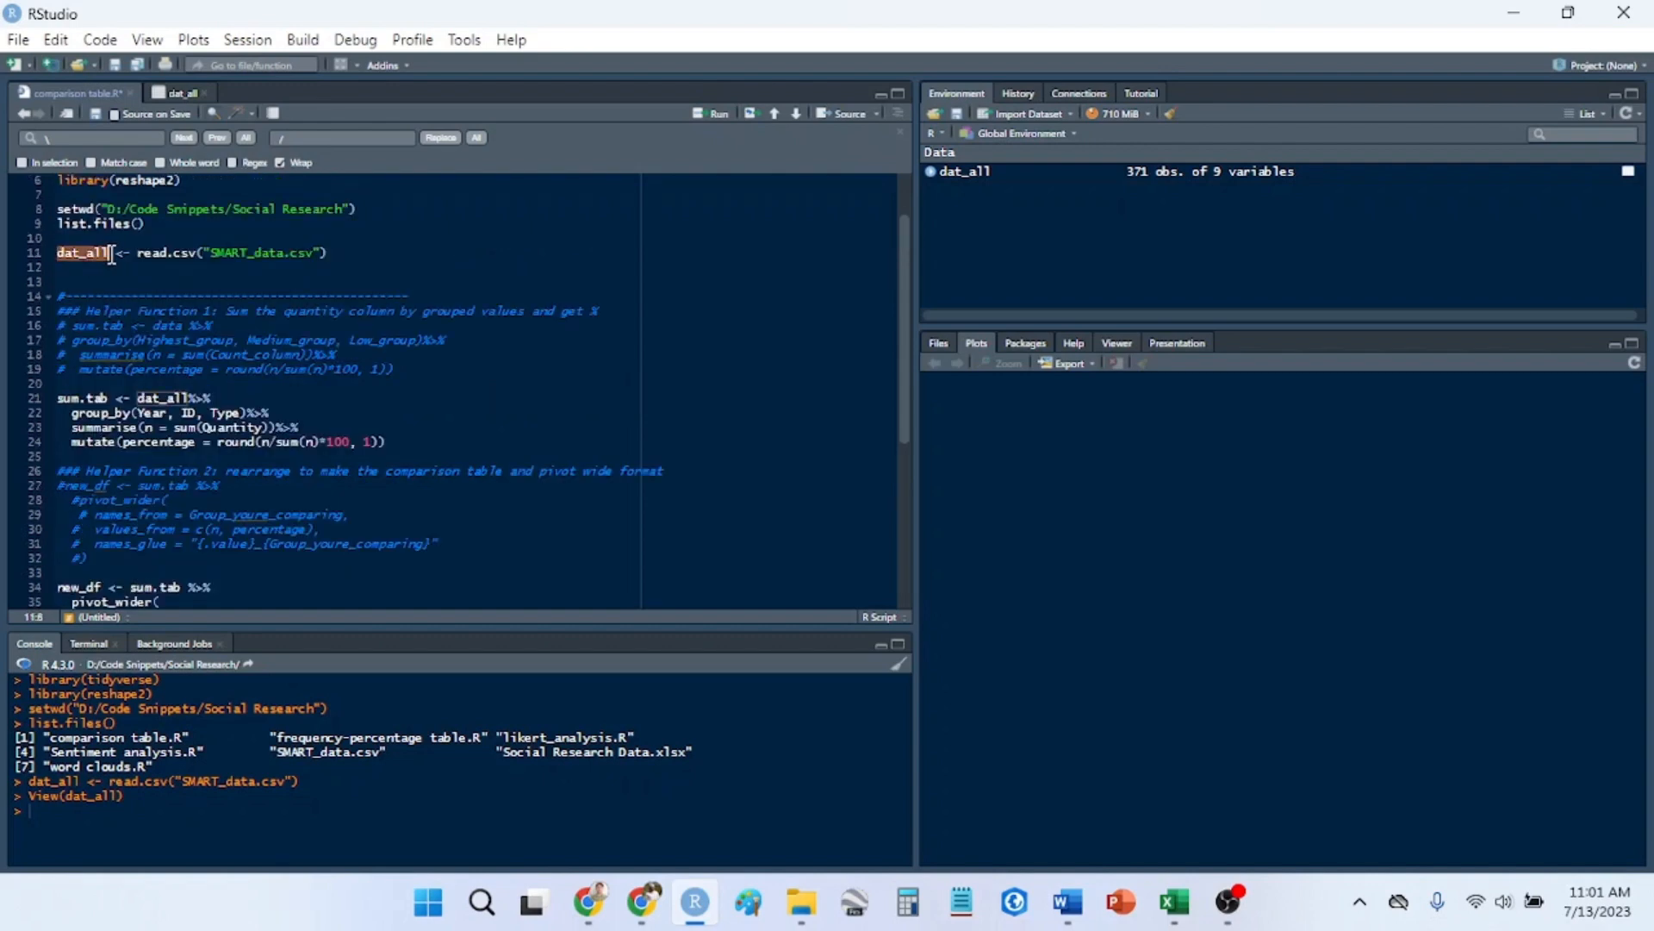
text(whate)
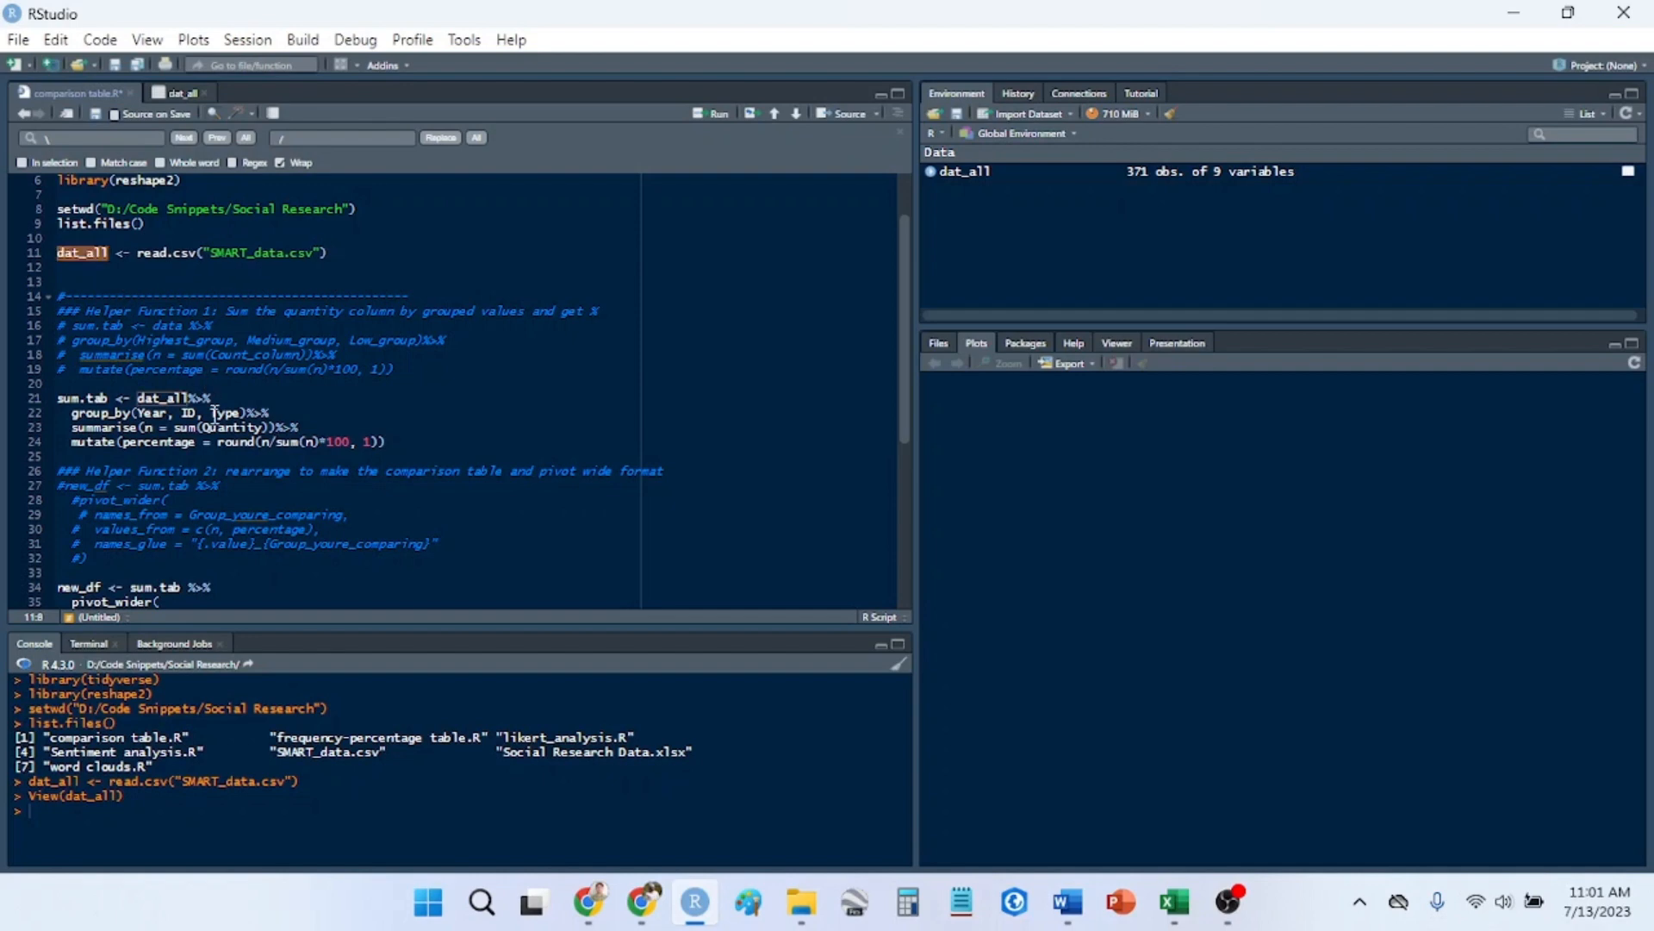
double_click(80, 398)
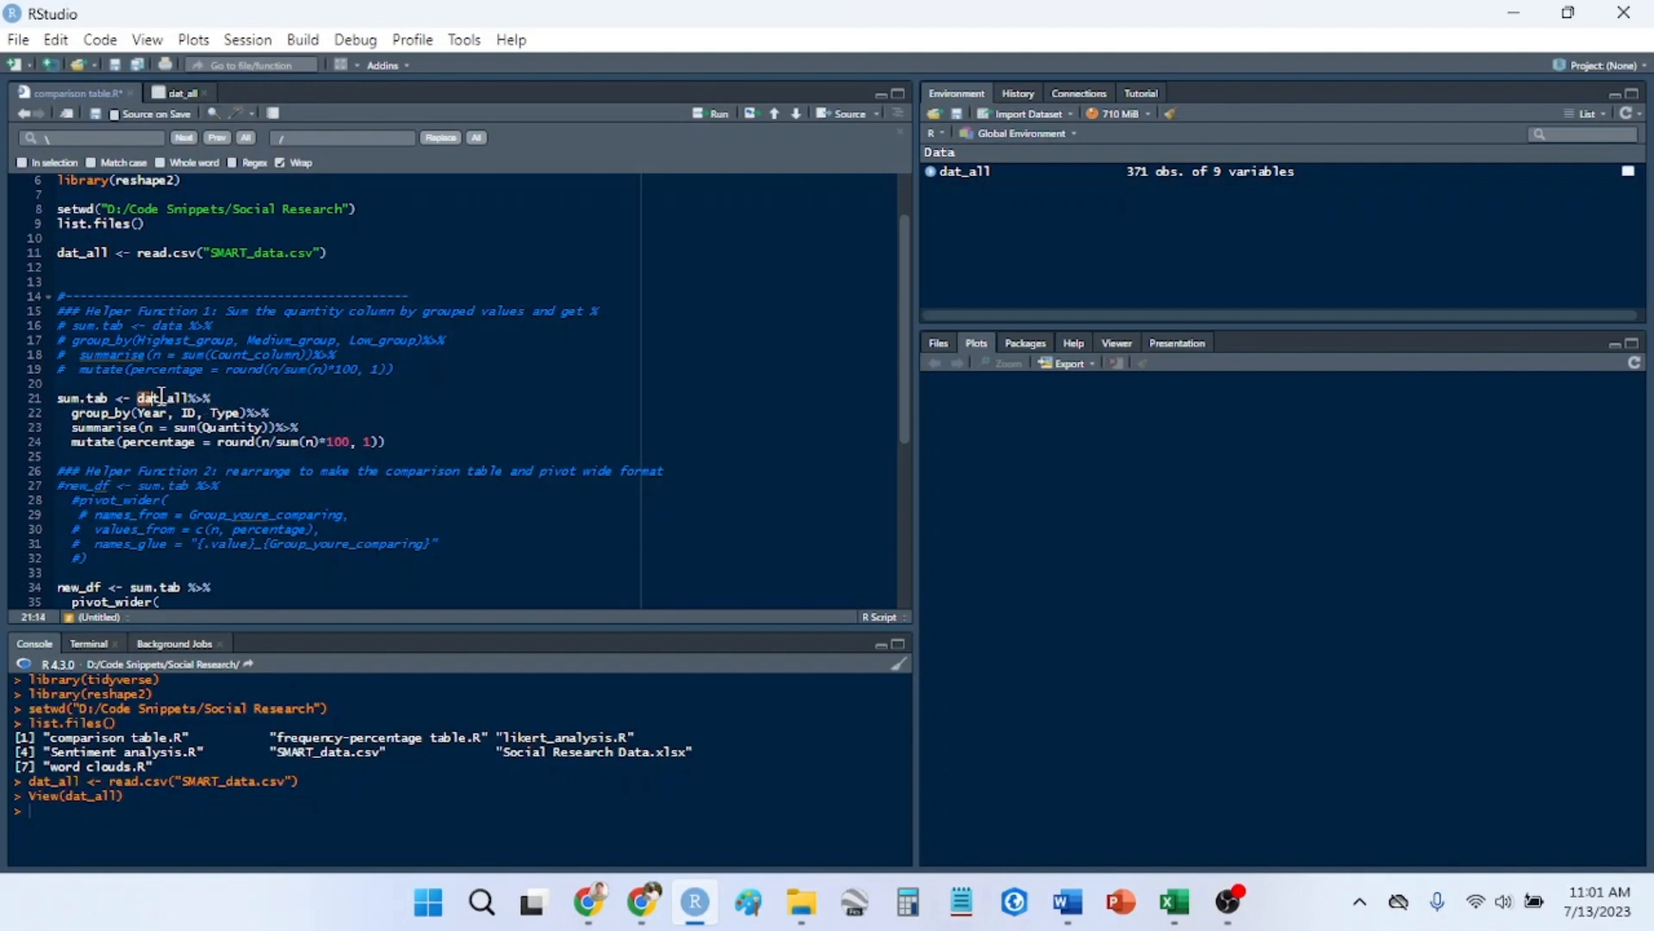
double_click(159, 399)
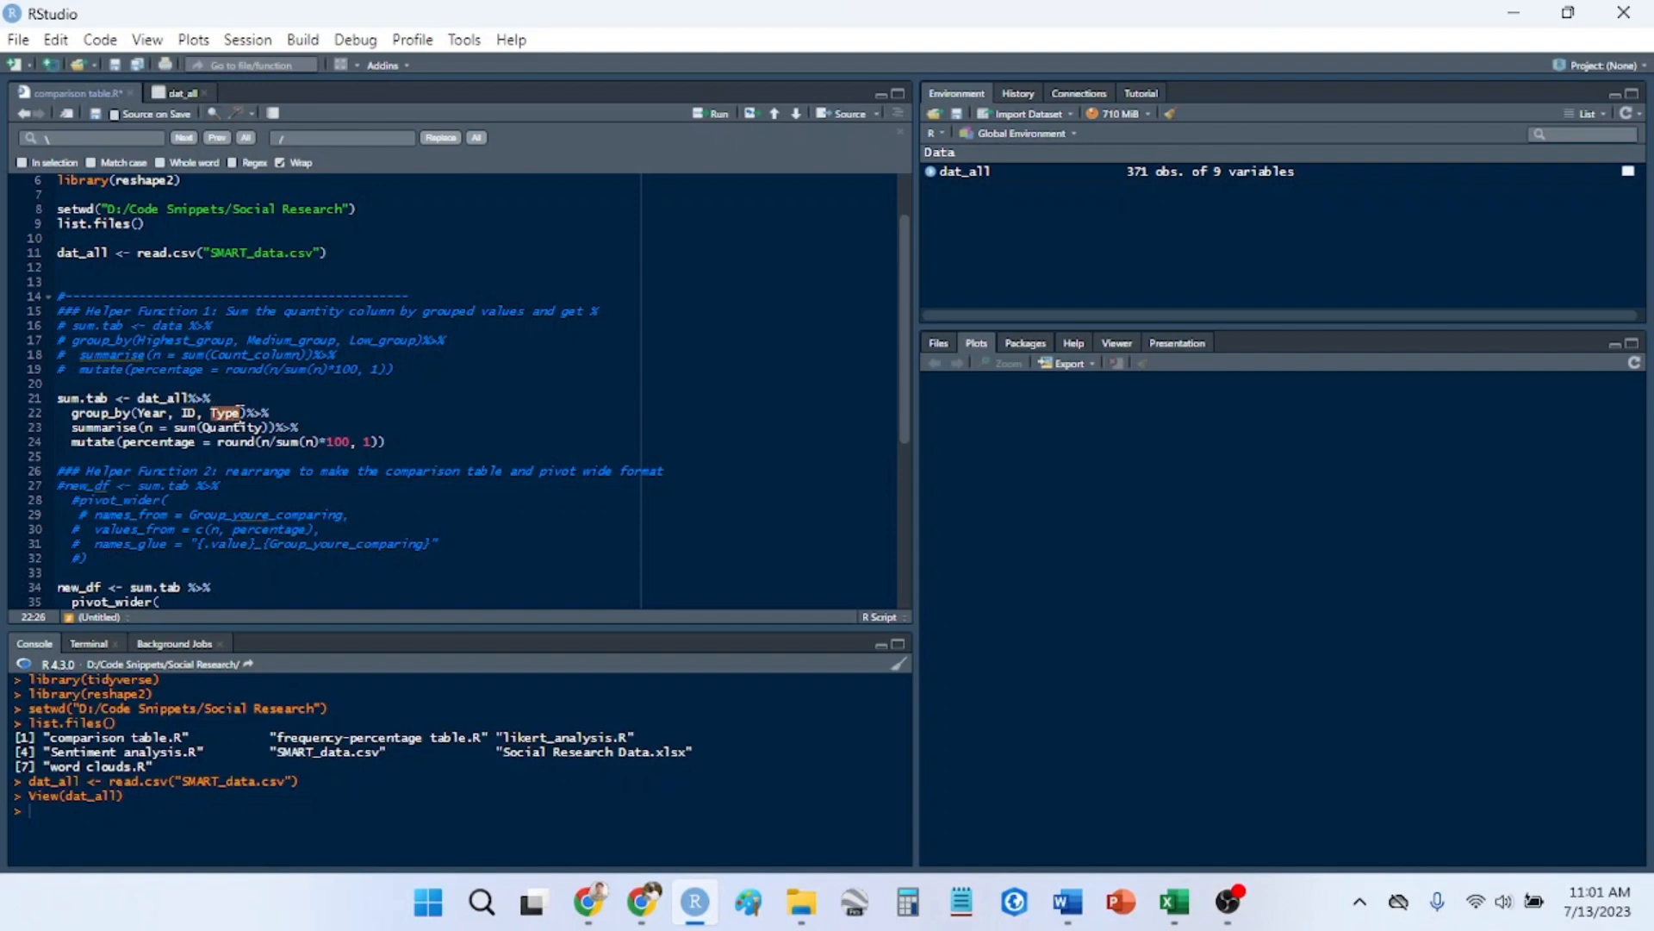
click(179, 93)
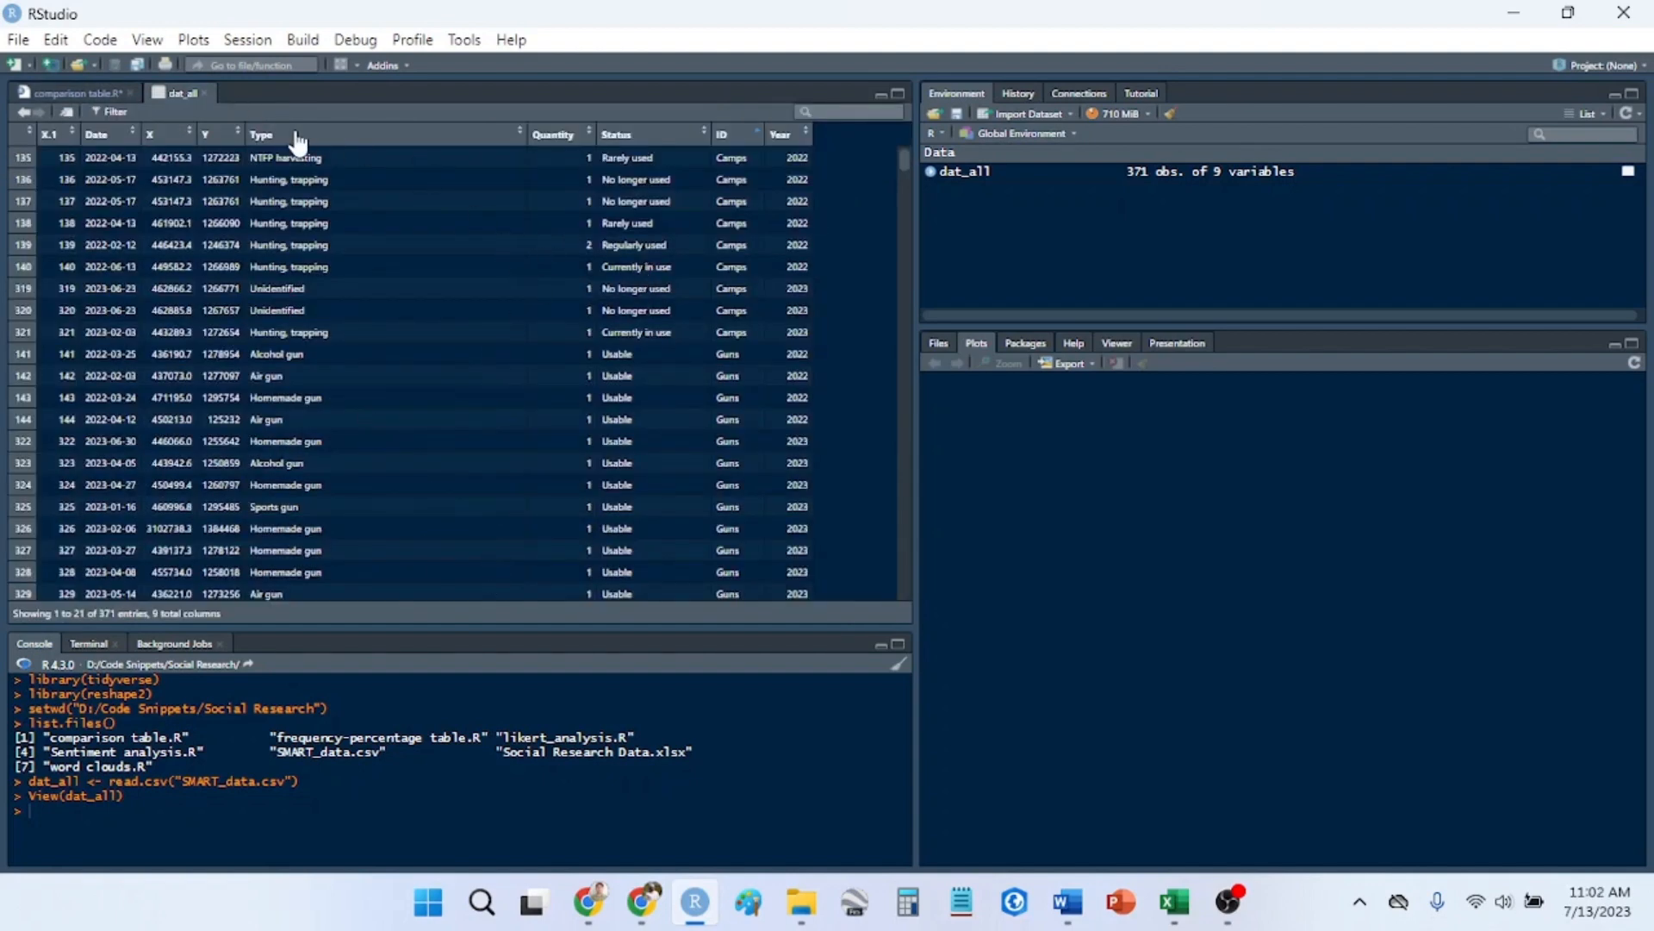
mouse_move(793, 135)
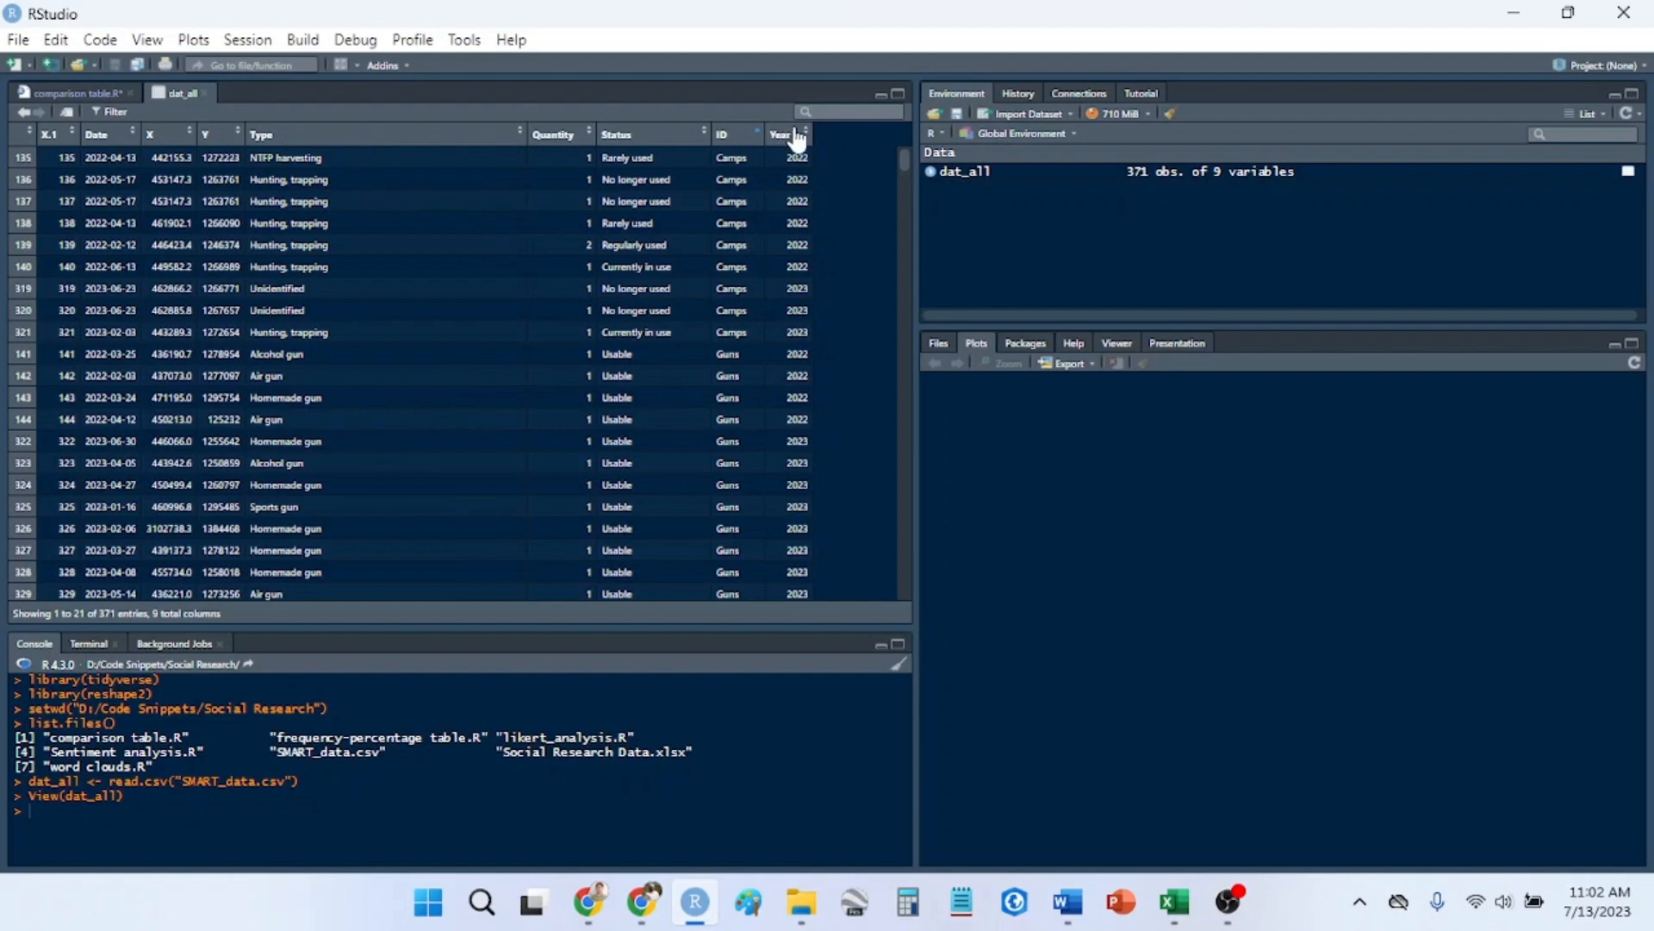
mouse_move(795, 137)
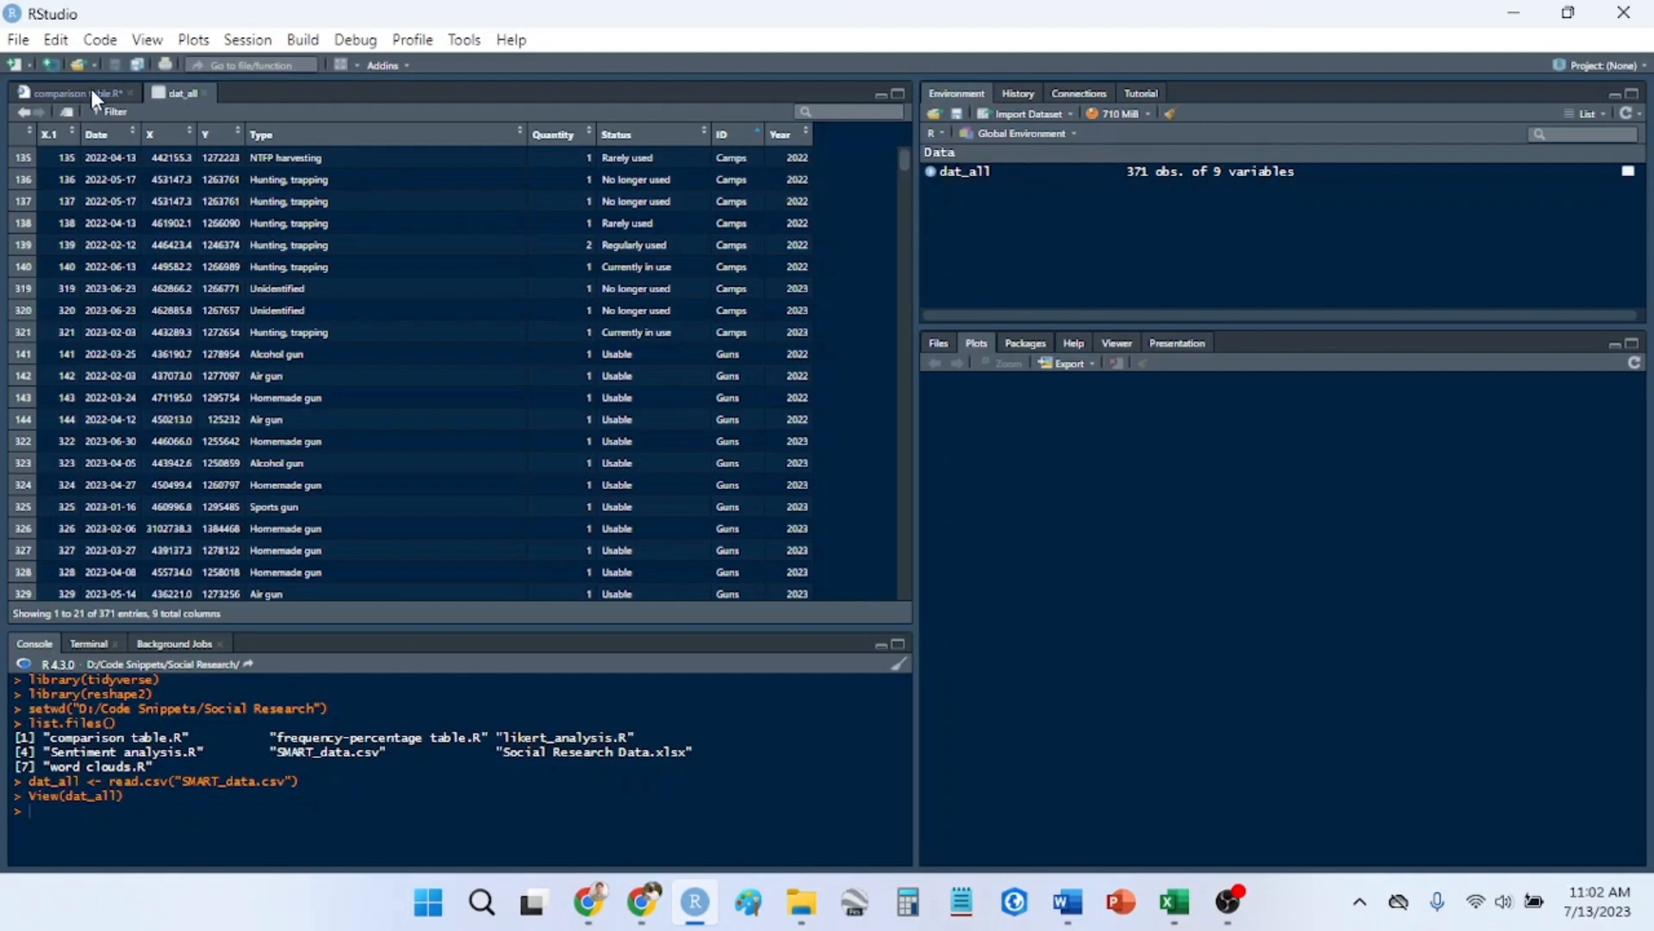
- Back in comparison table.R, highlight the n count in summarise and the mutate percentage step
click(68, 93)
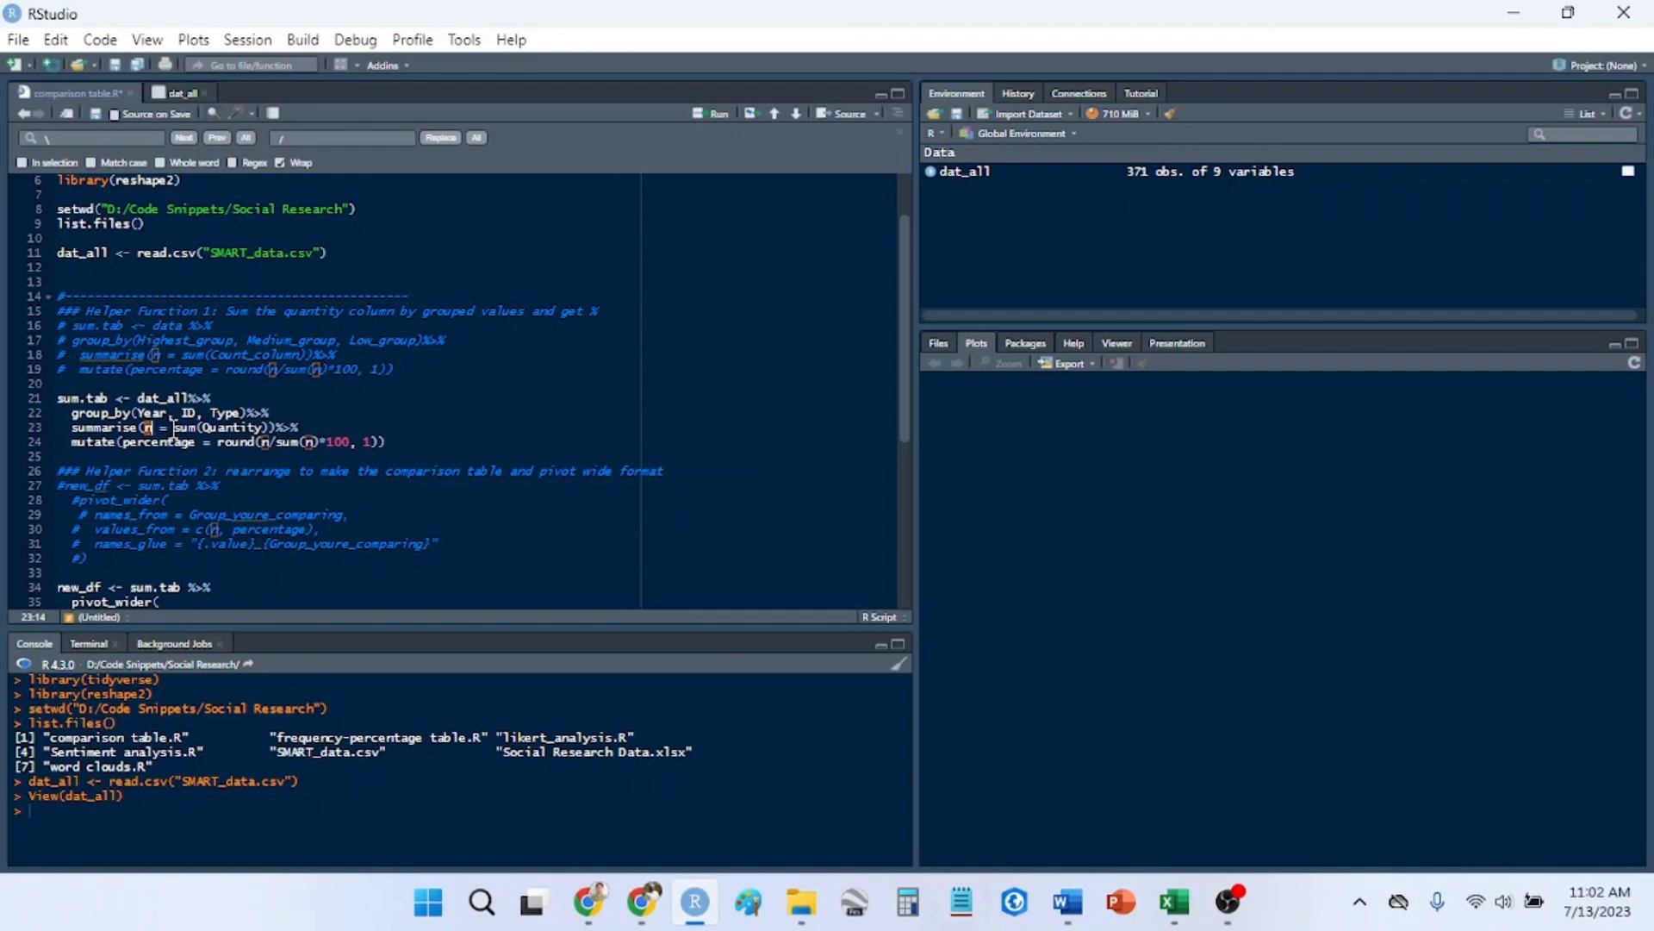
double_click(184, 427)
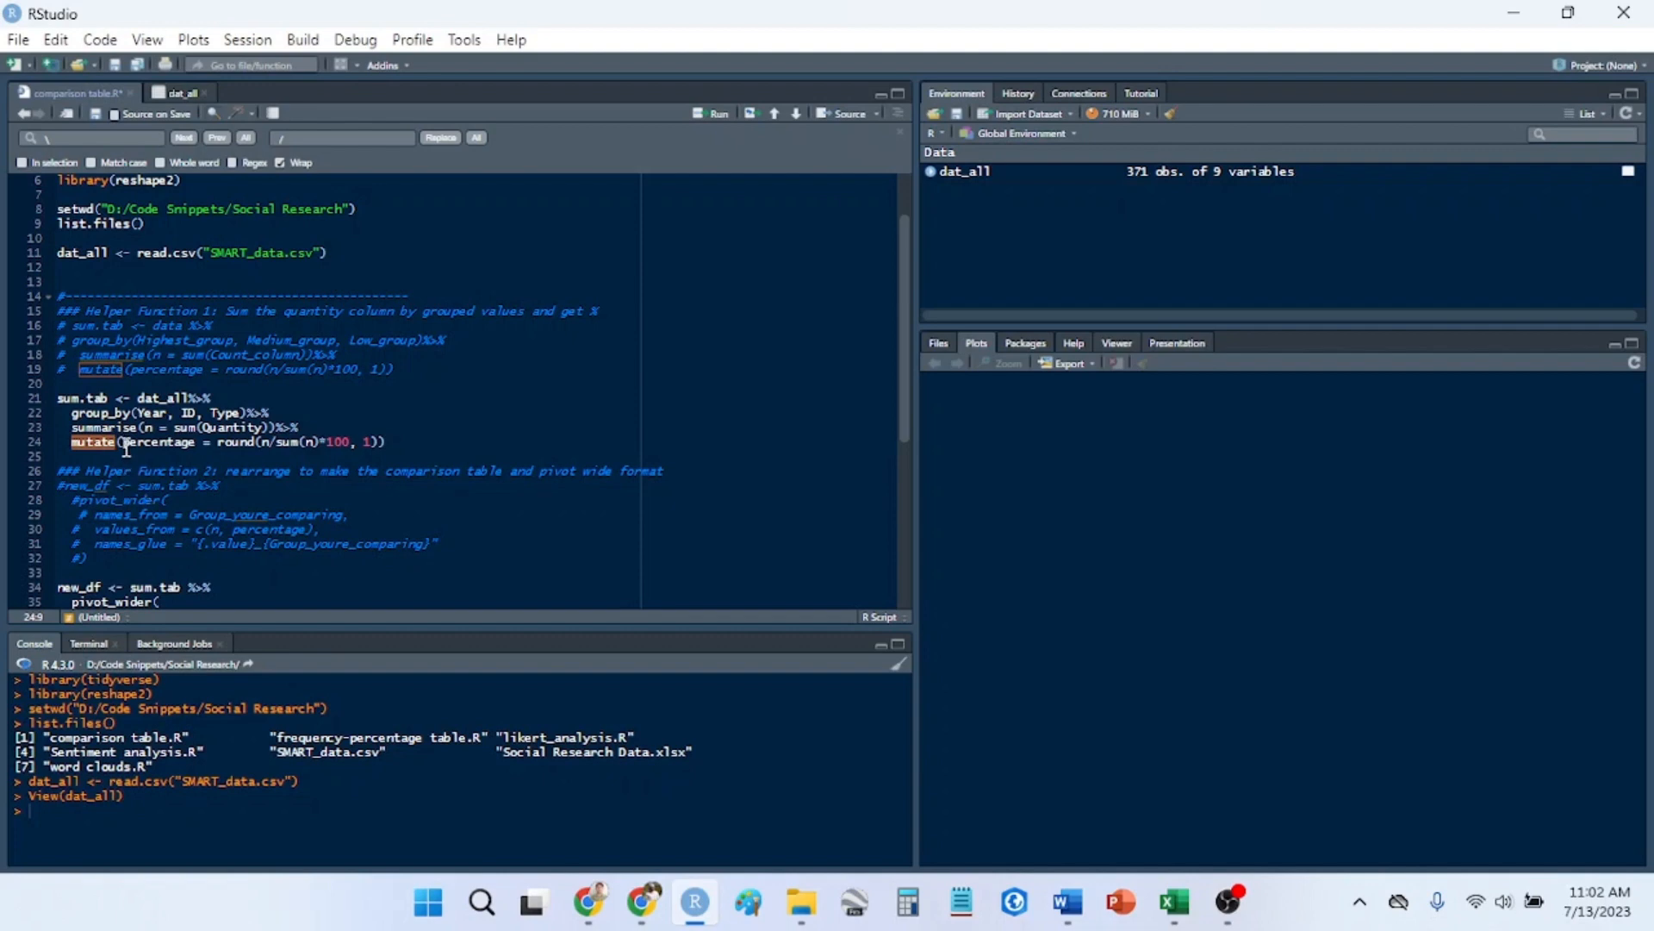
double_click(159, 442)
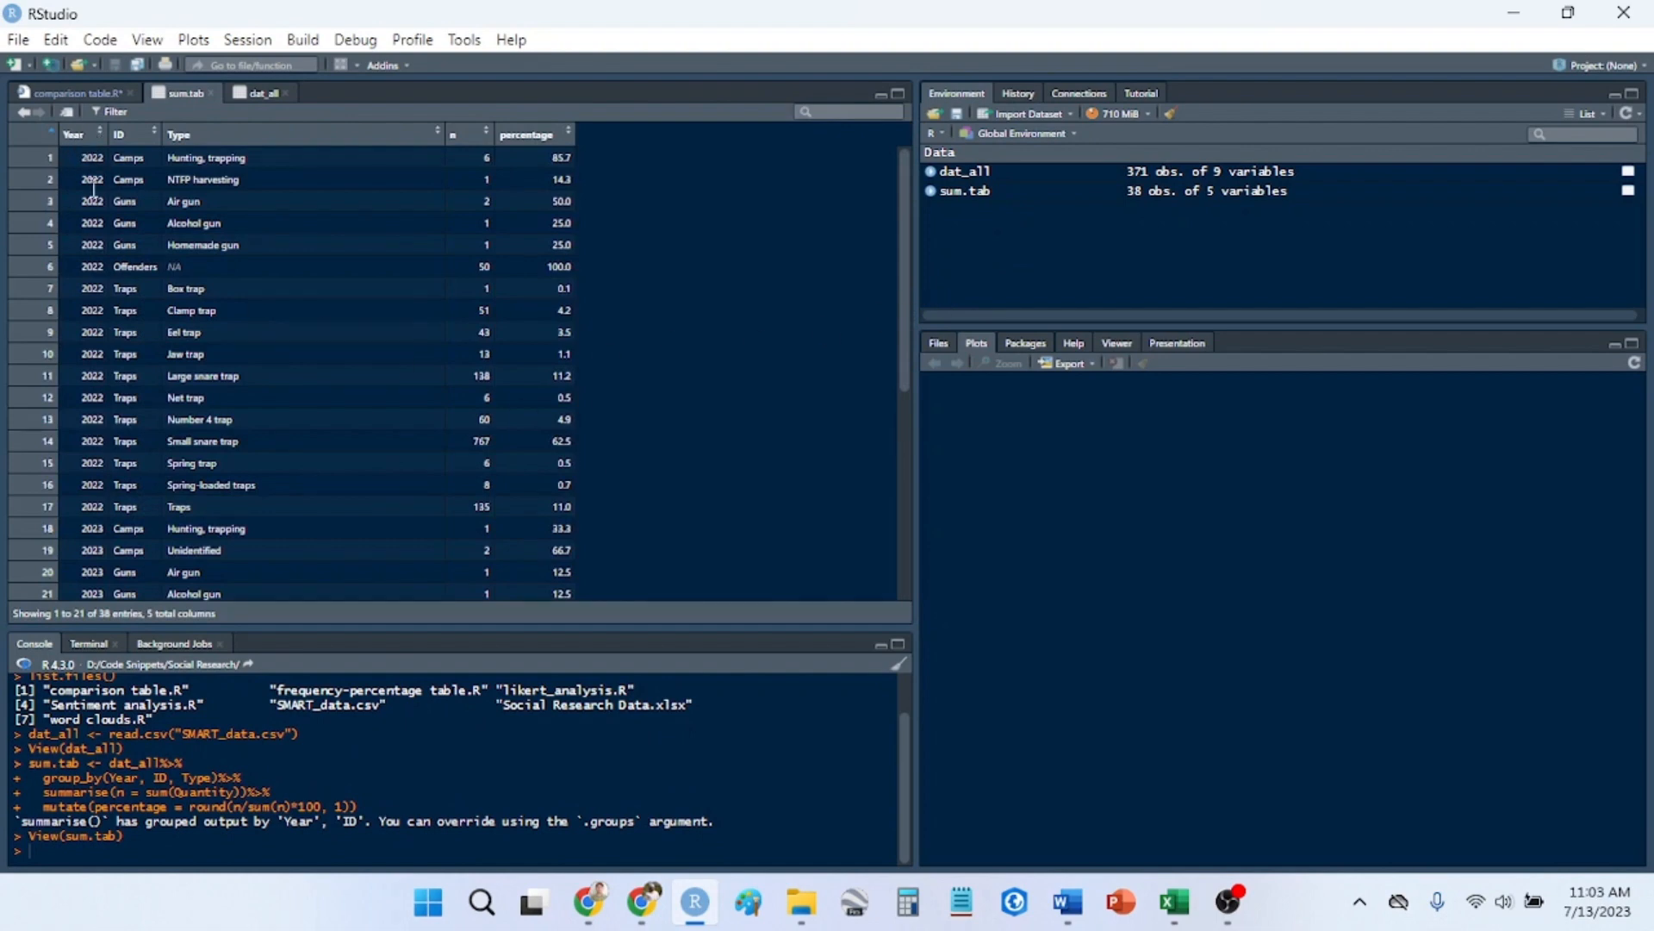
- Sort sum.tab by Year, then restore the 2022-first order
click(74, 134)
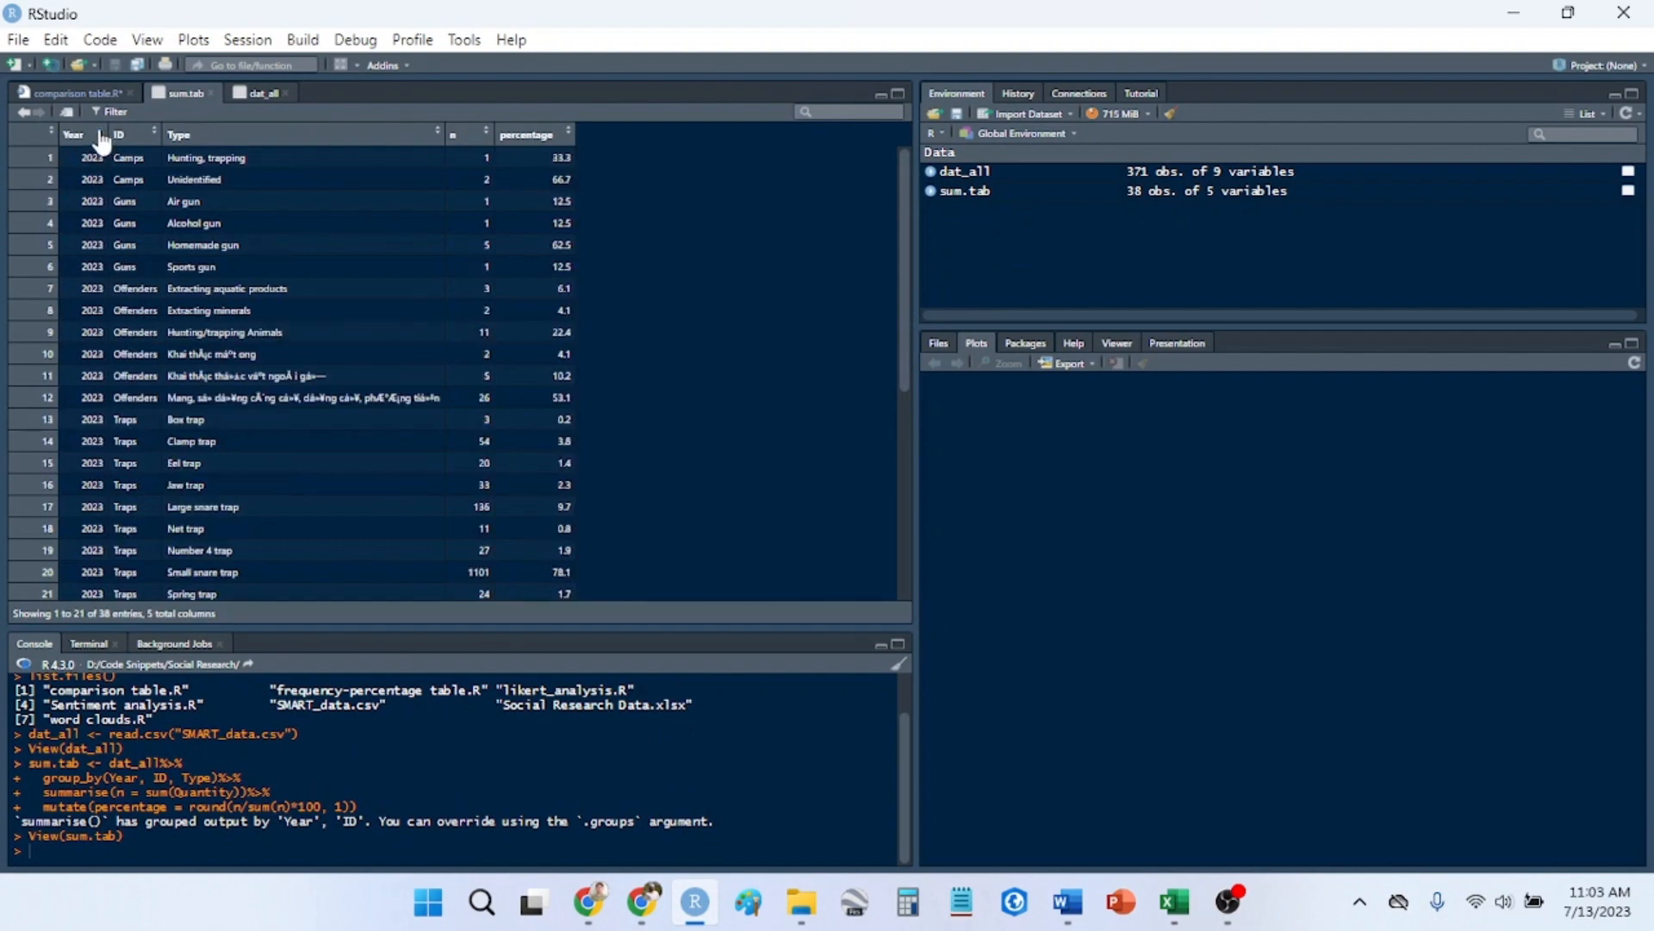
click(74, 135)
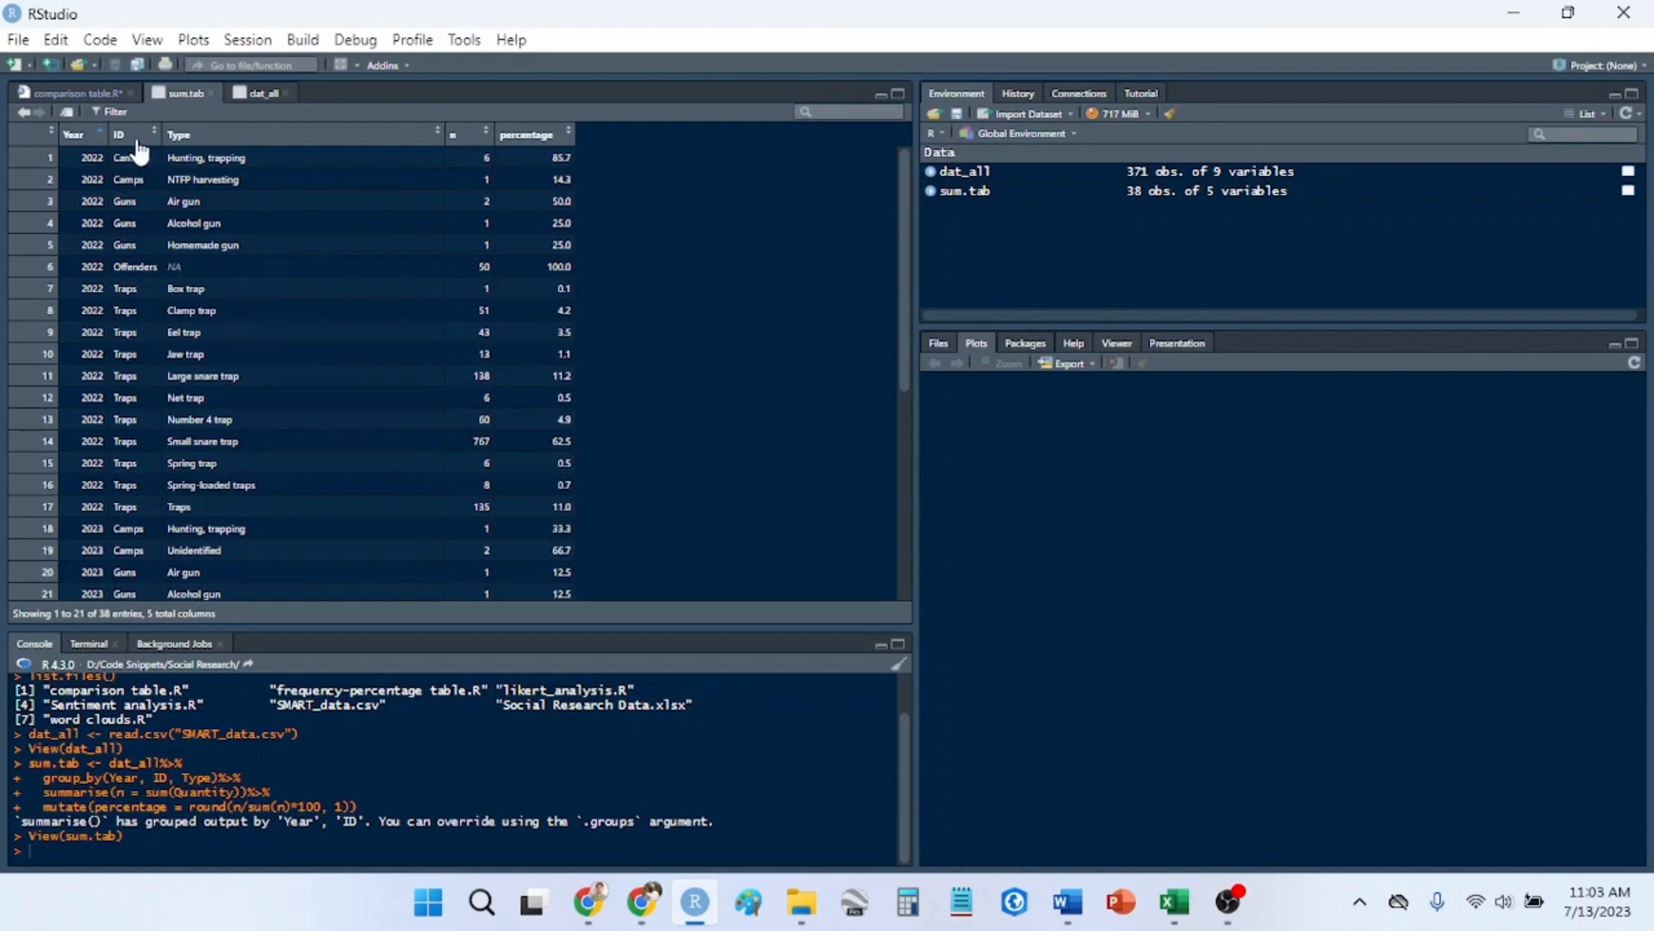
mouse_move(212, 201)
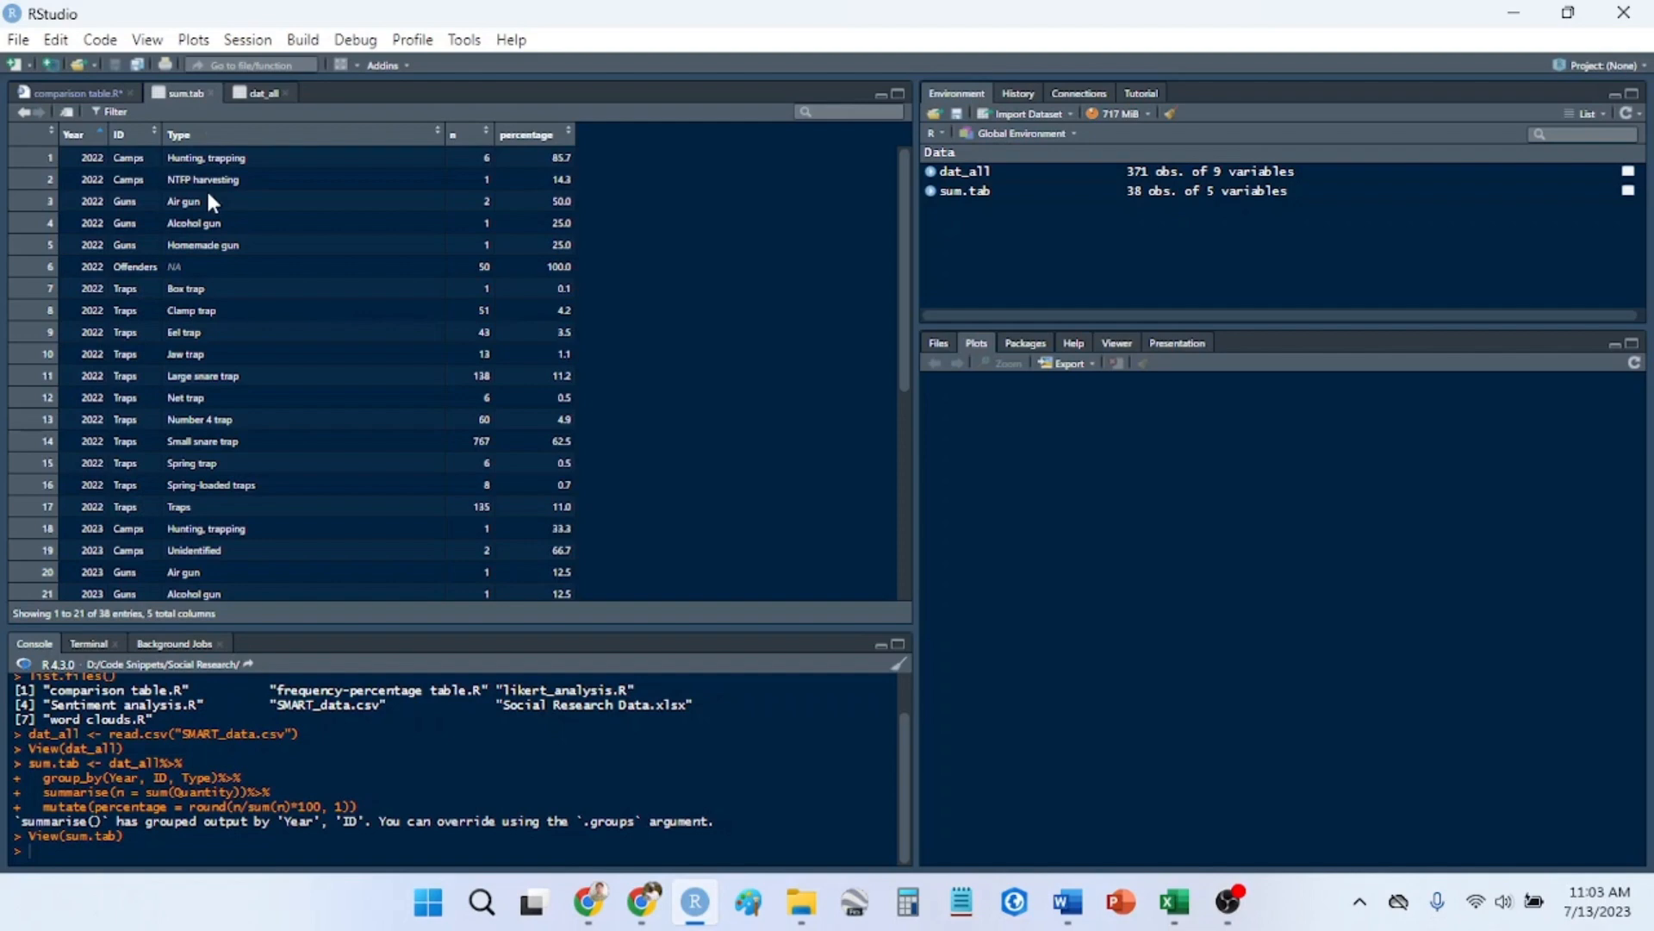
mouse_move(544, 156)
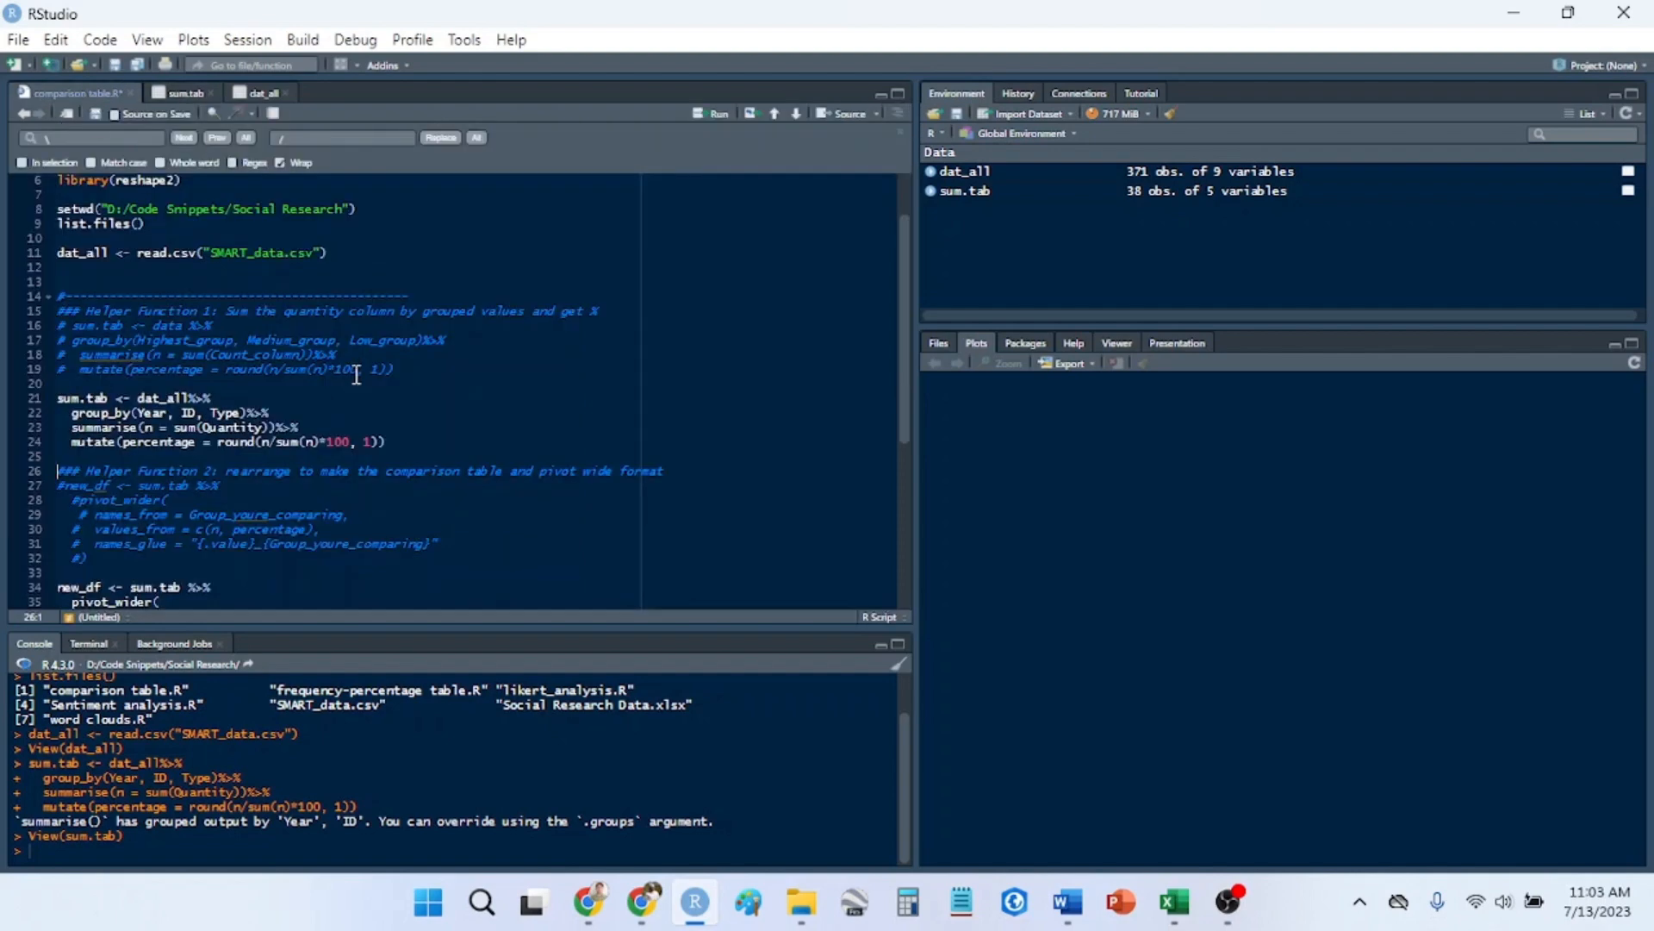
- Scroll down to the pivot_wider block that builds new_df and point out pivot_wider
scroll(down, 3)
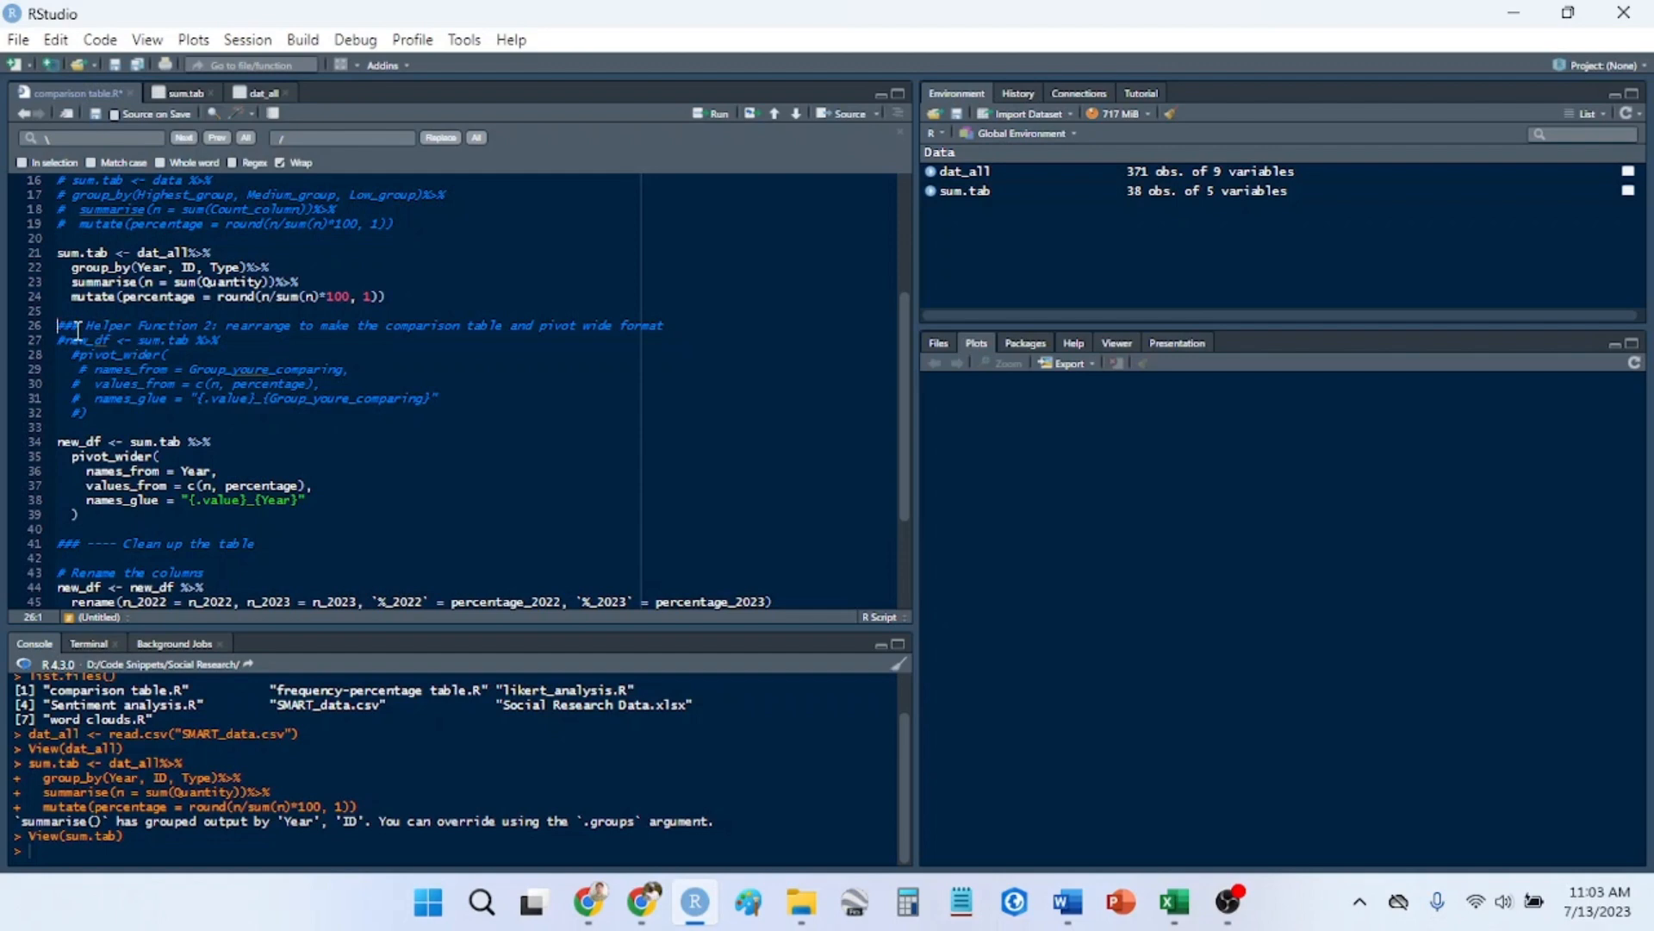
mouse_move(245, 344)
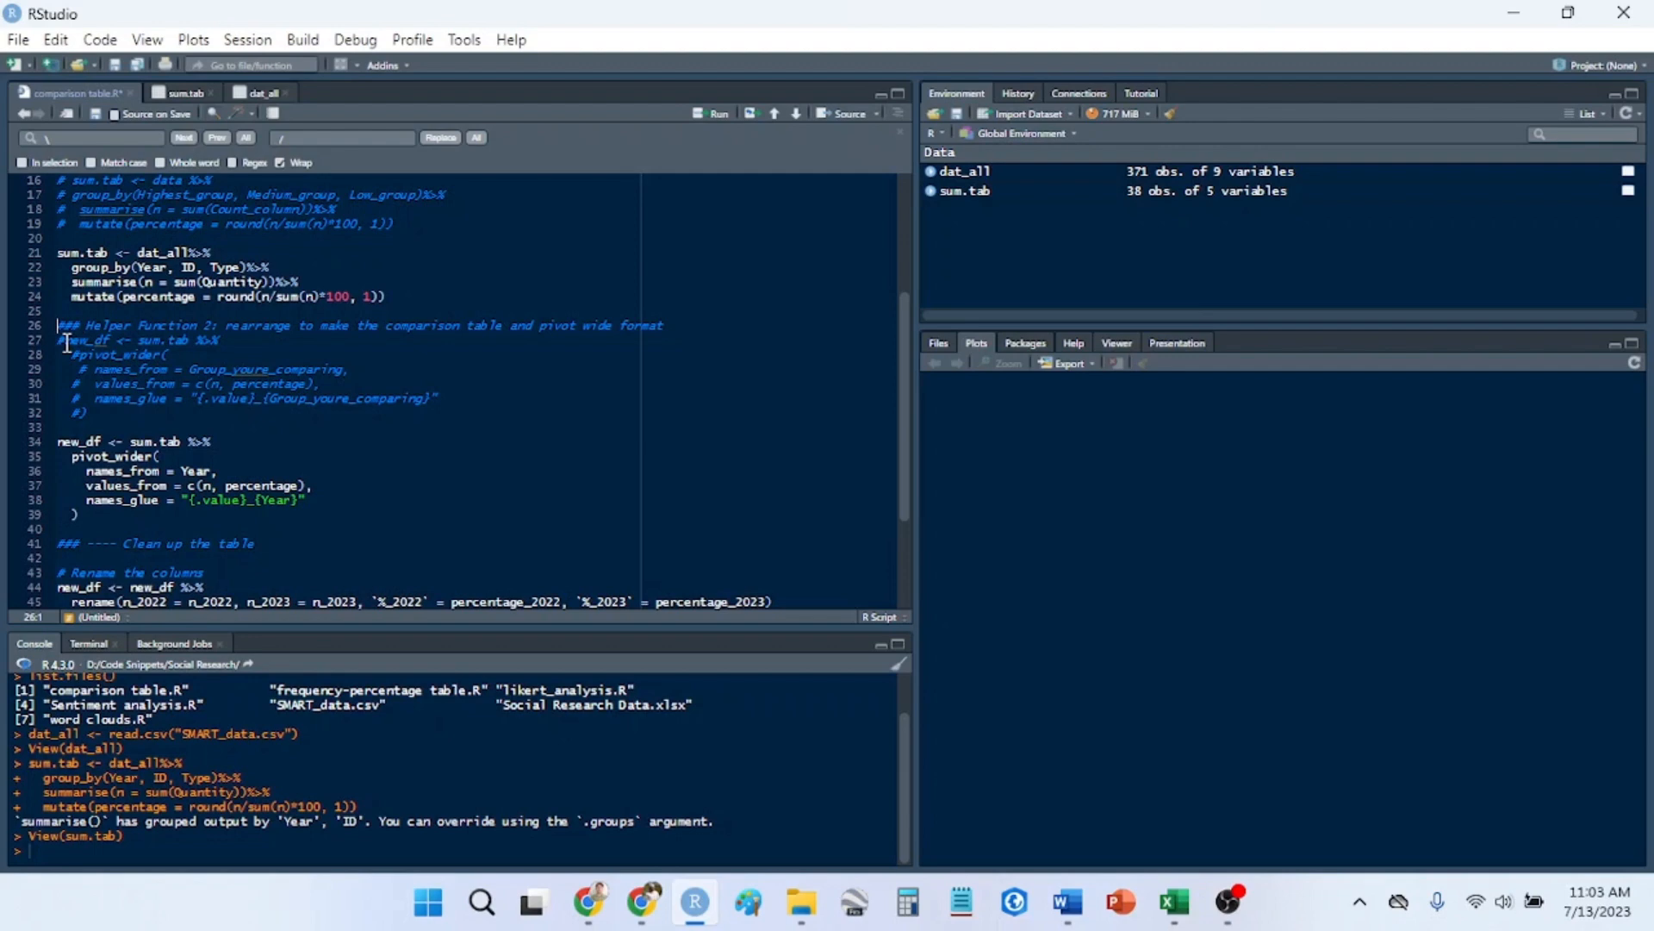
drag(61, 339, 319, 382)
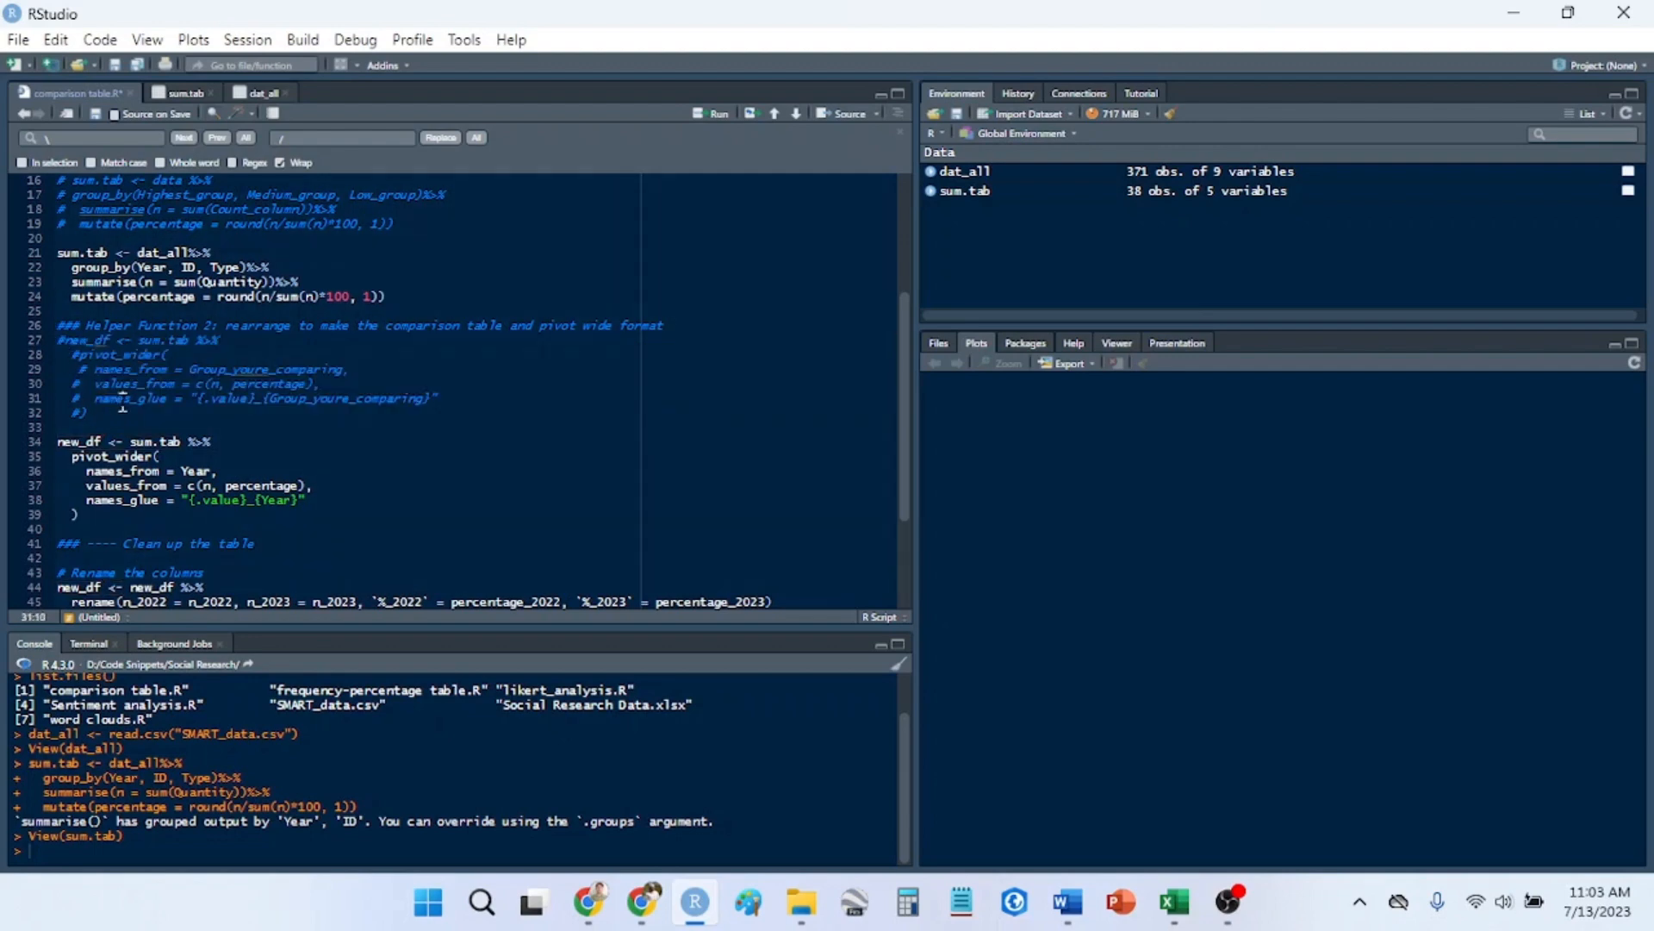
scroll(down, 3)
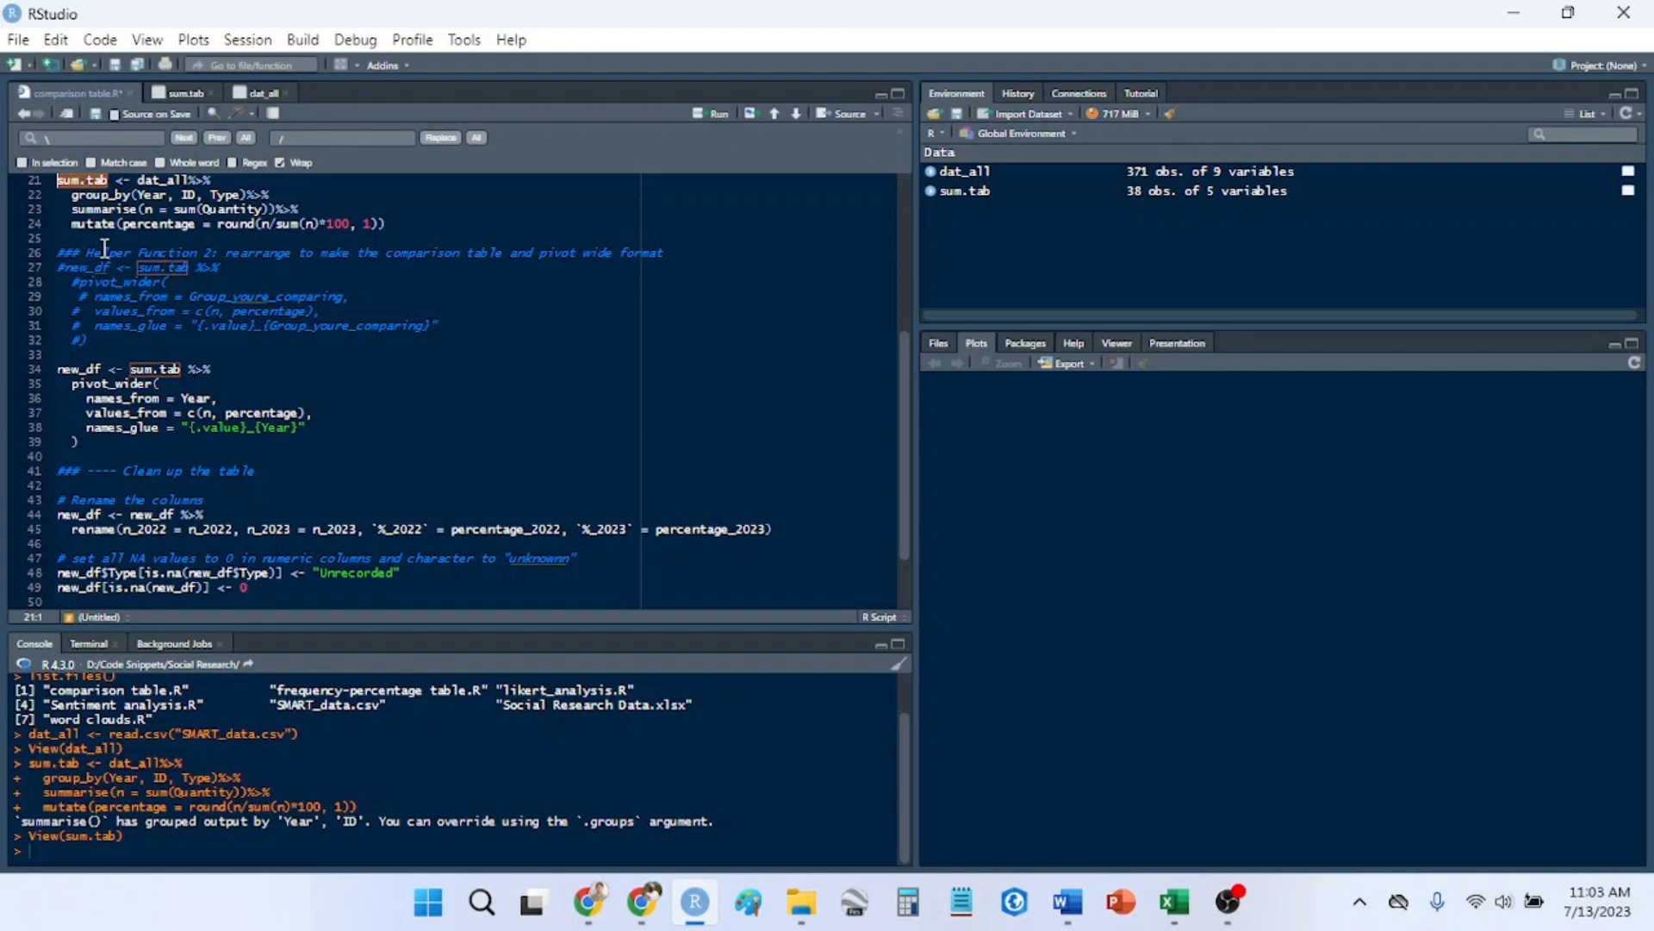
click(189, 368)
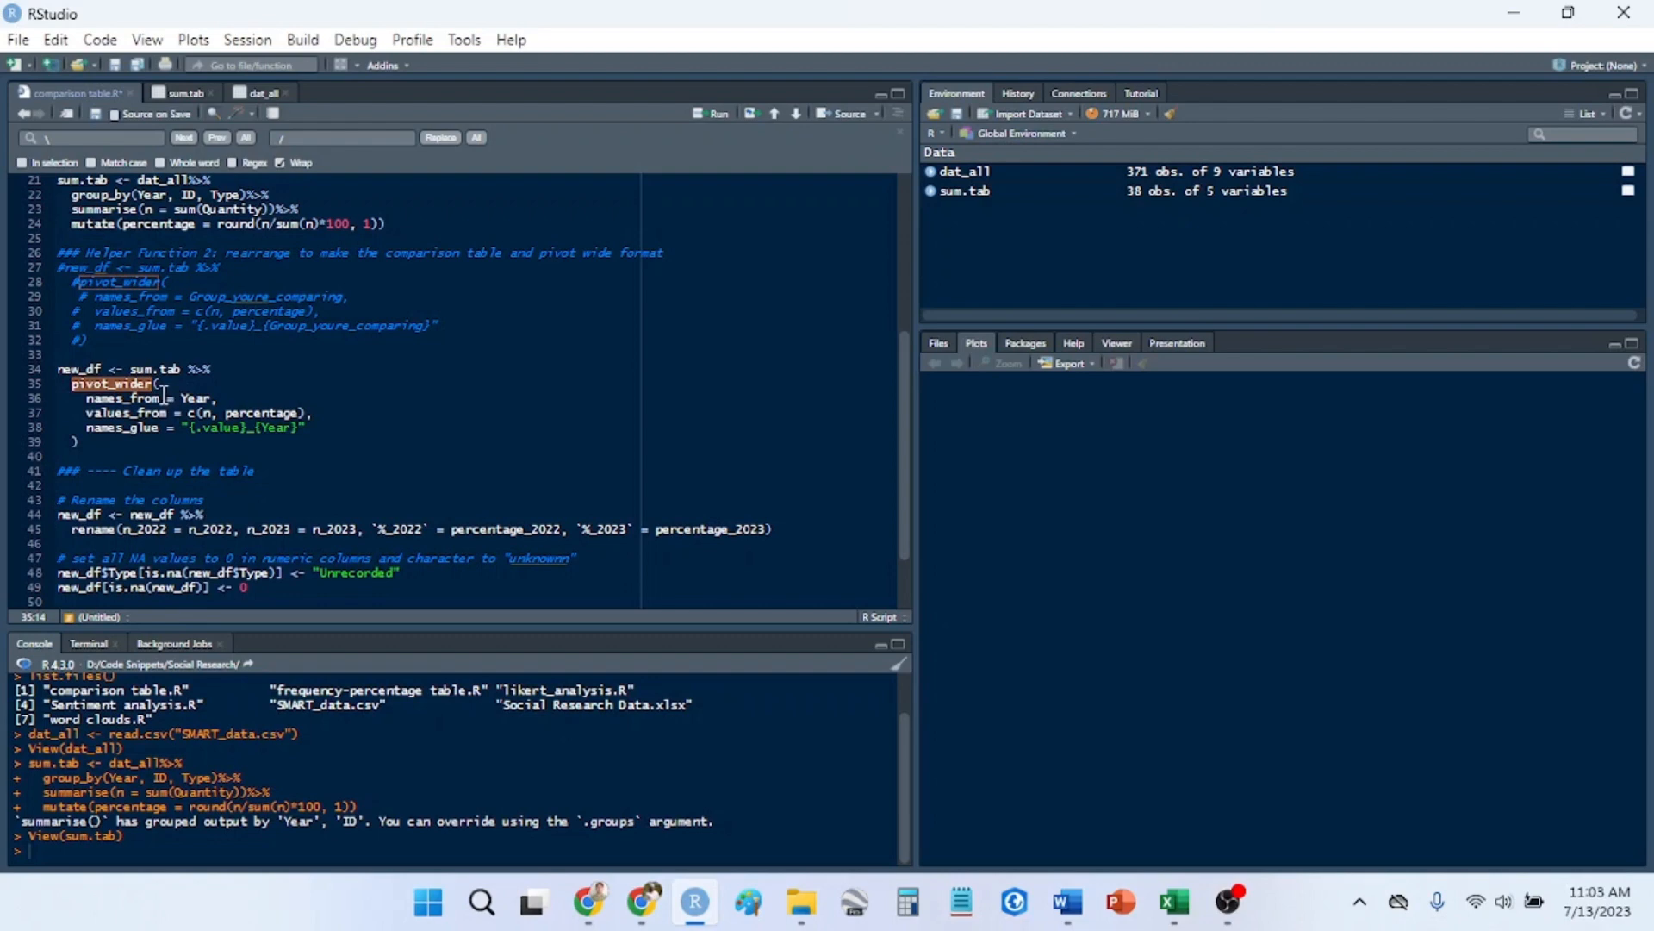
mouse_move(194, 335)
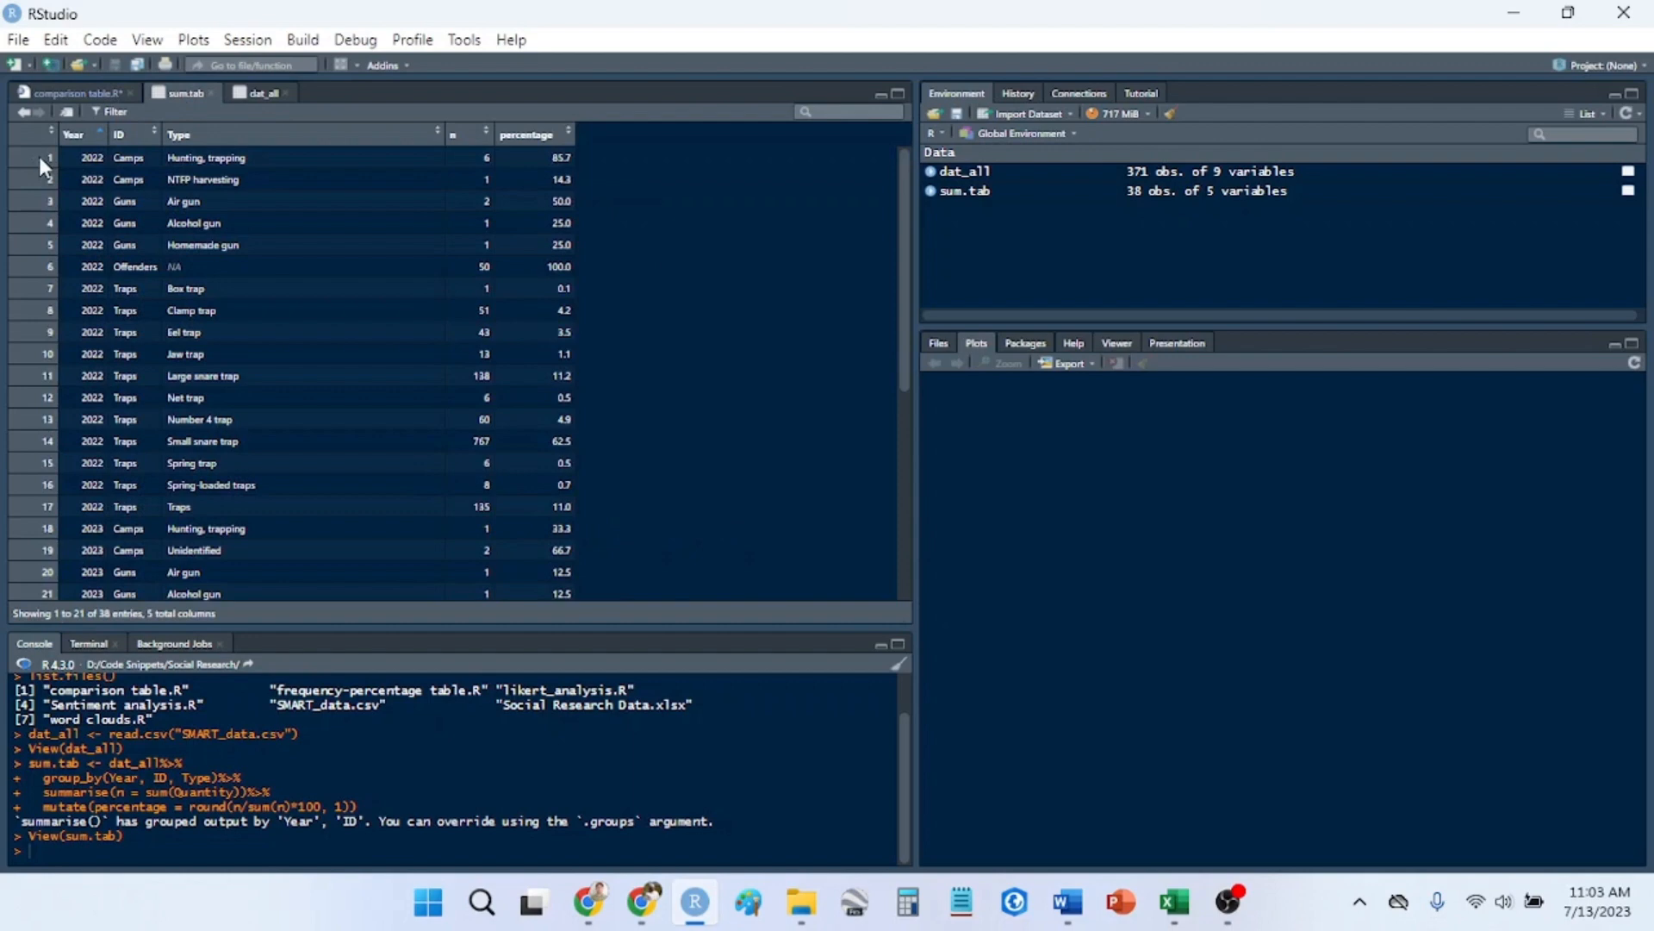
mouse_move(1184, 137)
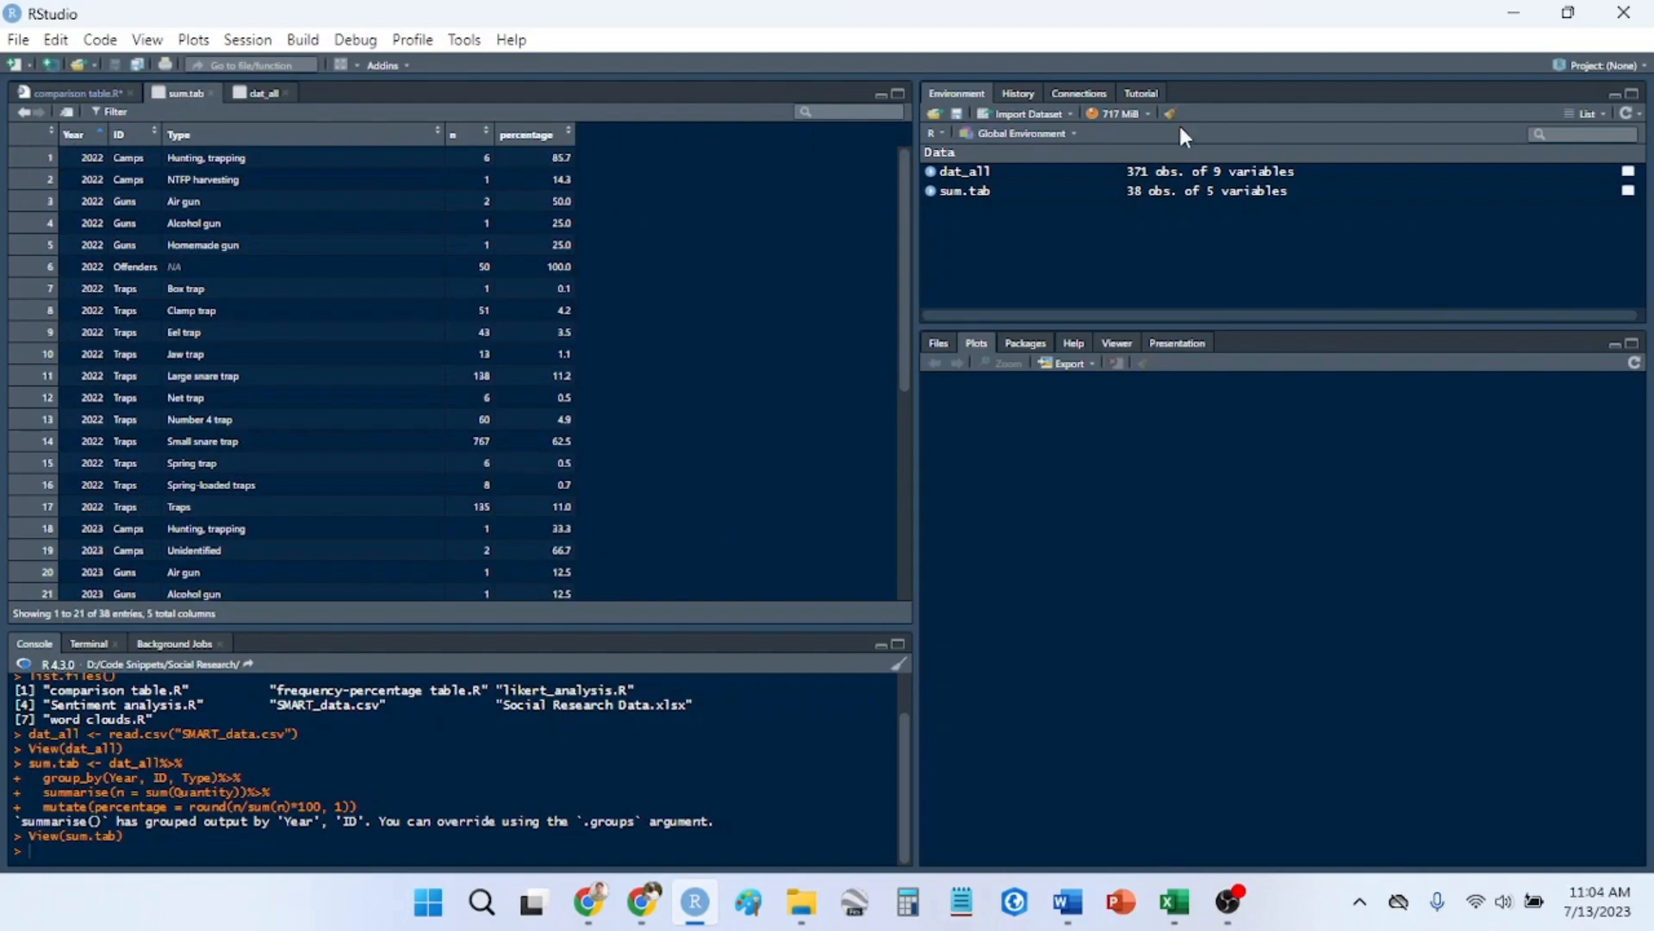
mouse_move(306, 150)
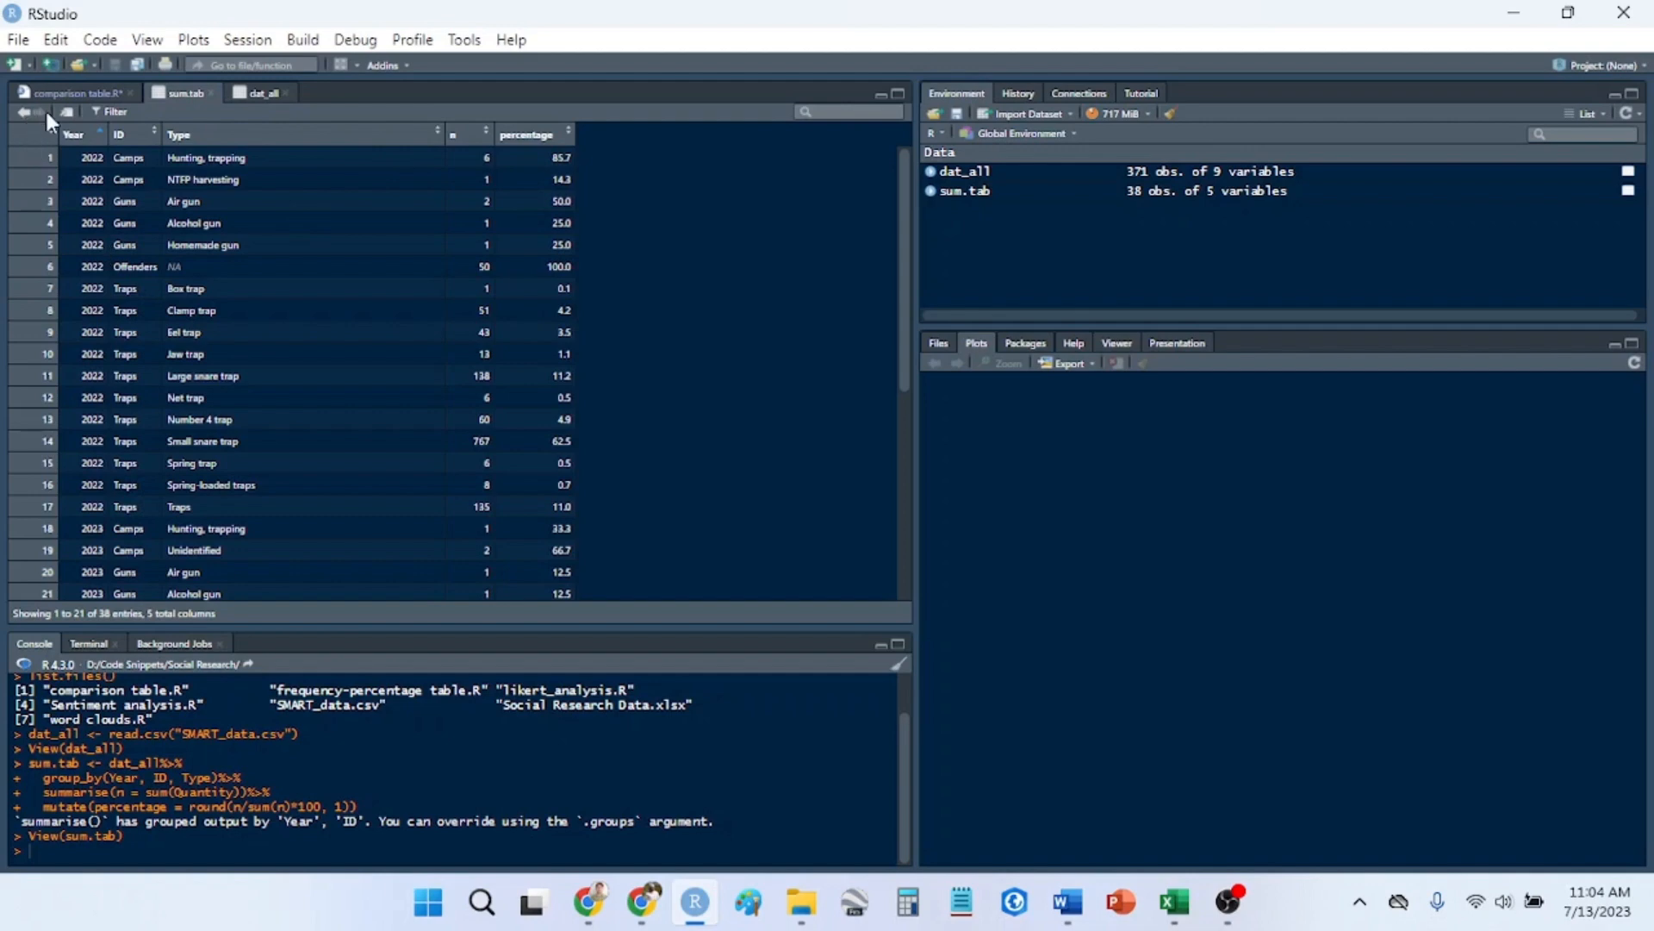
mouse_move(121, 409)
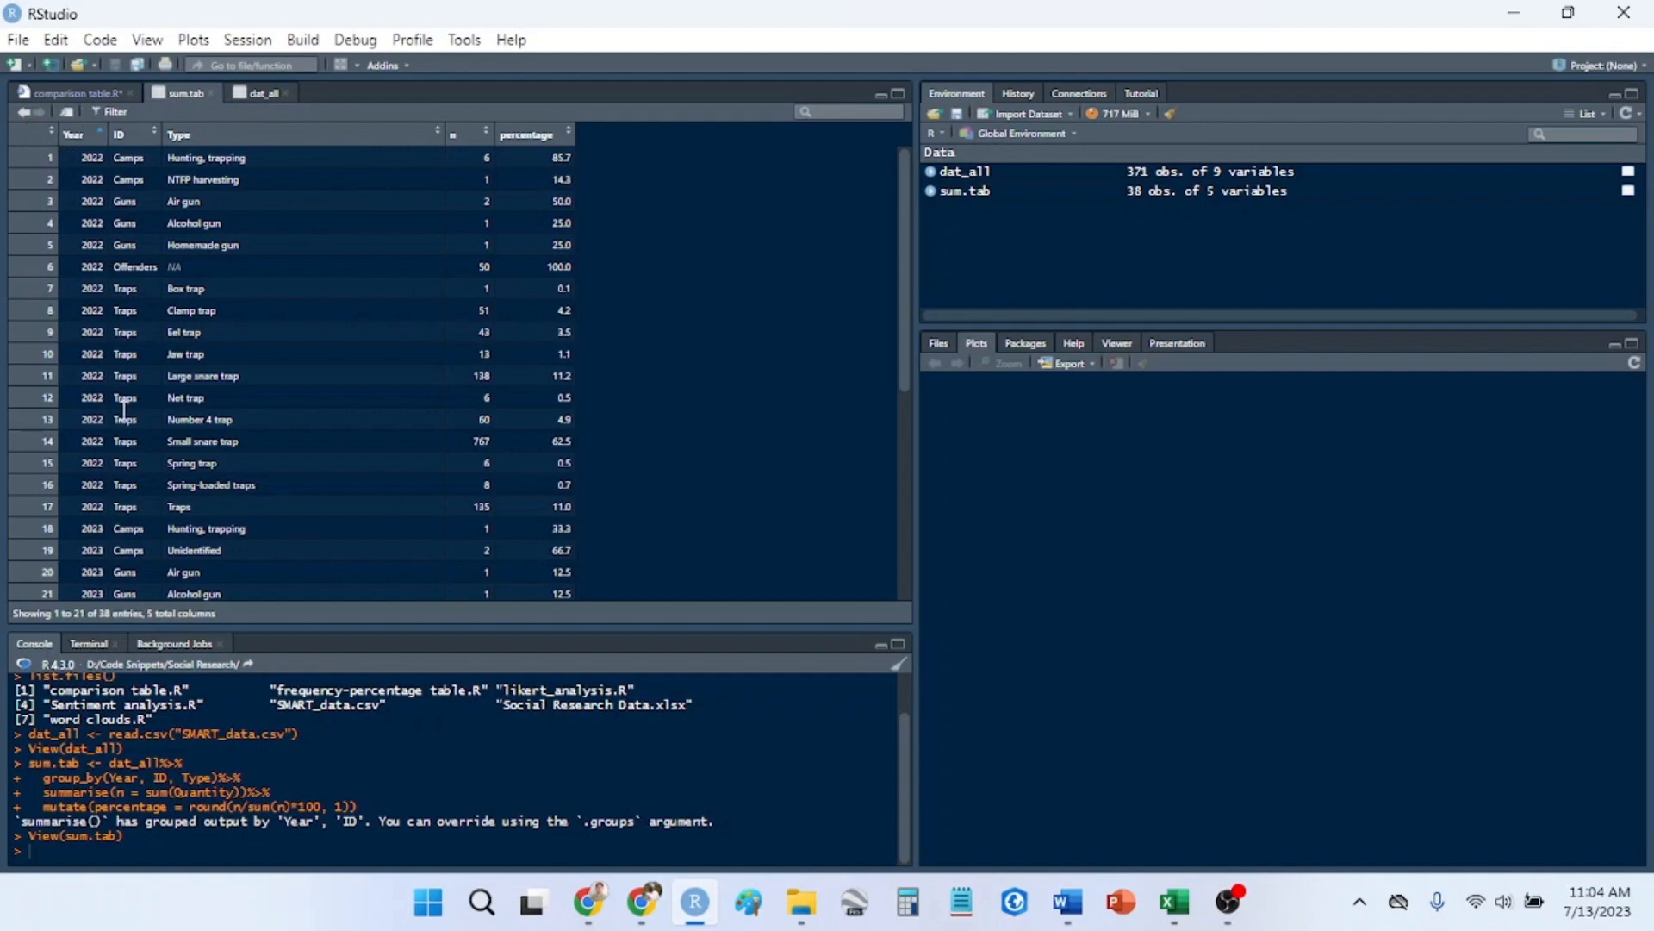
- Leave the sum.tab viewer for the comparison table.R script
click(70, 93)
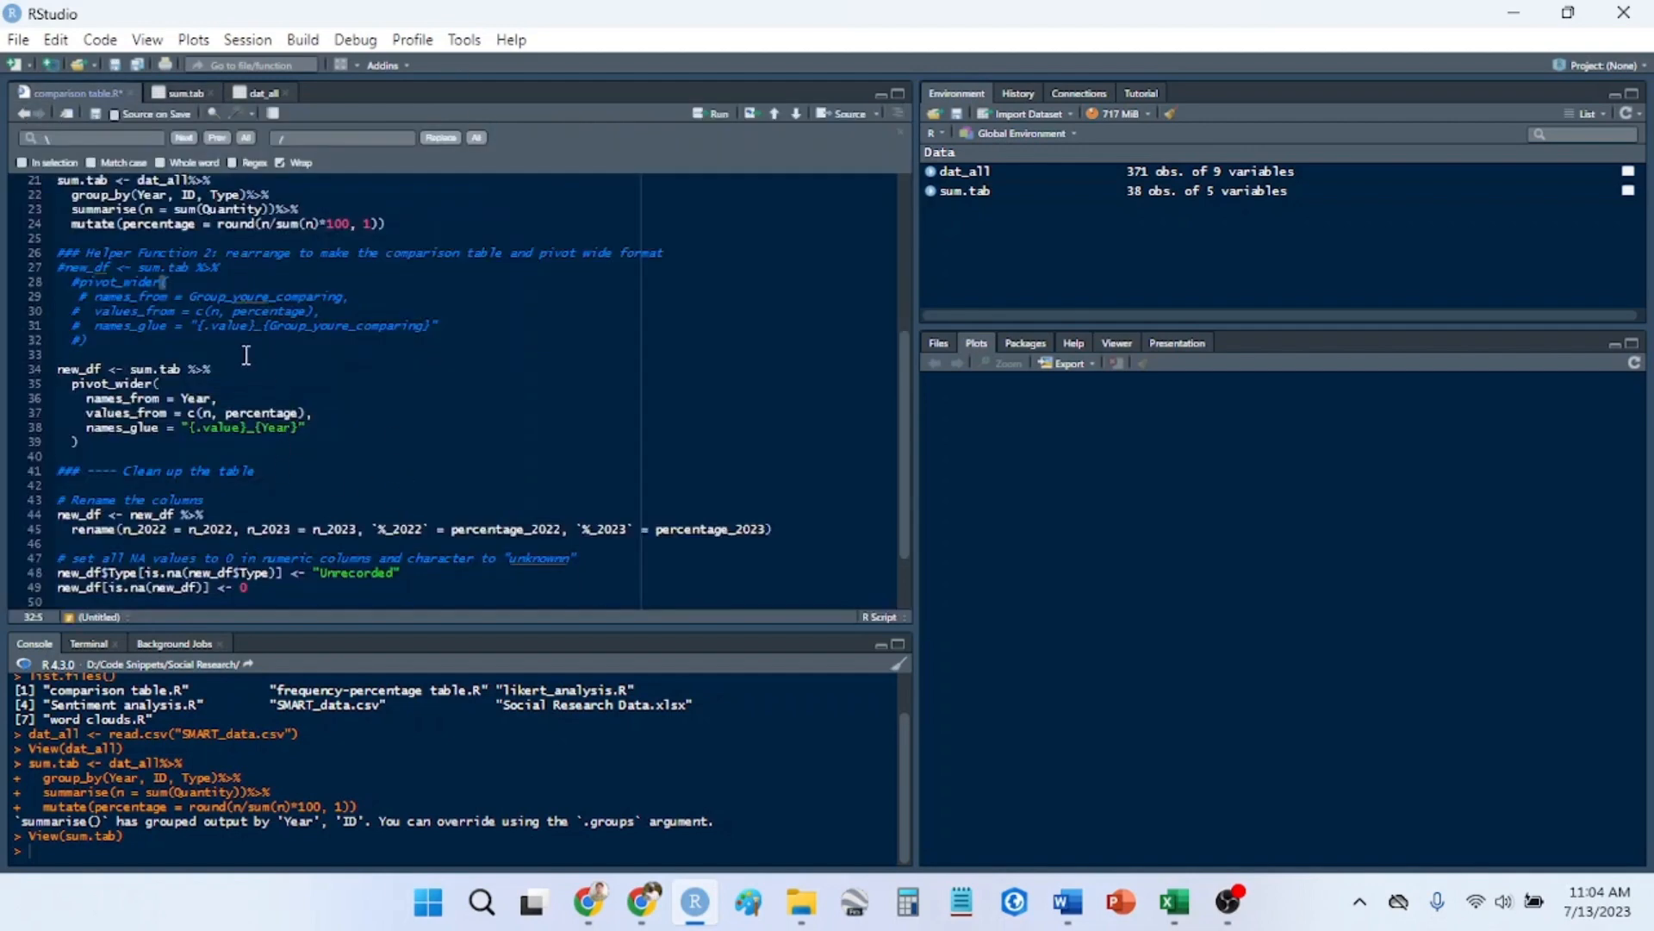
- Write test <- melt(dat_all) on a new line, correcting the object name to dat_all
text(test)
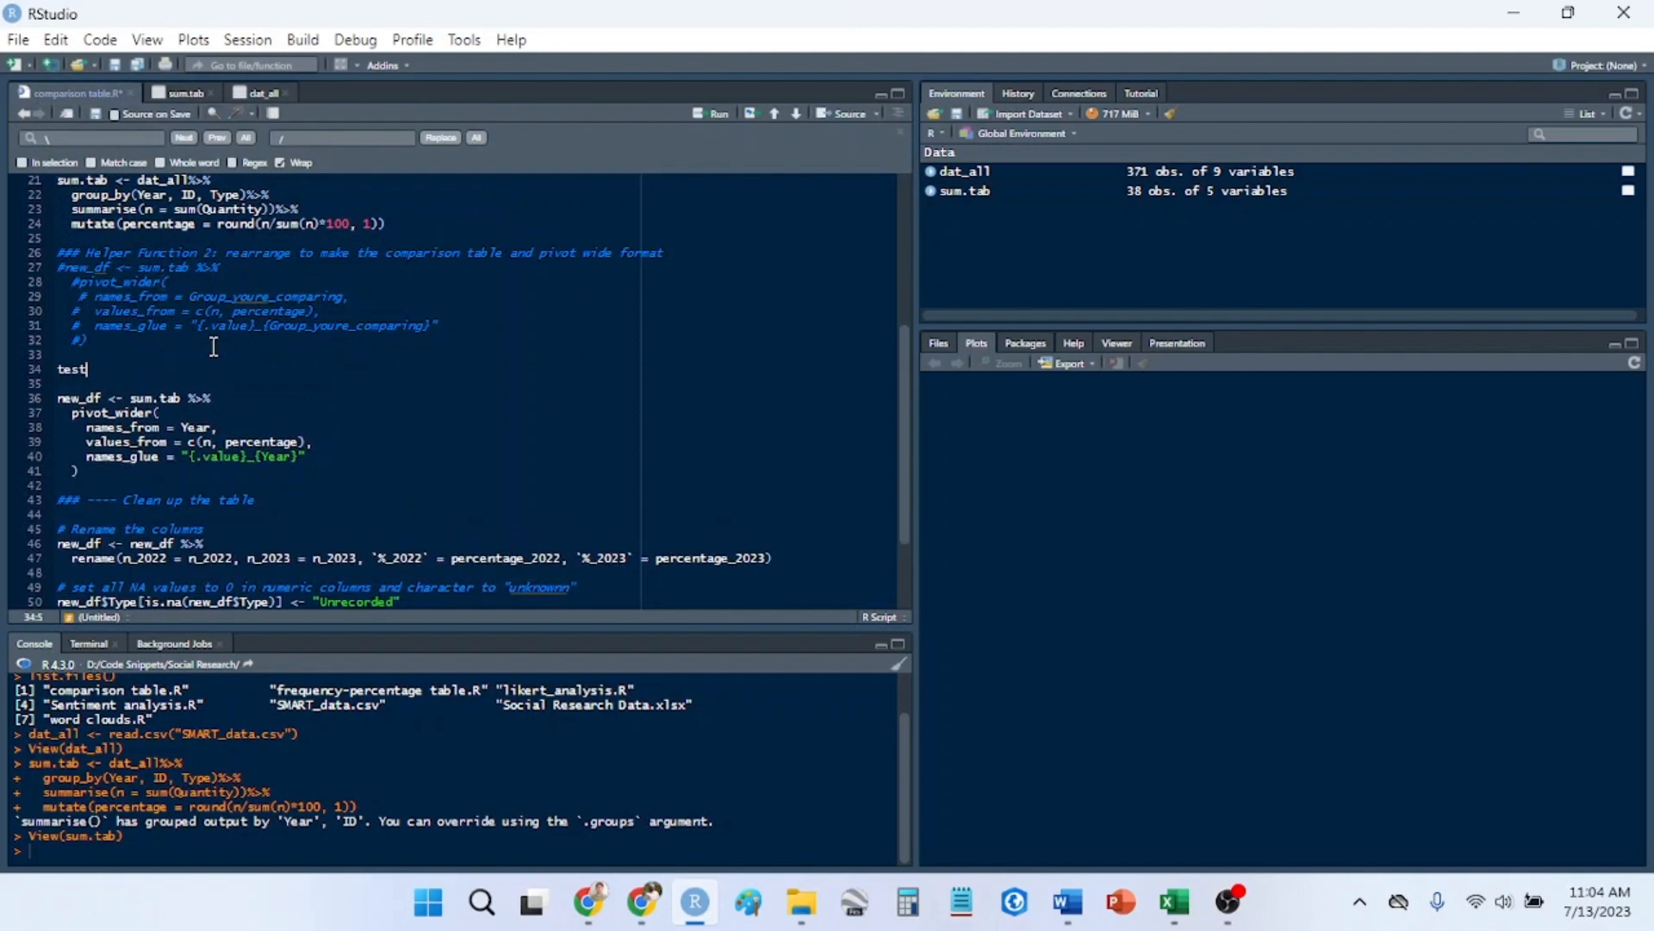
text(<- melt()
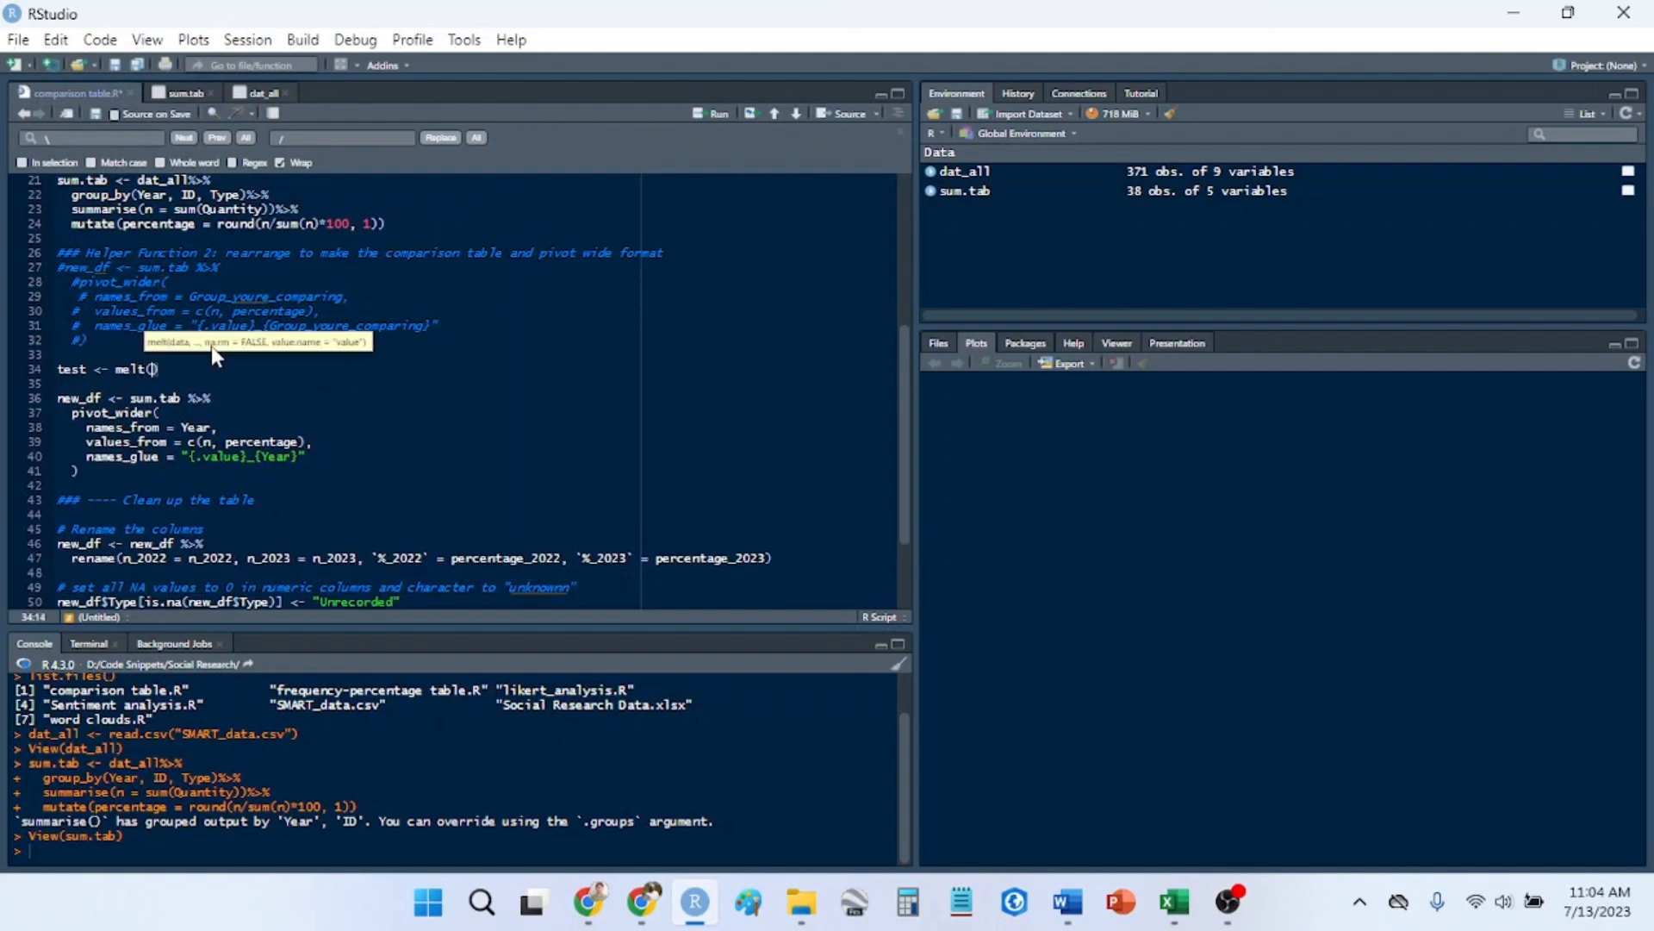
text(dat.)
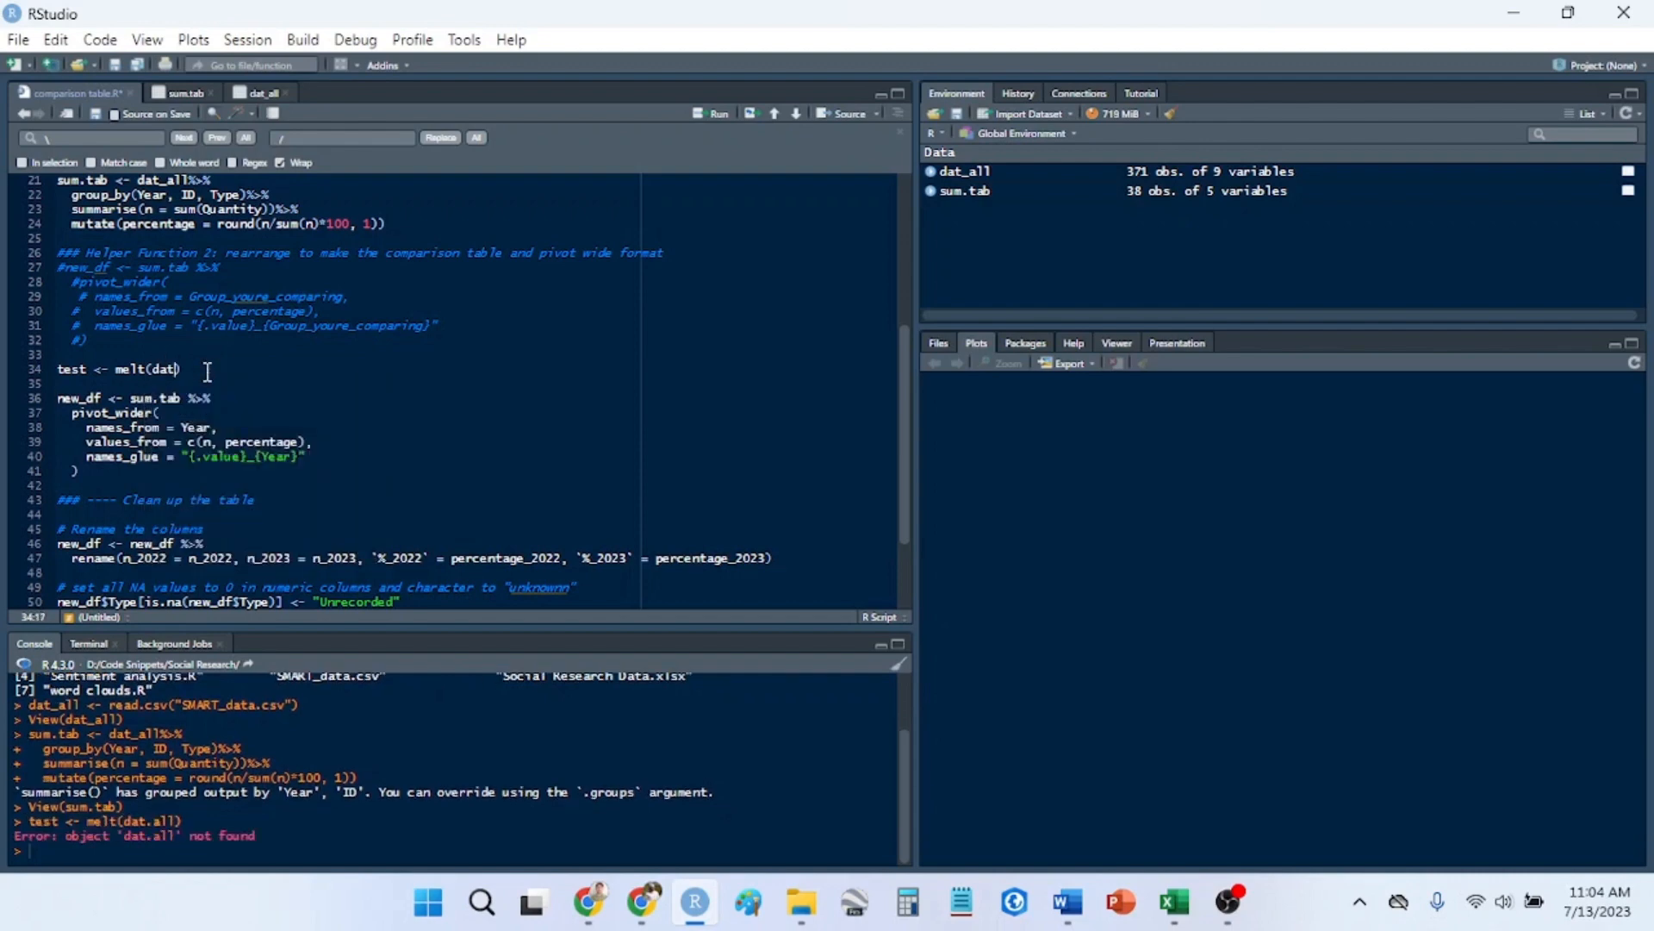
text(_all)
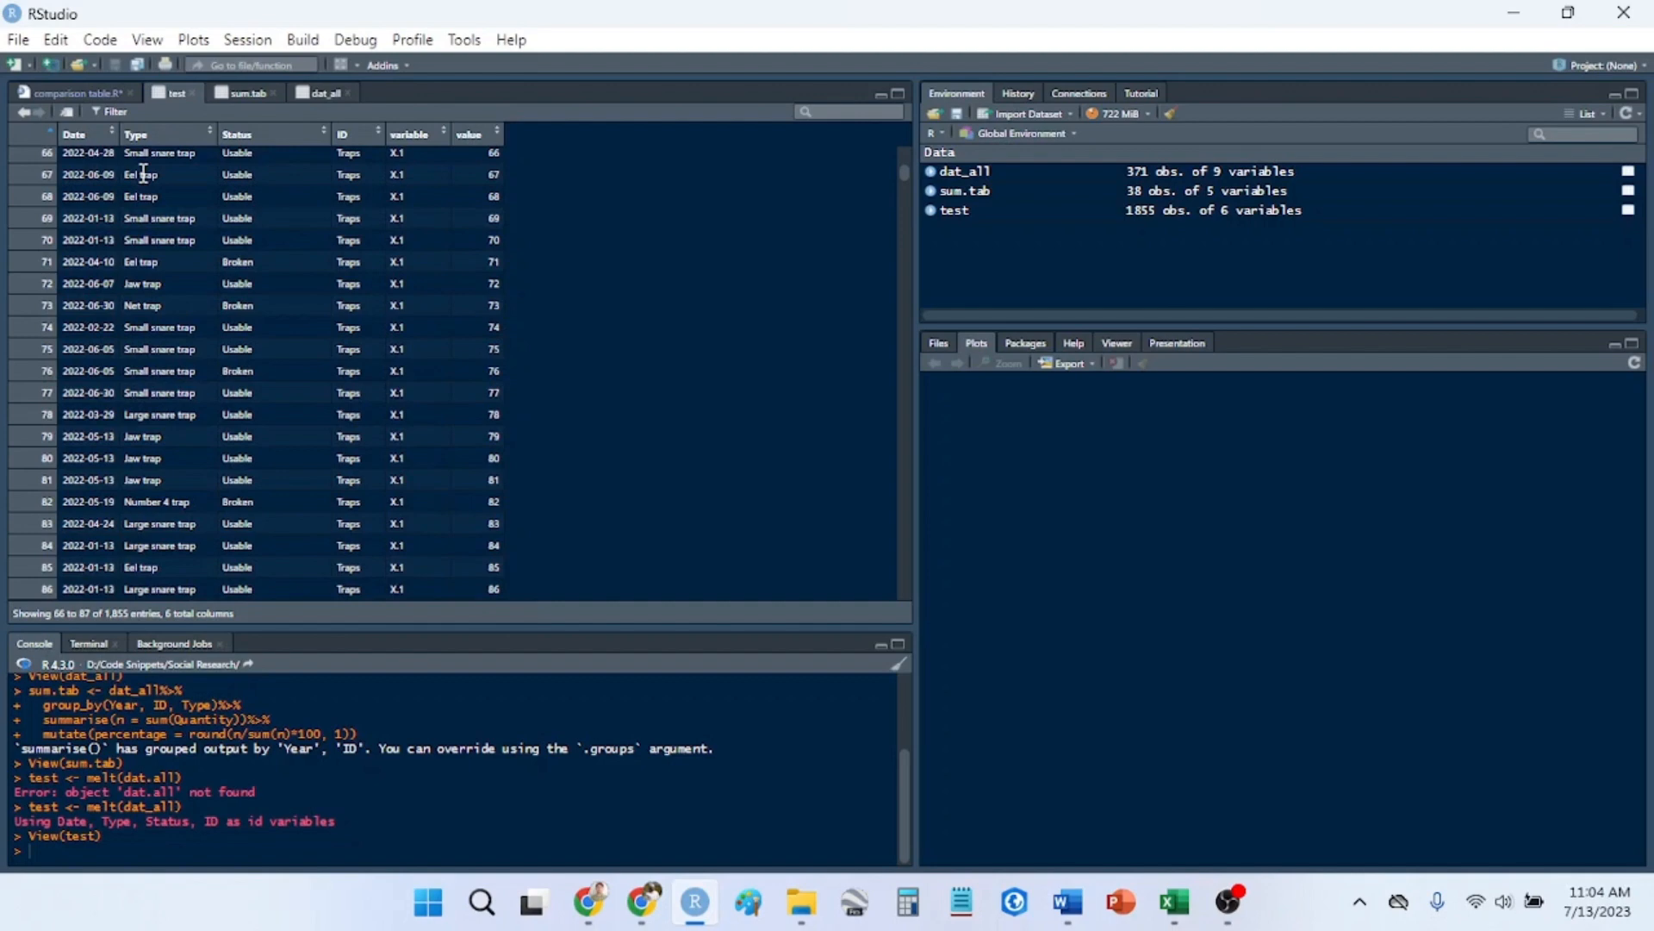
mouse_move(1222, 262)
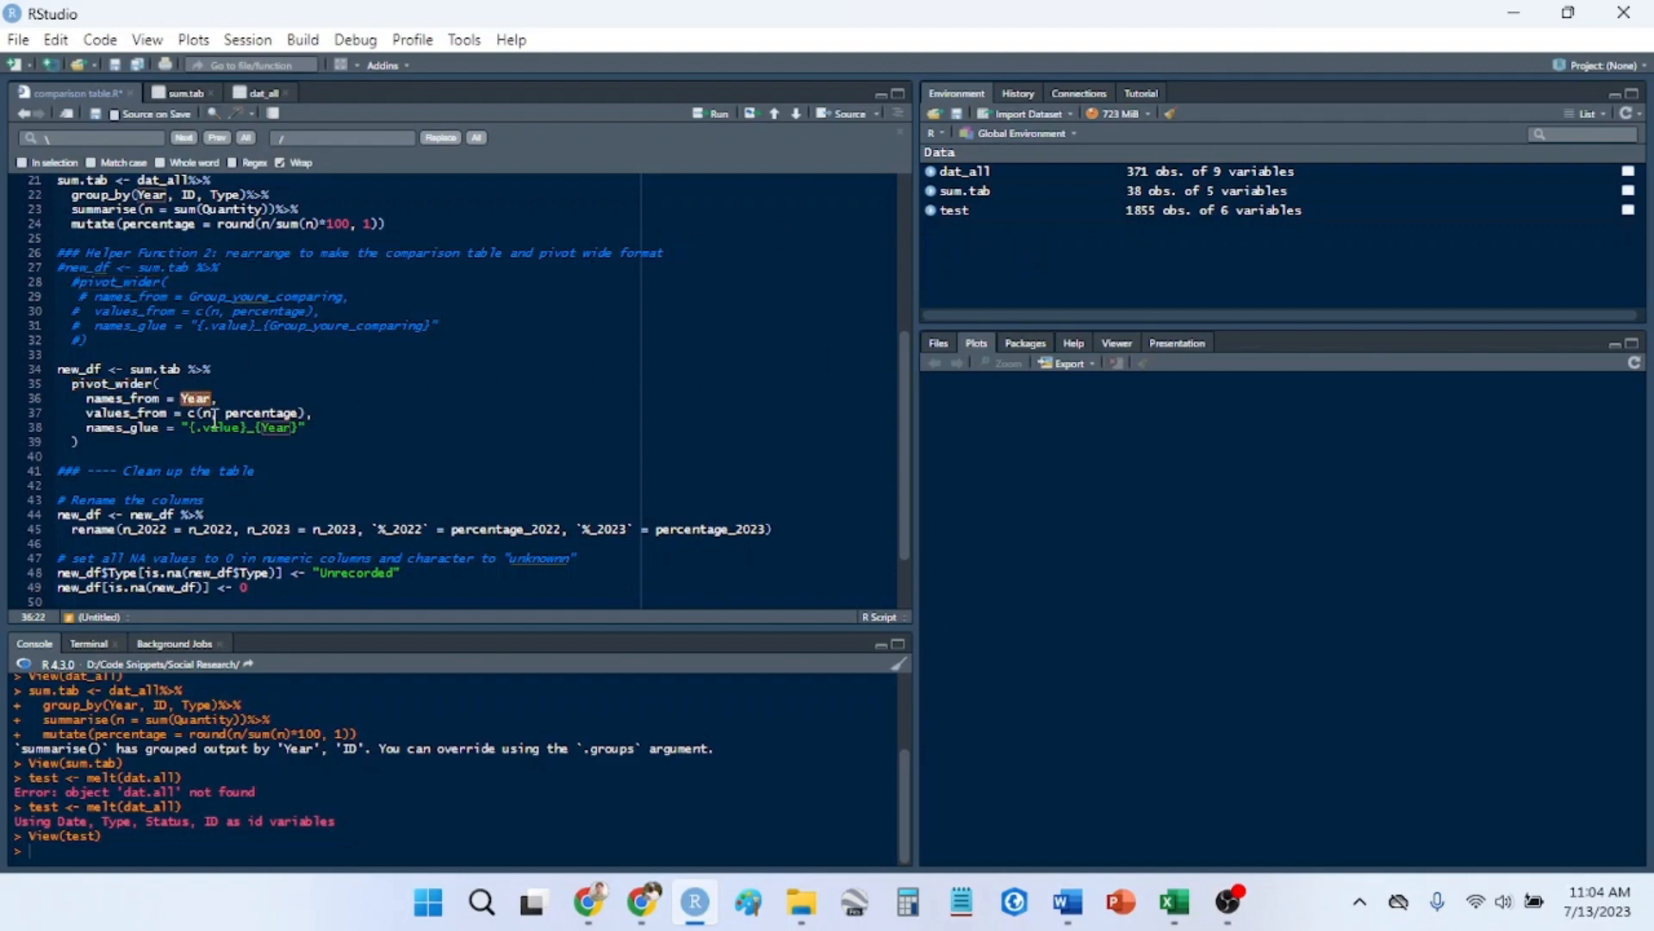
- Point out Year in names_from and percentage in values_from of pivot_wider
click(212, 398)
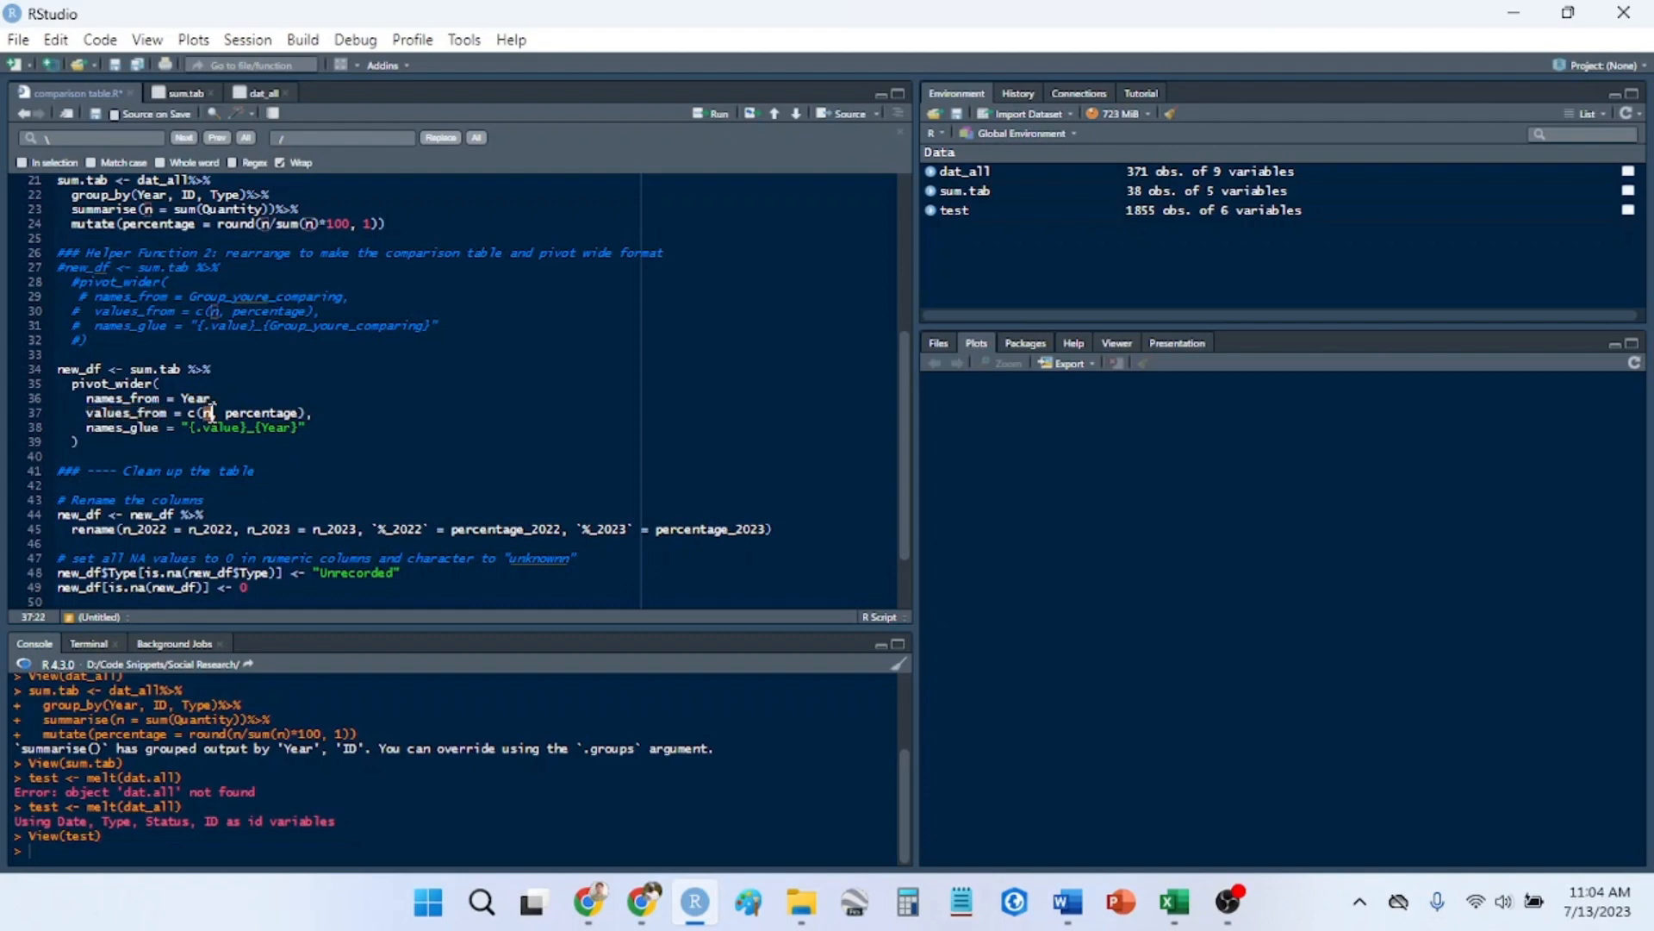
double_click(259, 413)
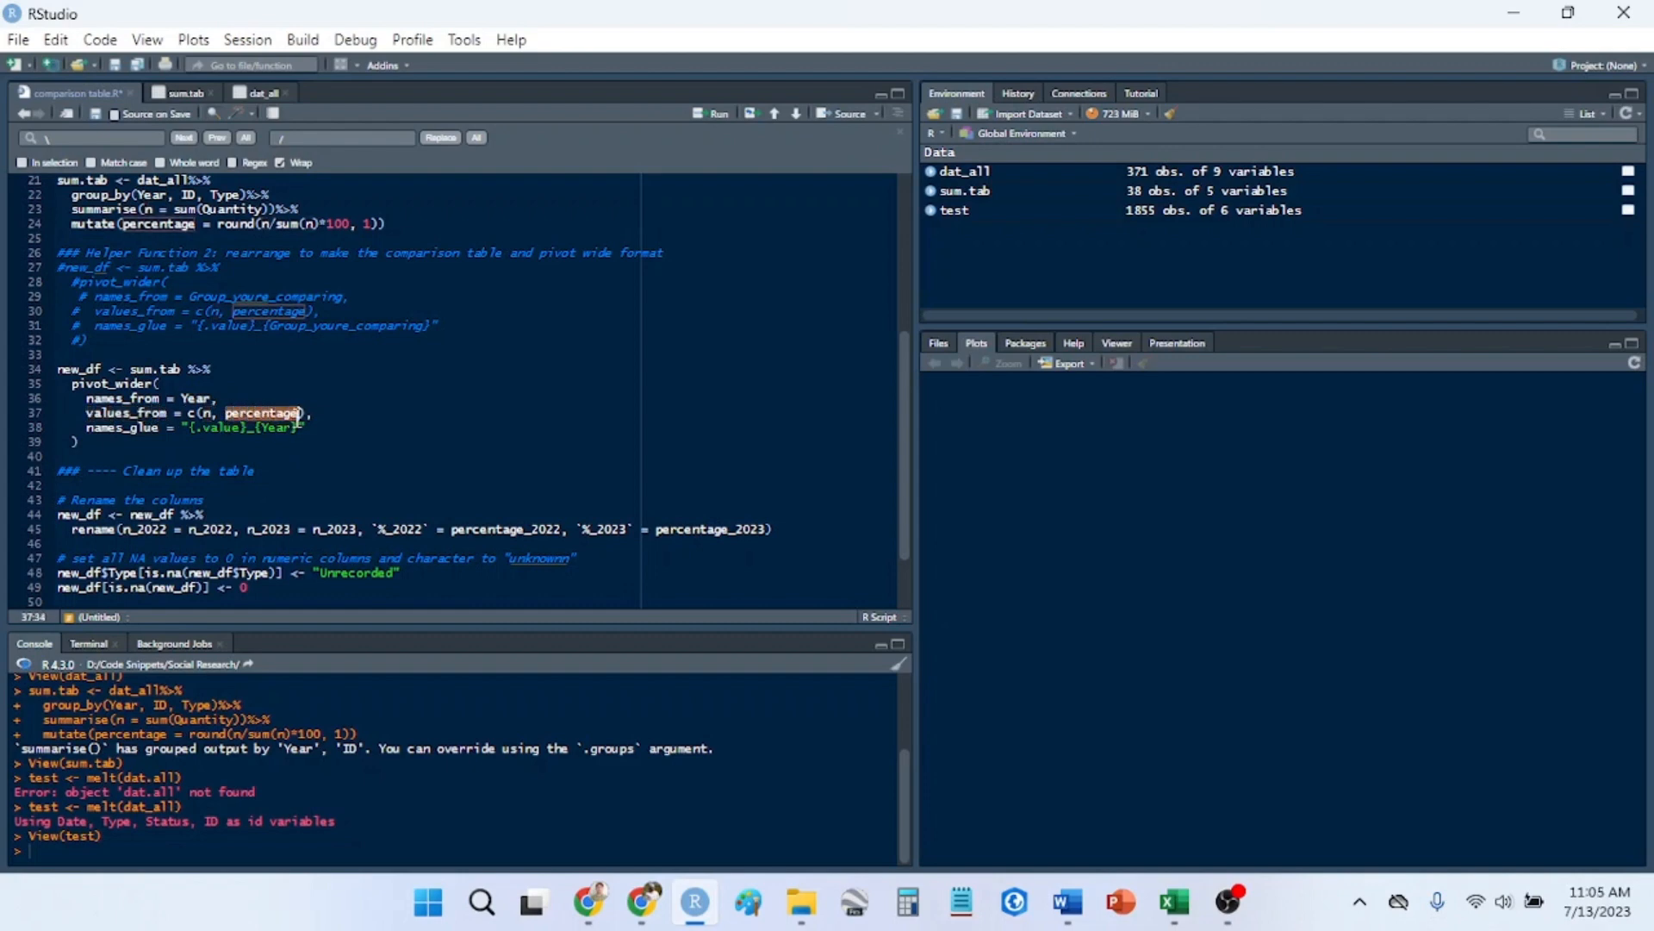
click(129, 427)
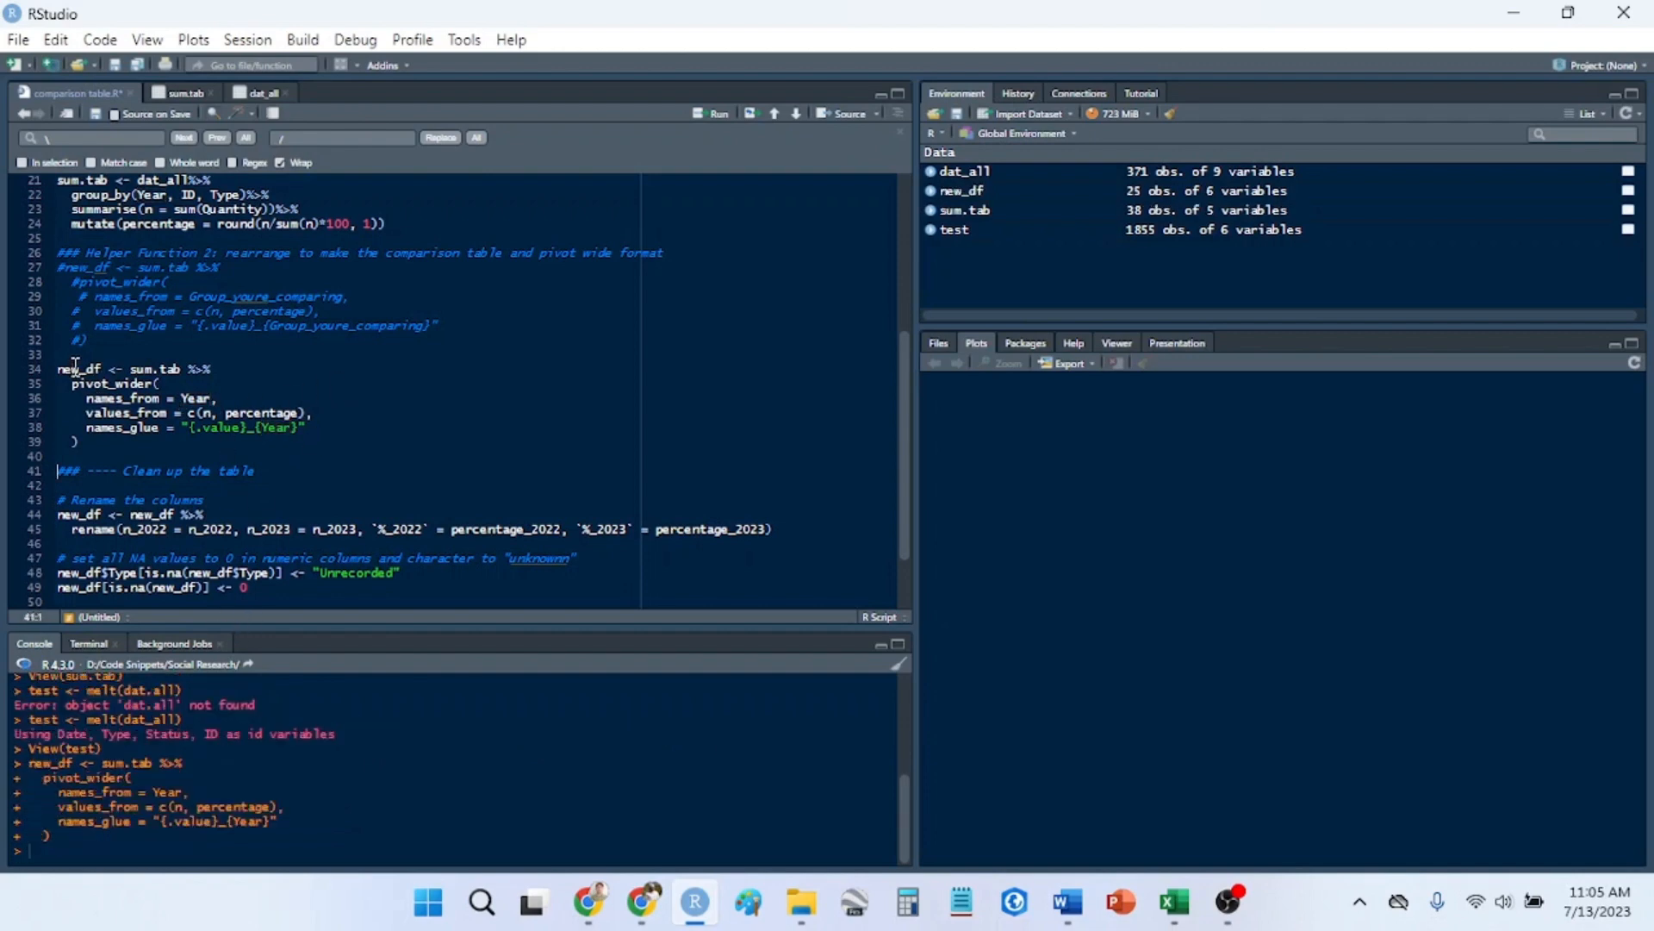
mouse_move(962, 191)
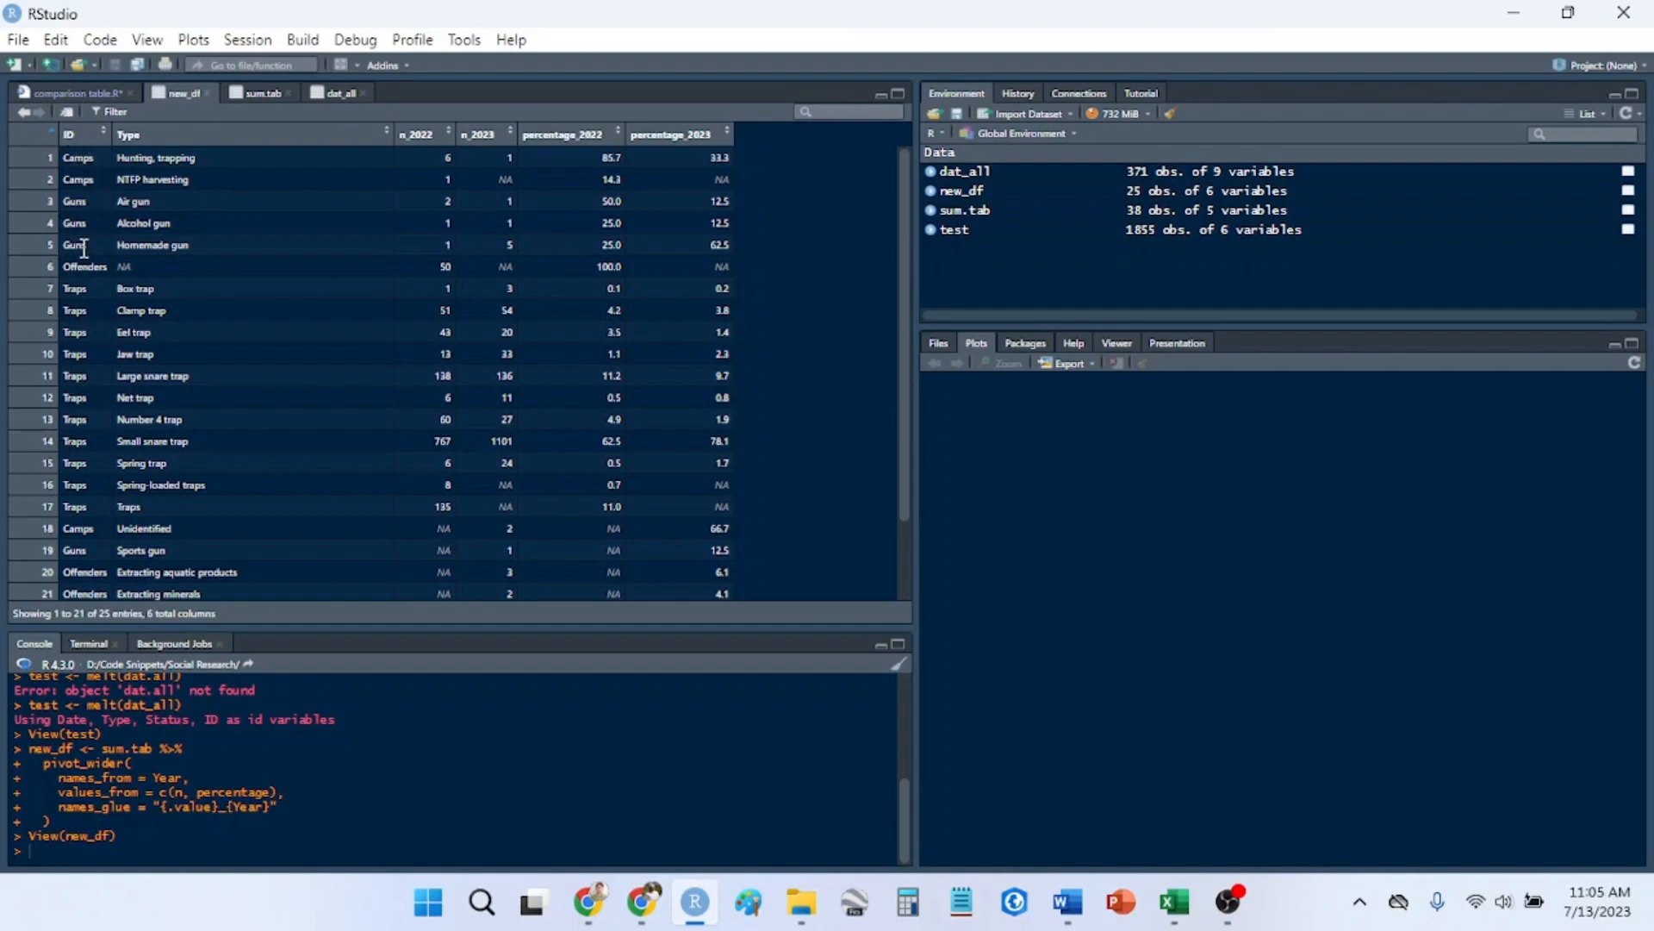
mouse_move(179, 179)
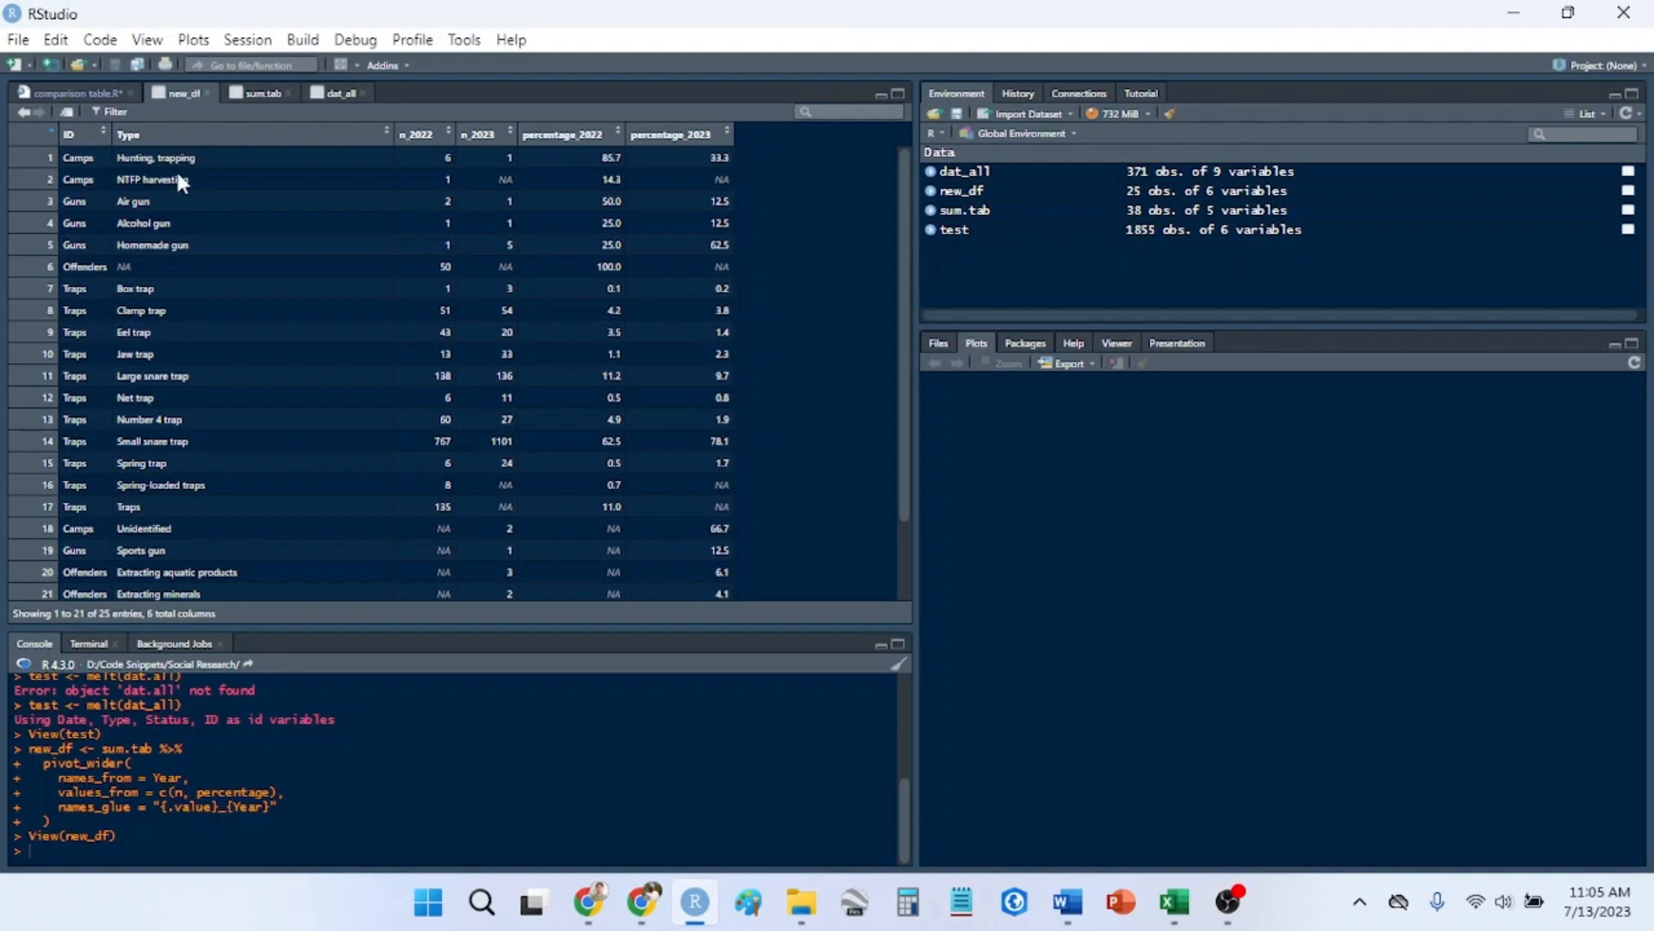
mouse_move(399, 316)
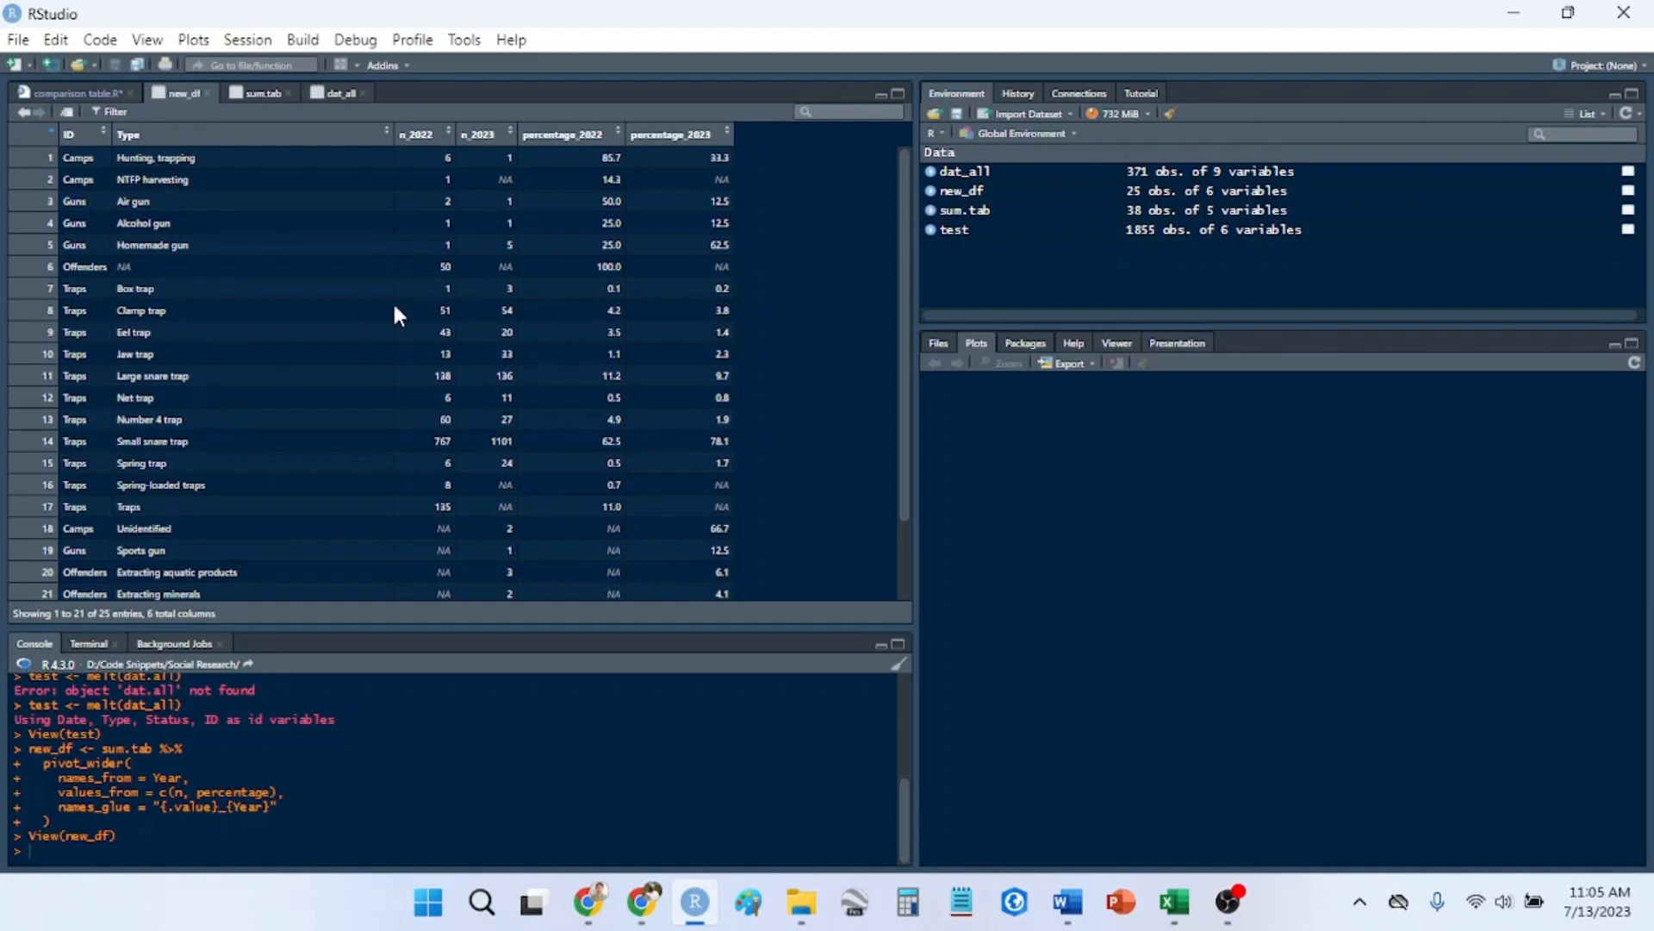
mouse_move(436, 142)
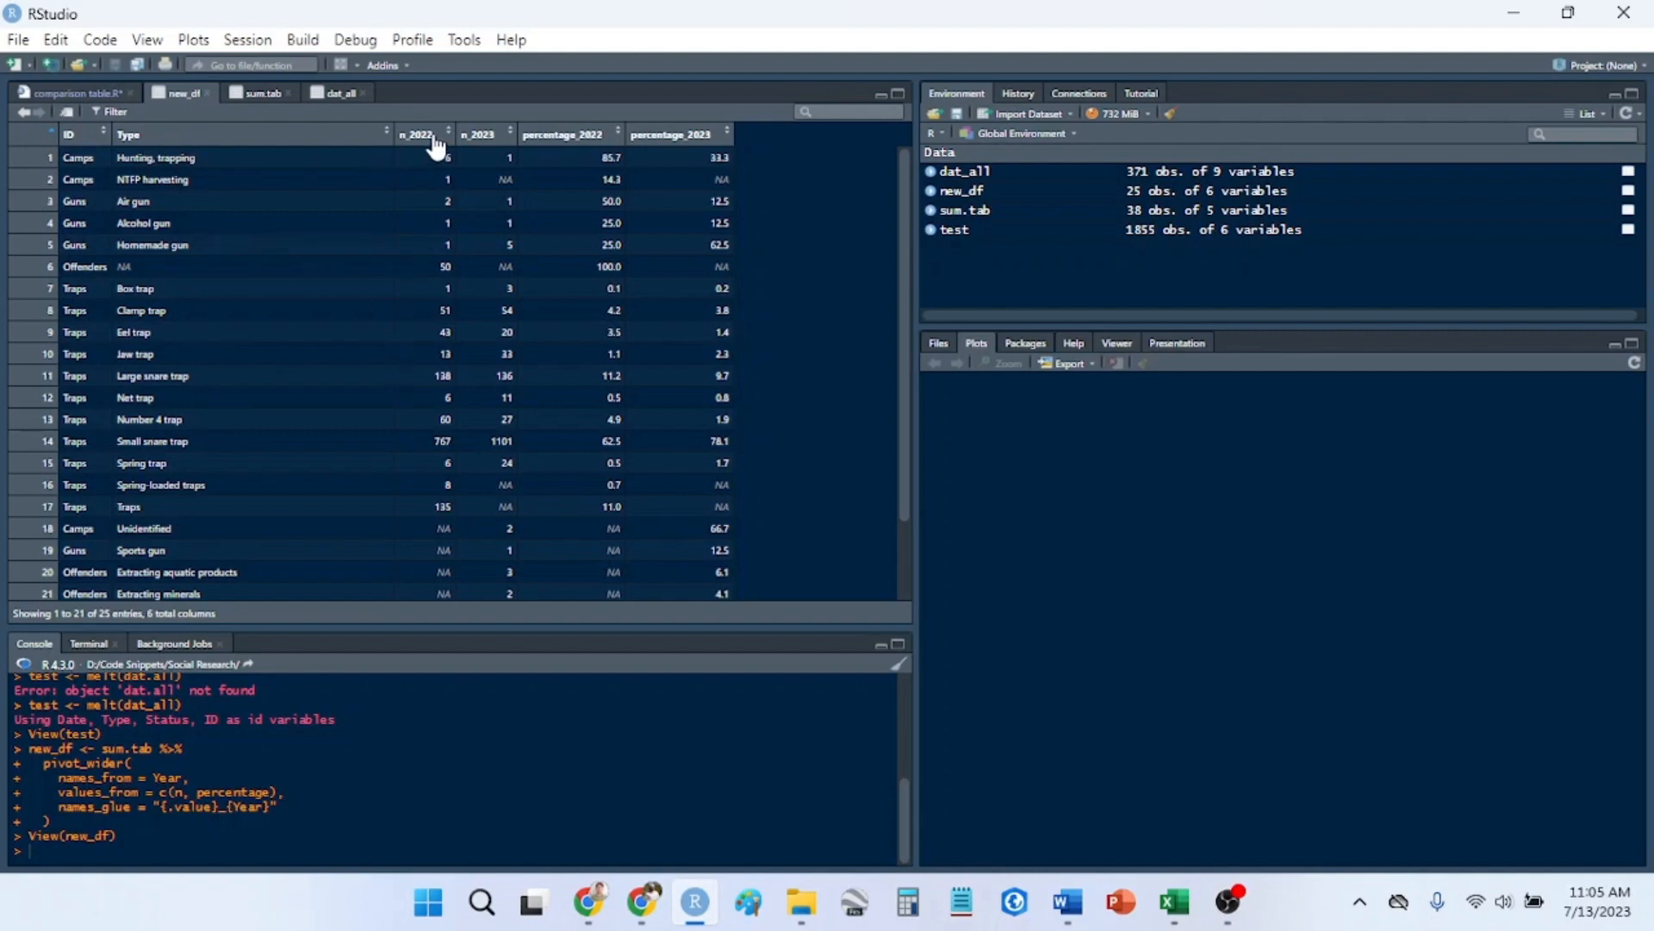
mouse_move(441, 148)
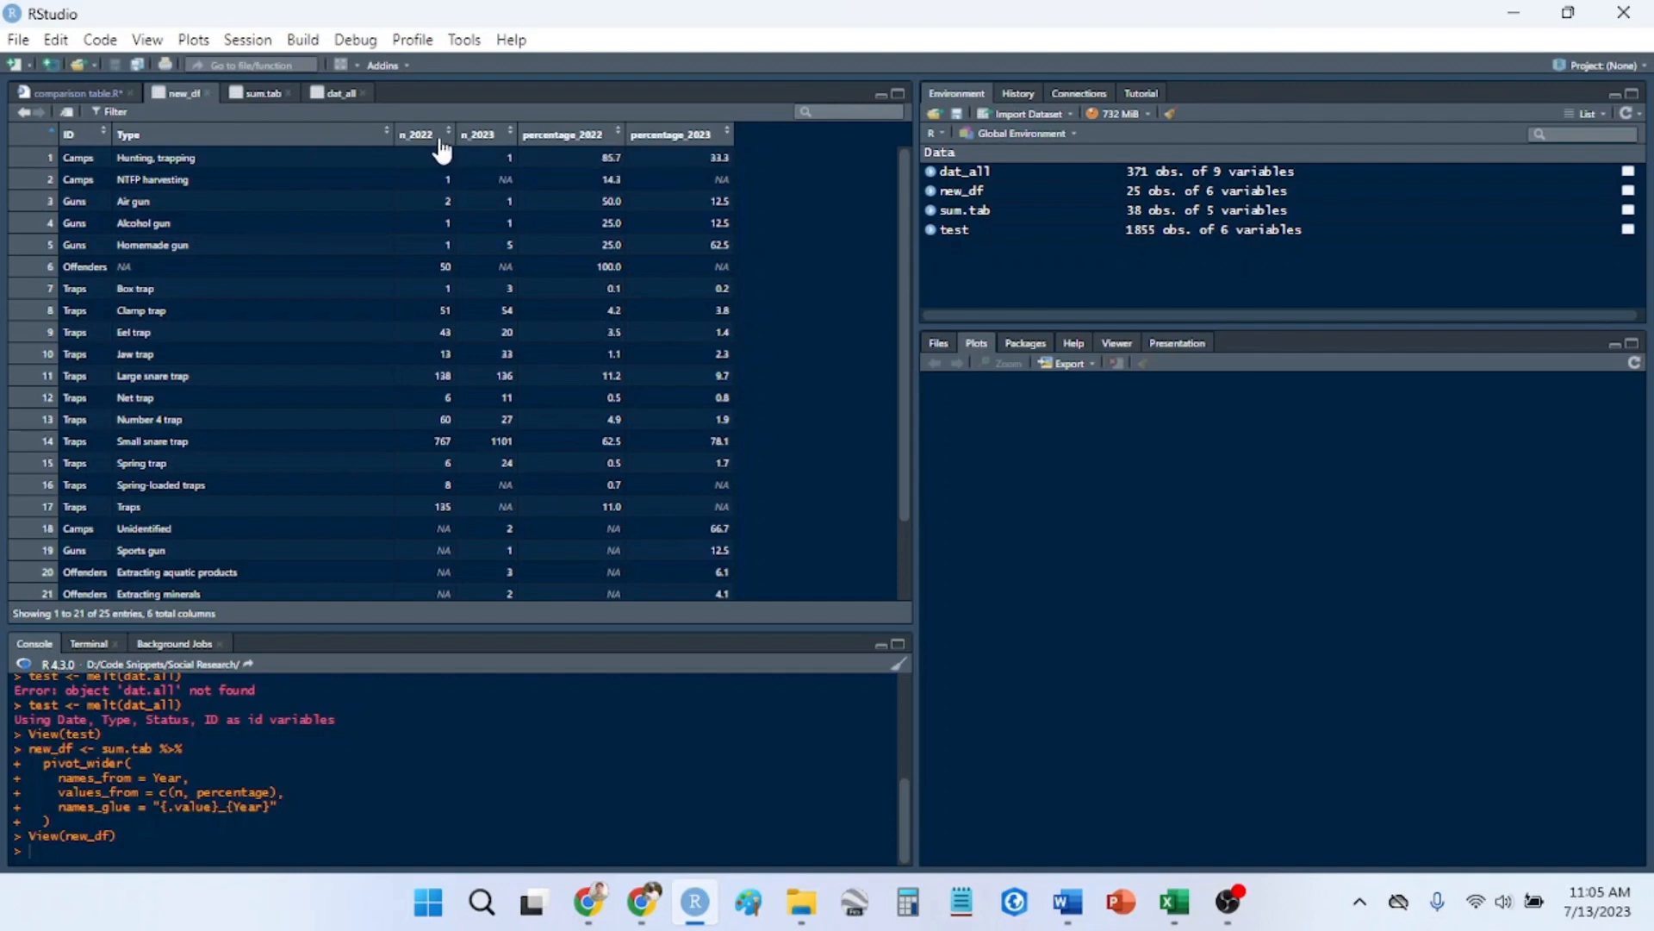
mouse_move(443, 156)
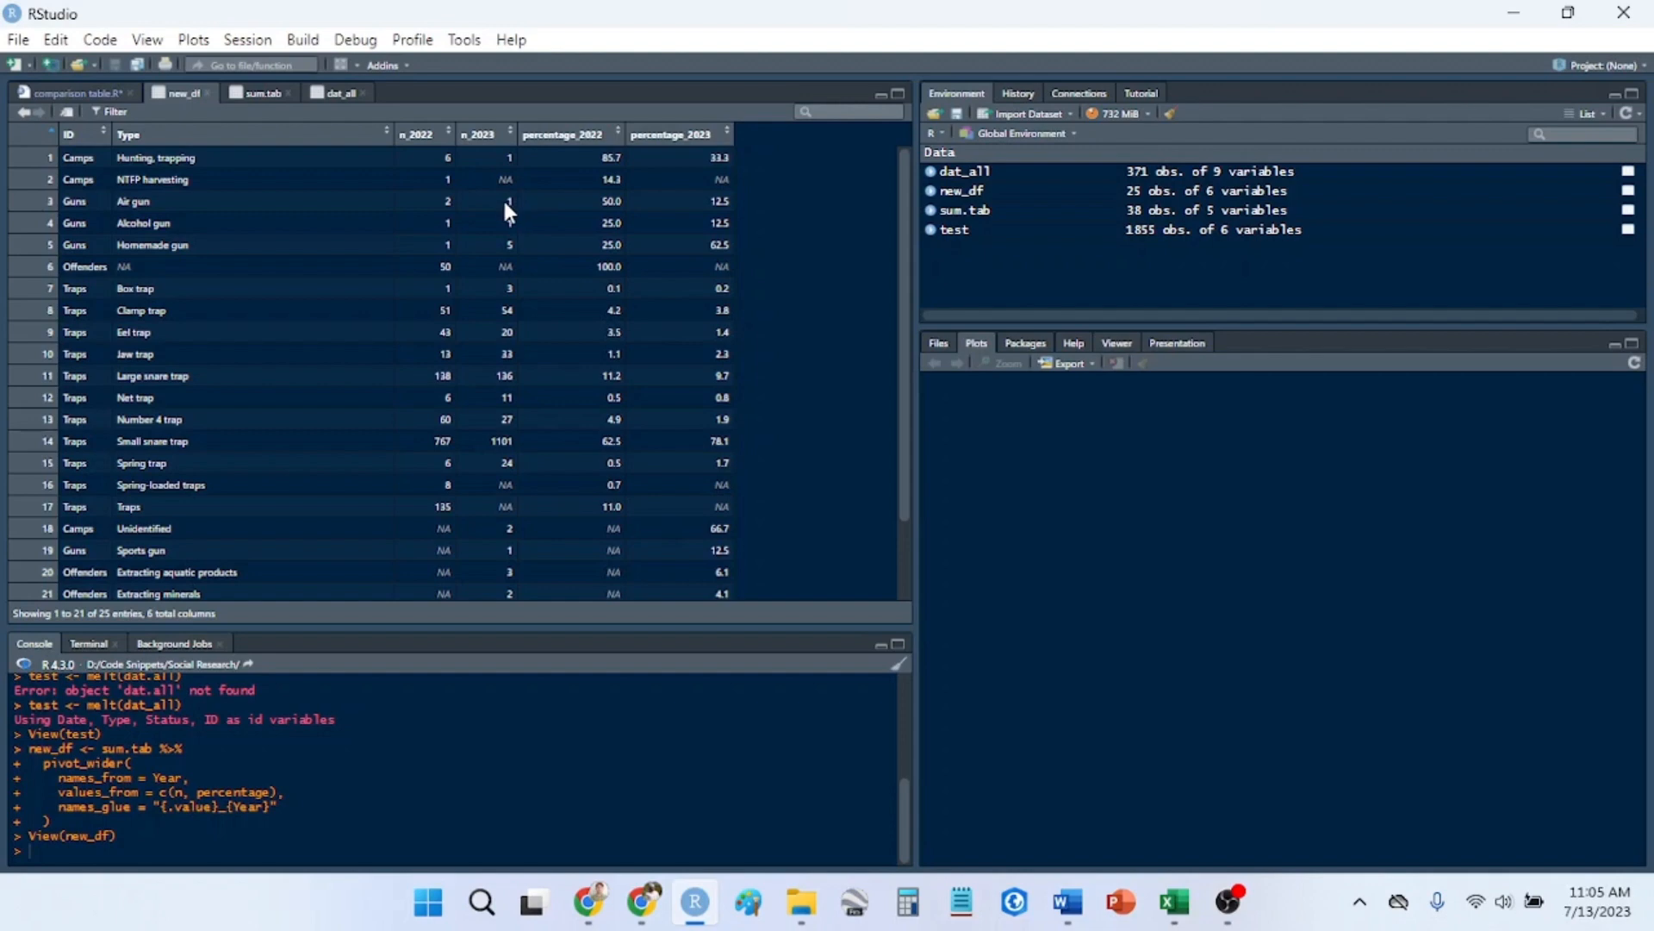
mouse_move(577, 138)
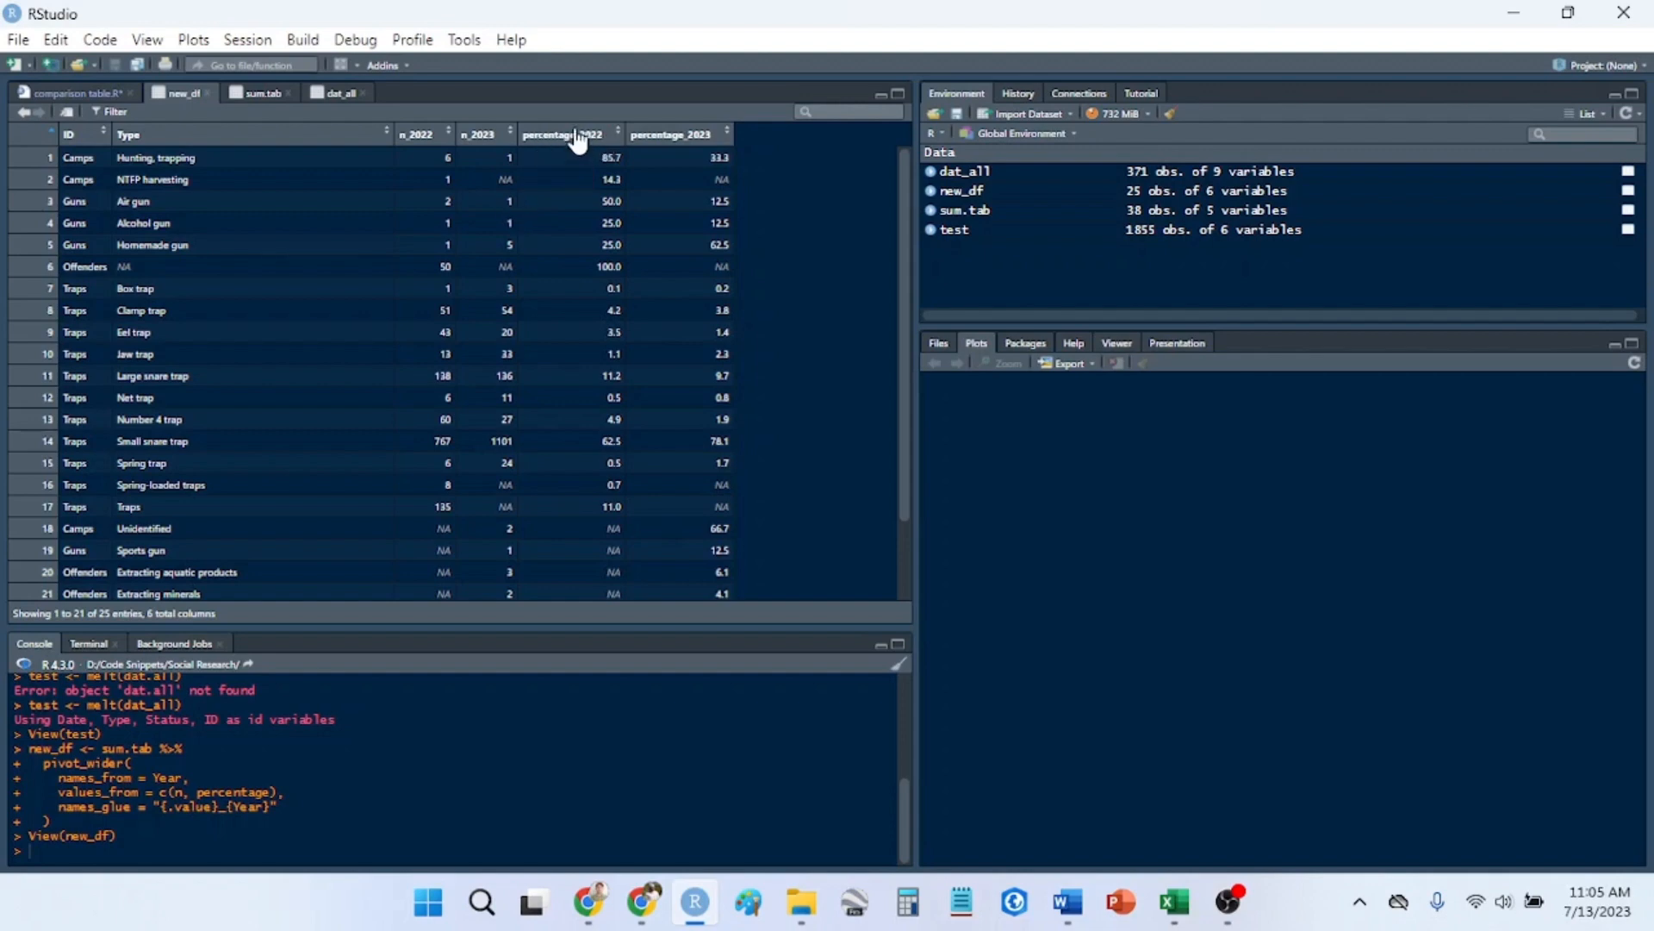
mouse_move(583, 143)
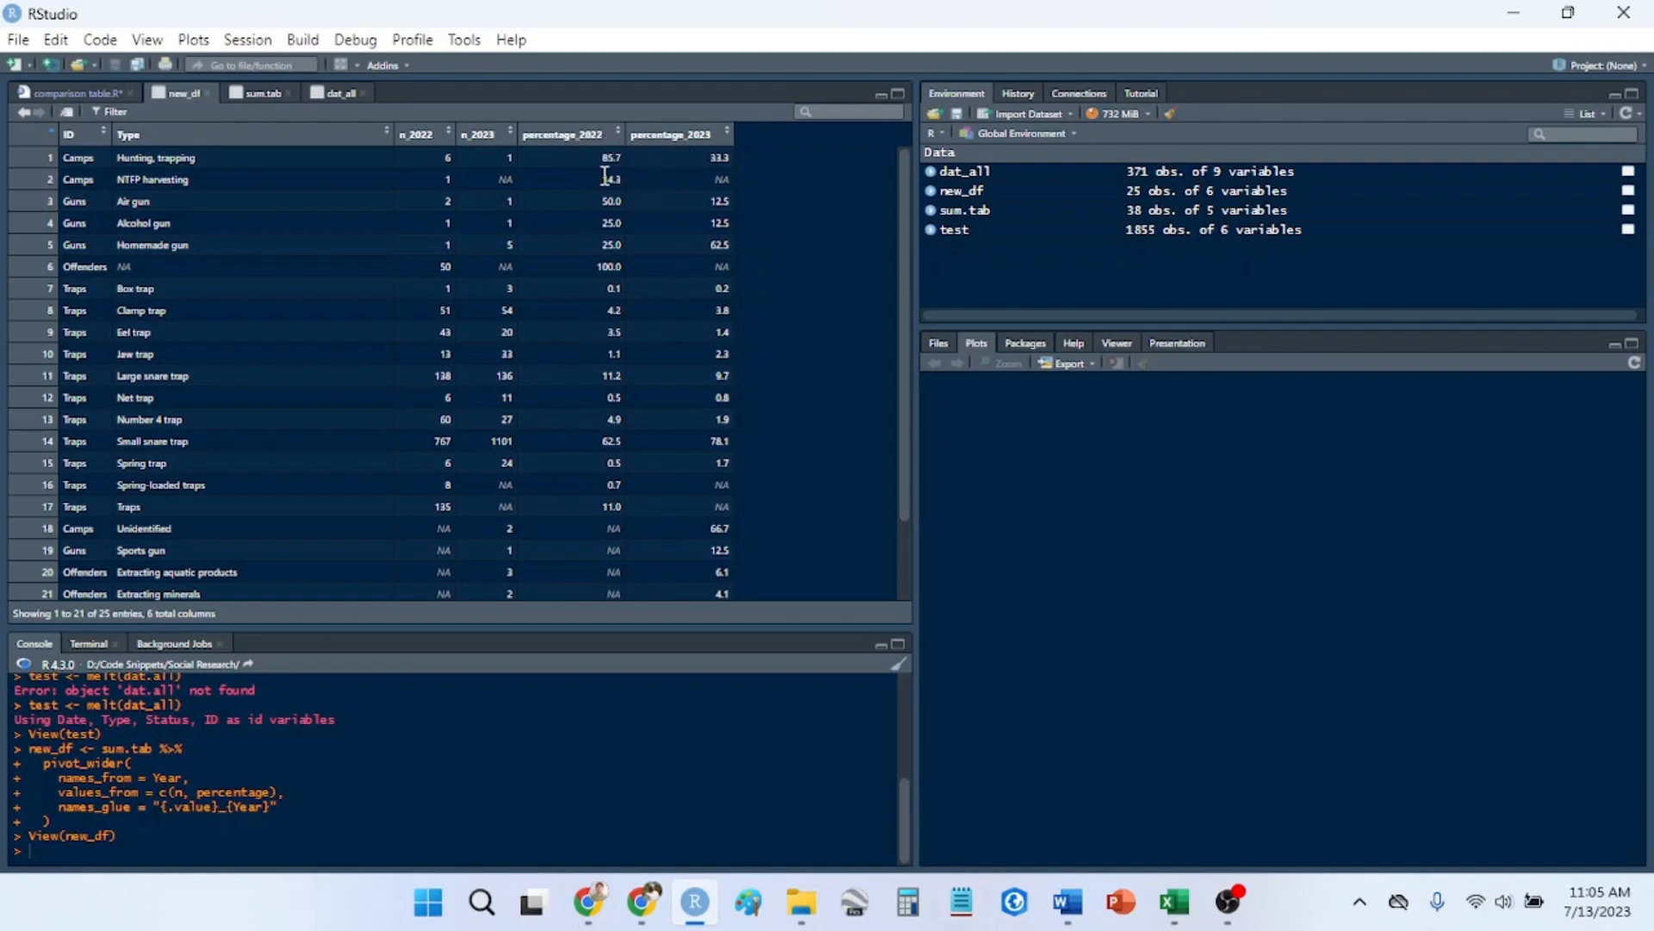
mouse_move(603, 178)
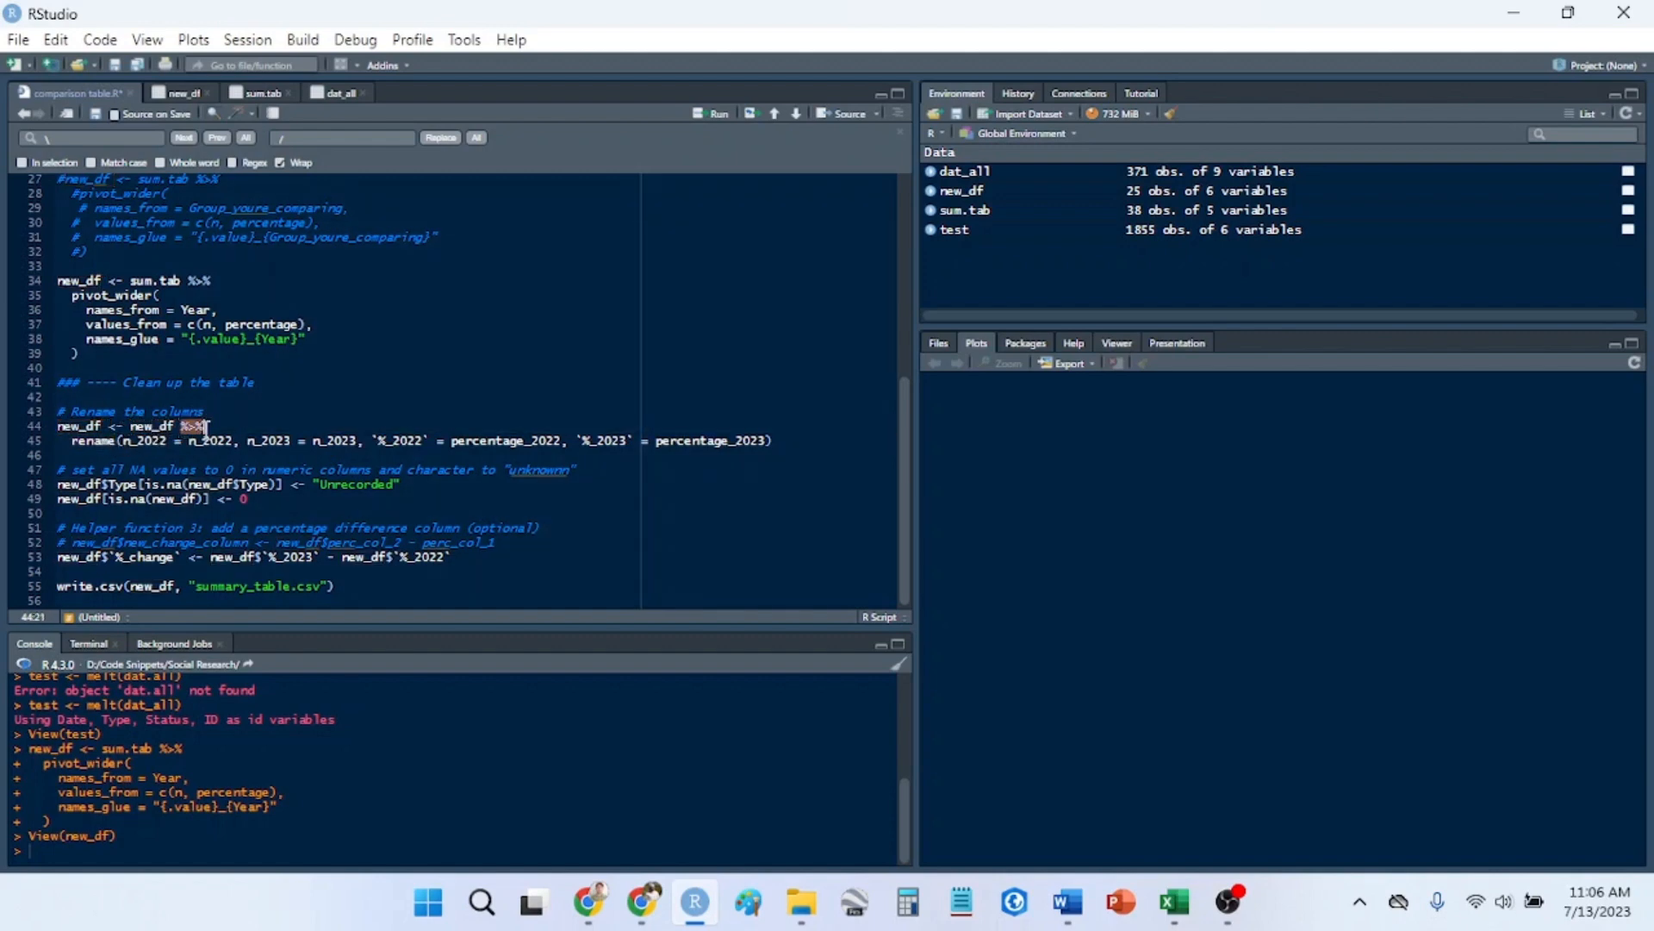
- Walk through the rename() names n_2022, n_2023 and %_2022, then view new_df
click(126, 441)
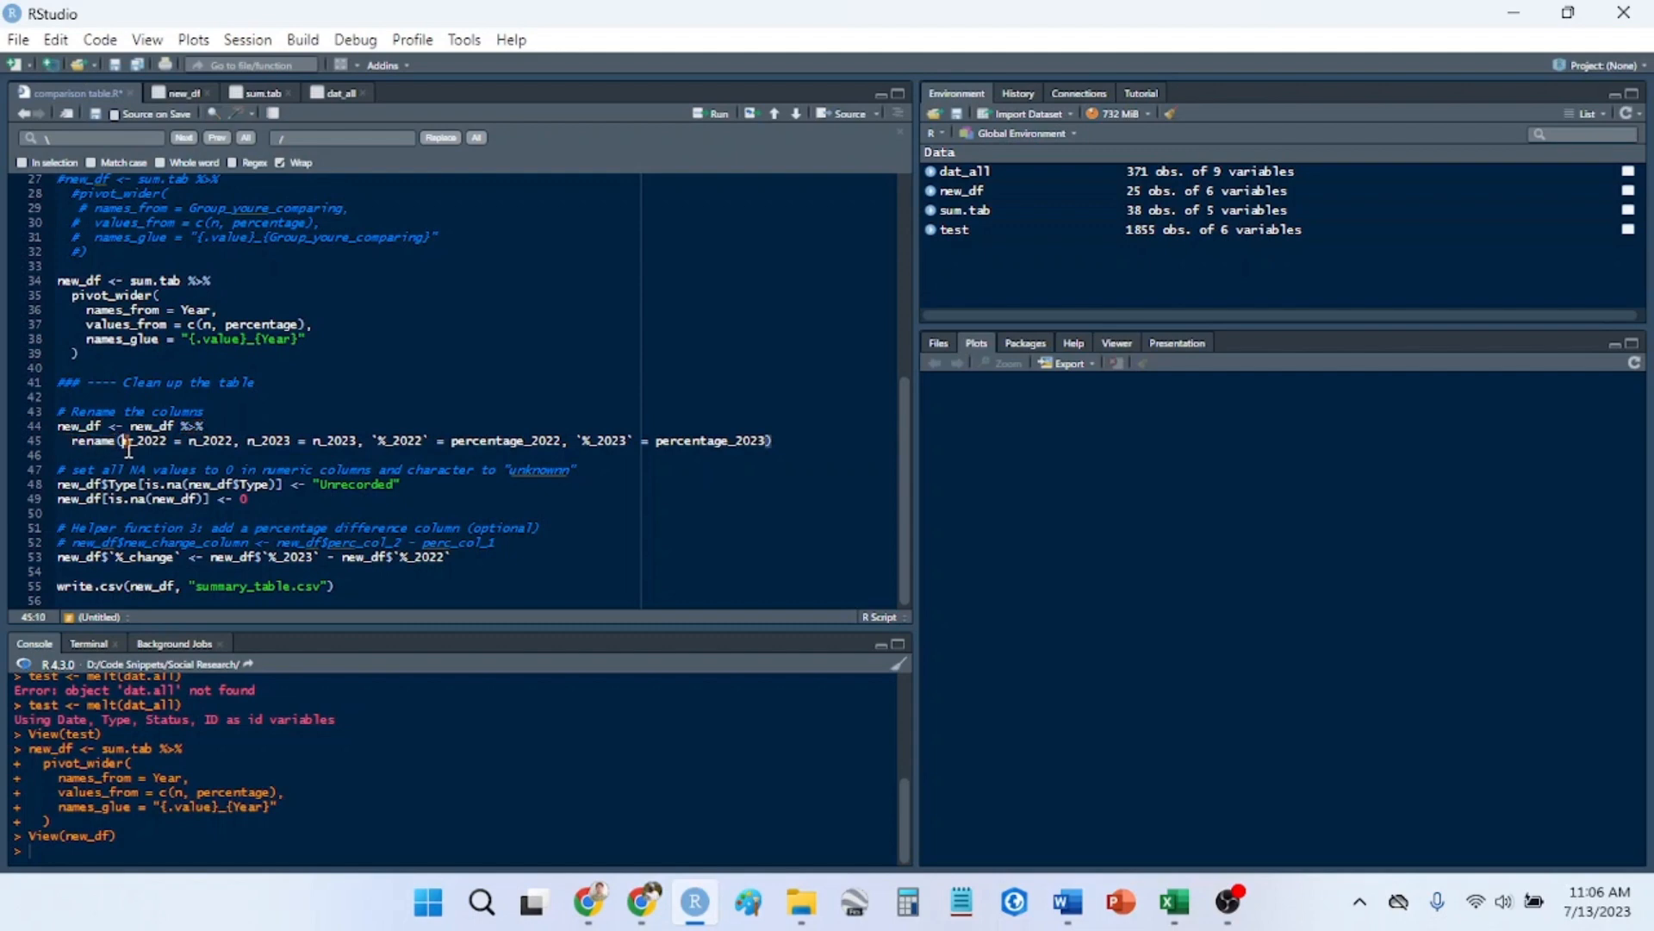
click(176, 441)
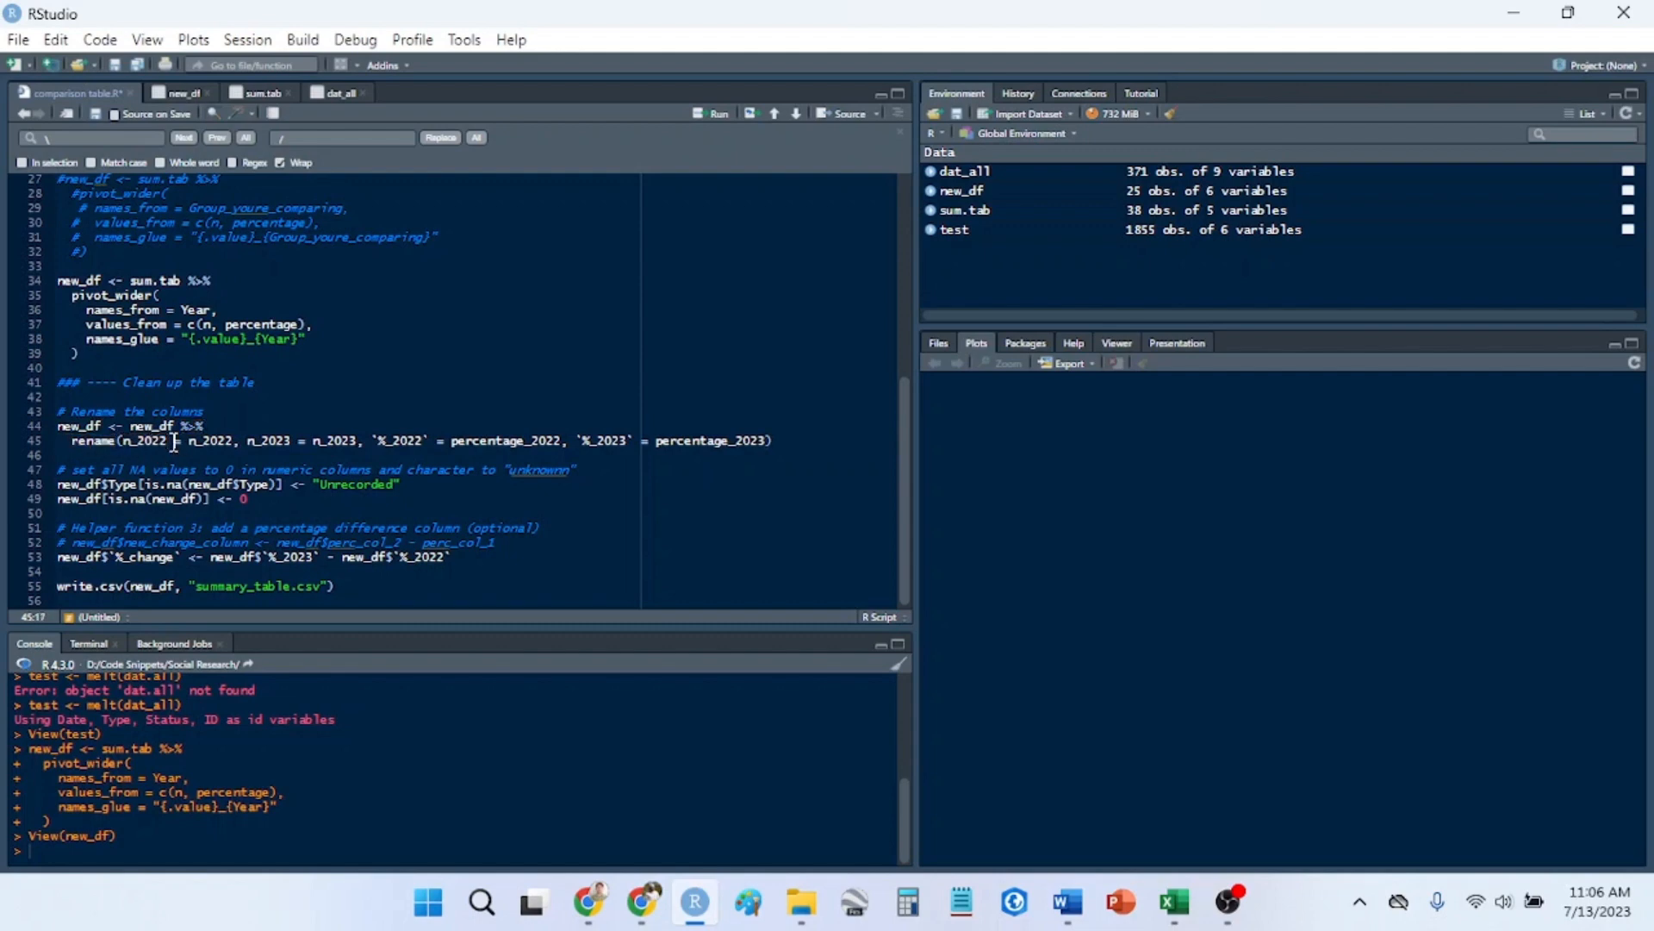
double_click(210, 440)
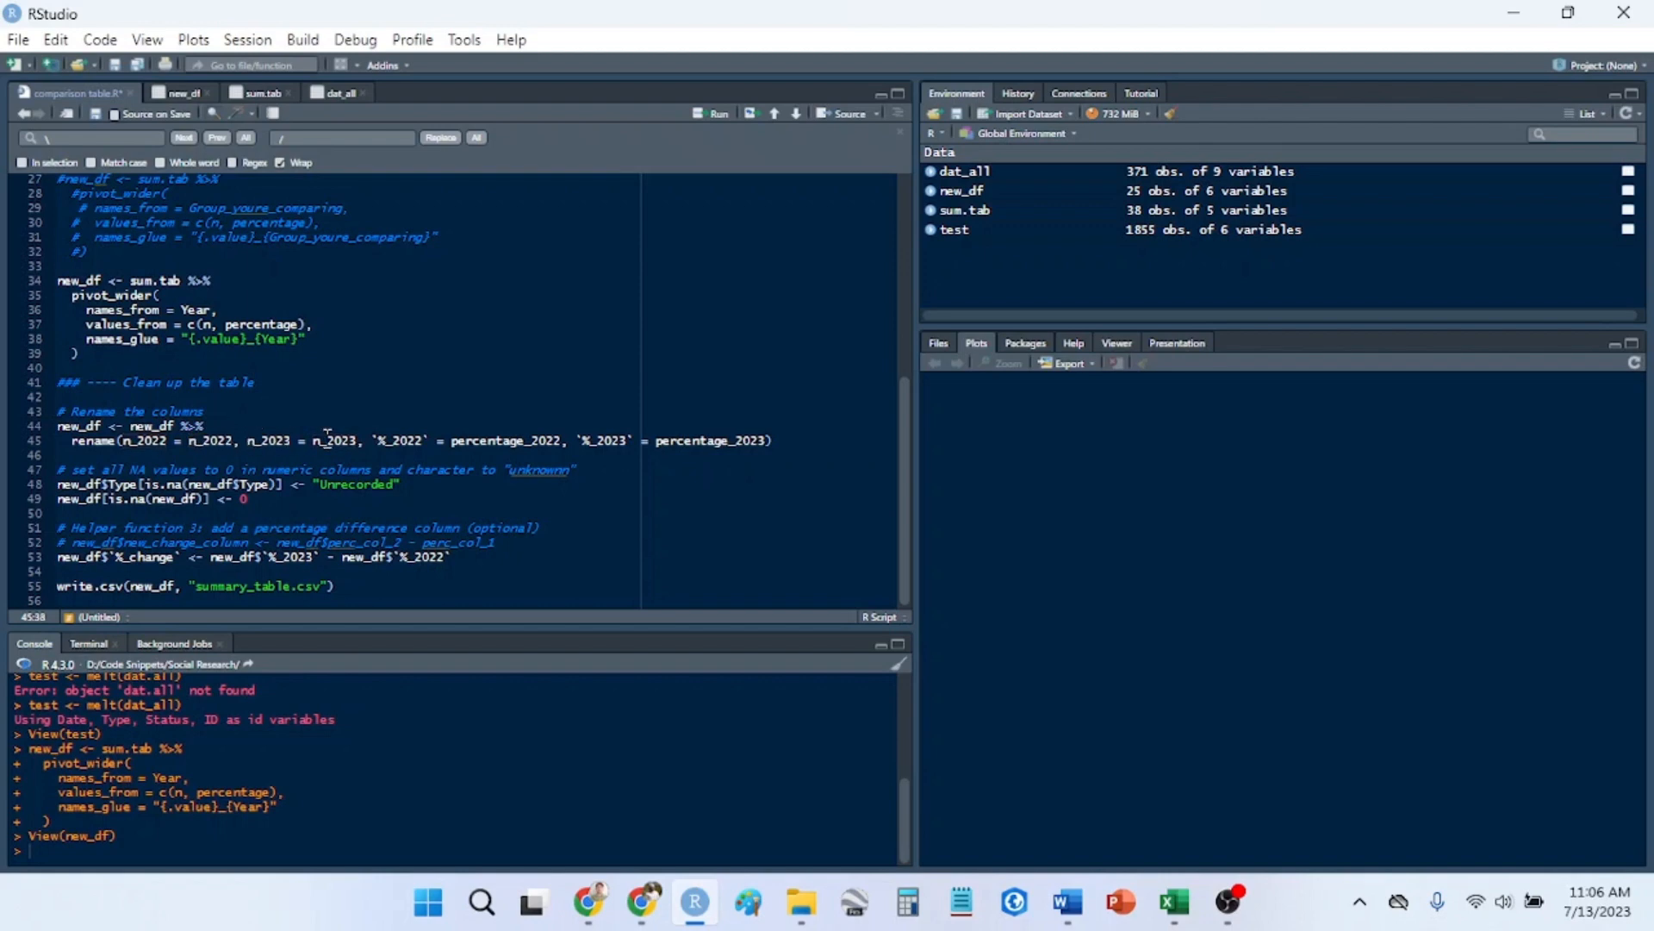
double_click(339, 440)
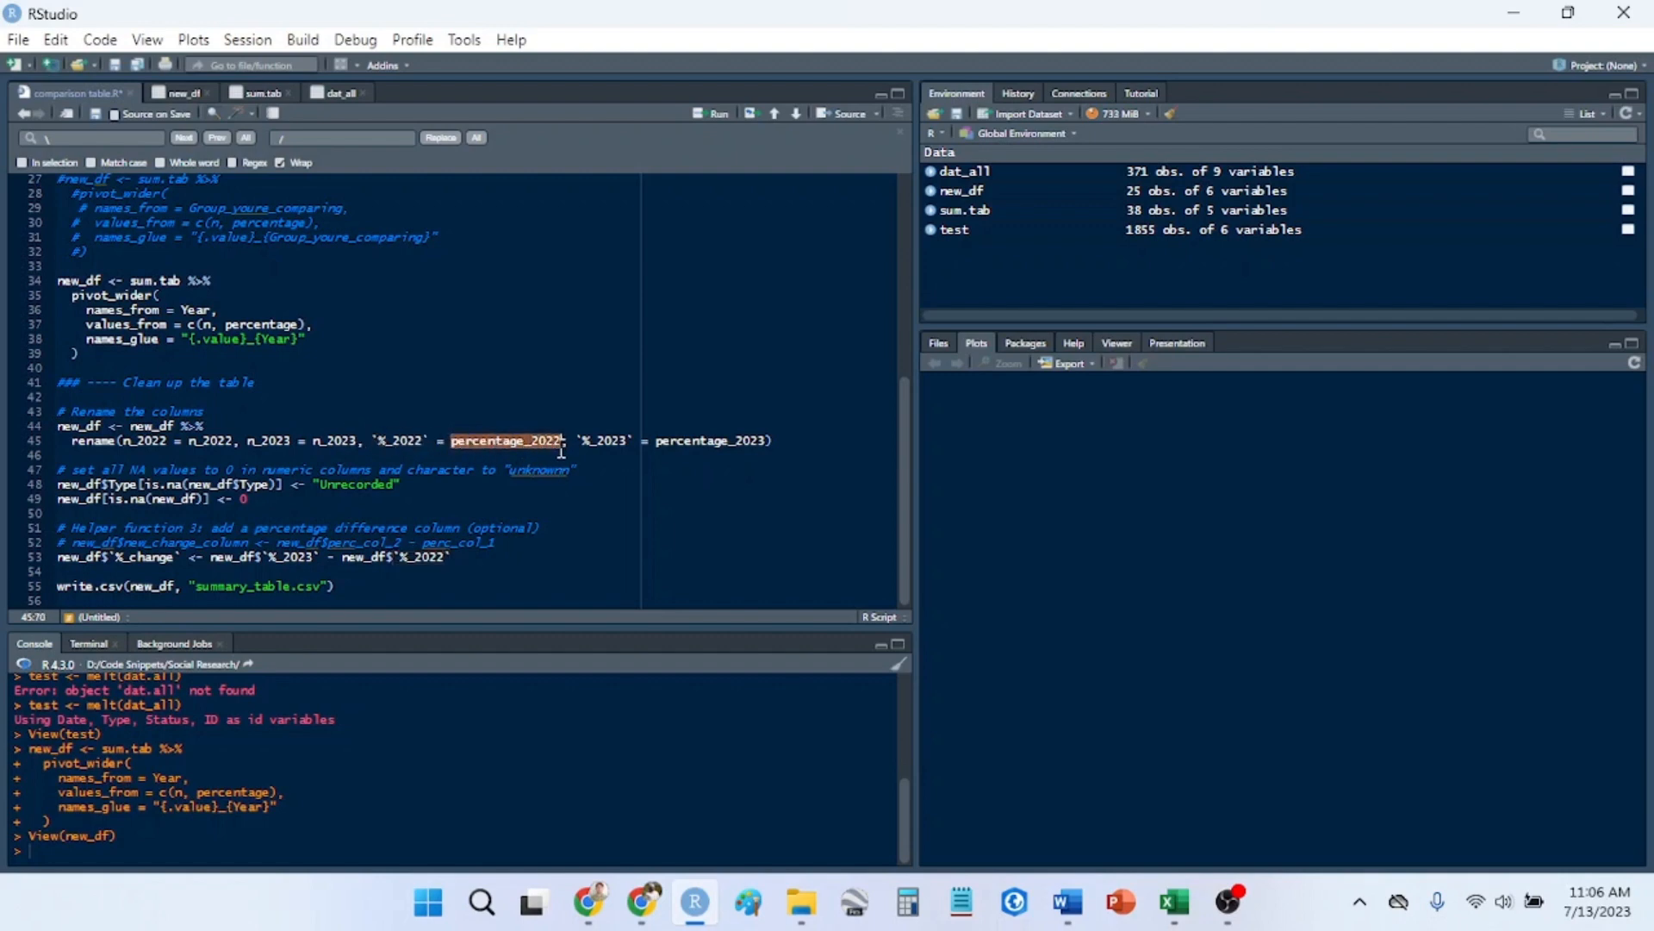
click(364, 441)
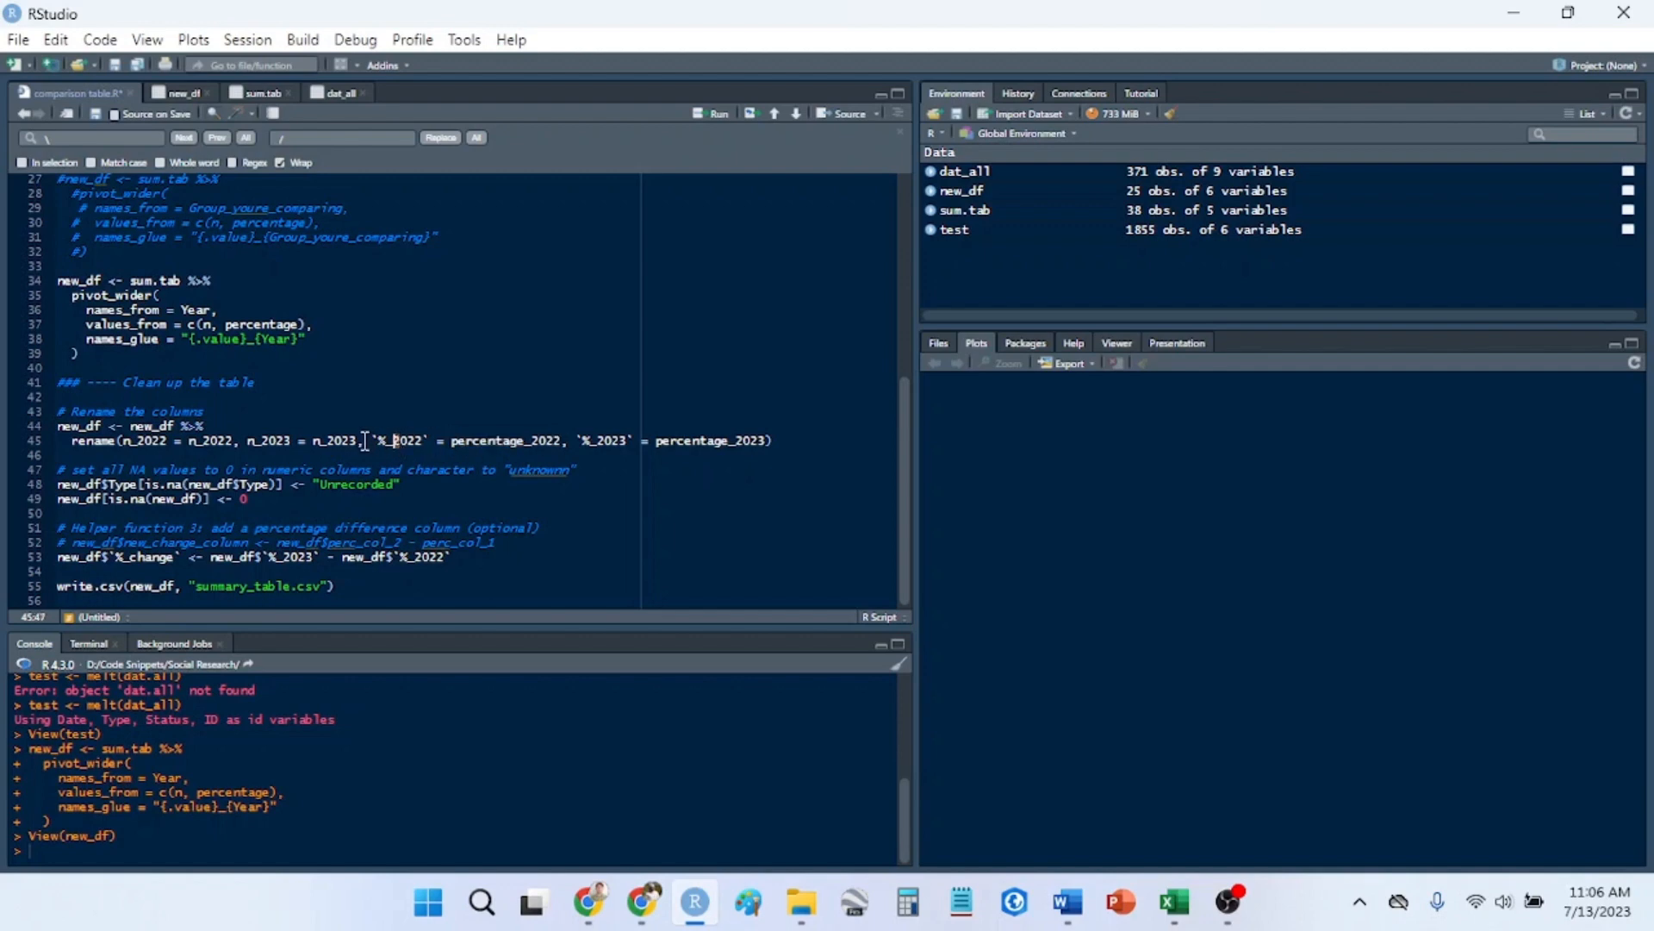
double_click(399, 440)
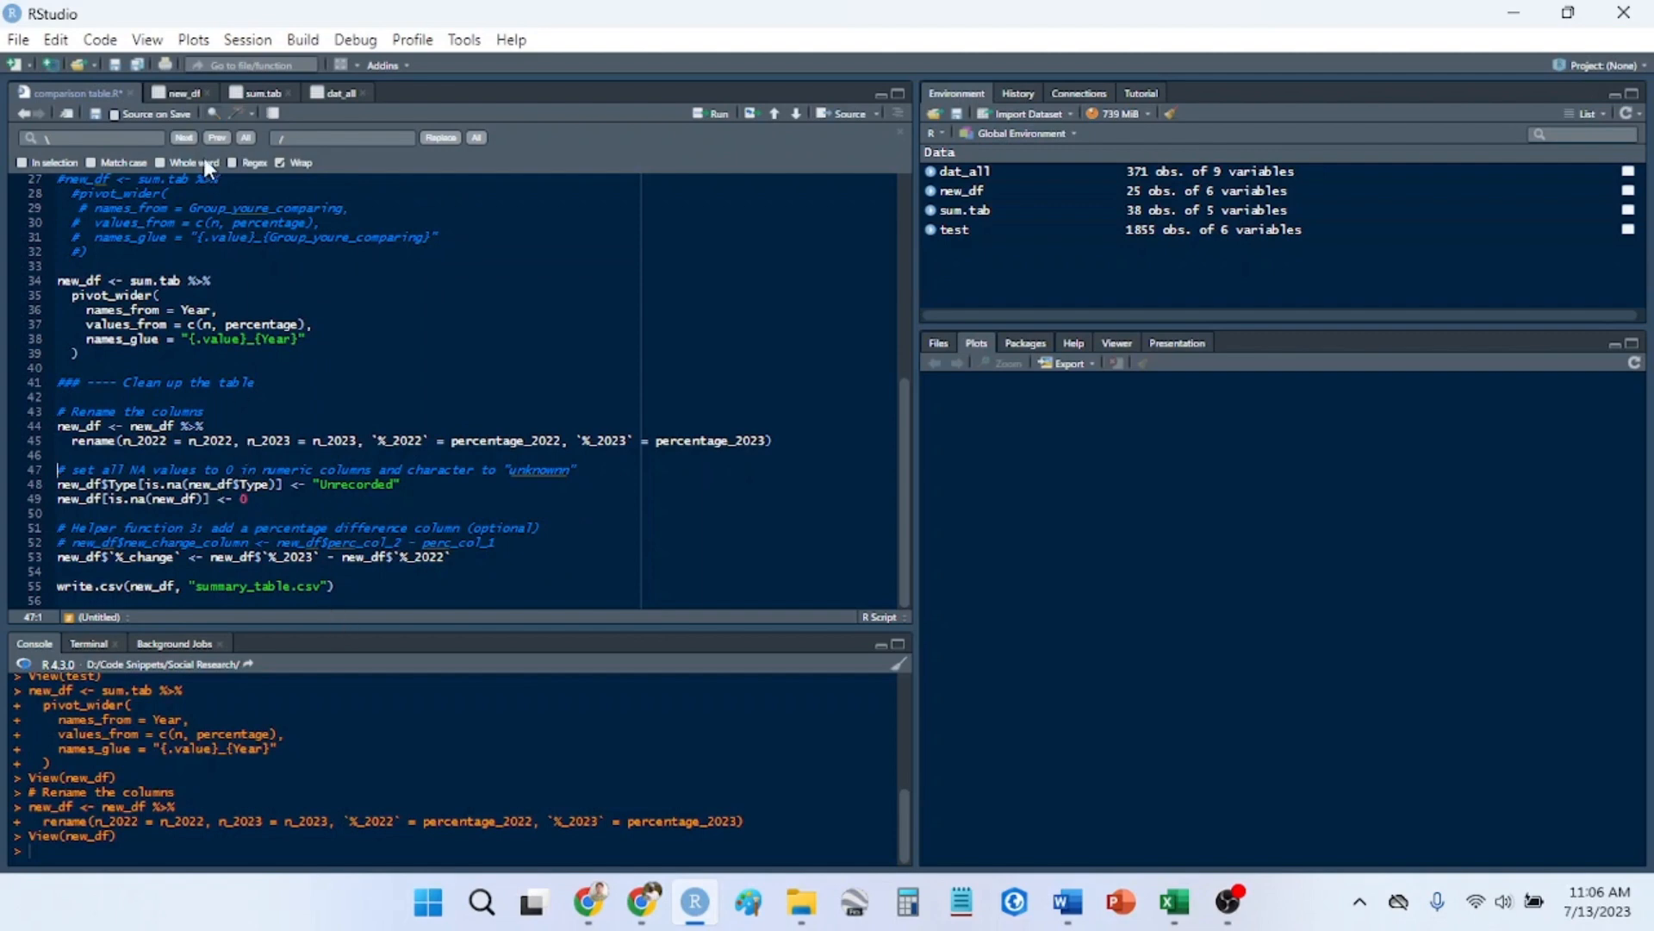
mouse_move(164, 496)
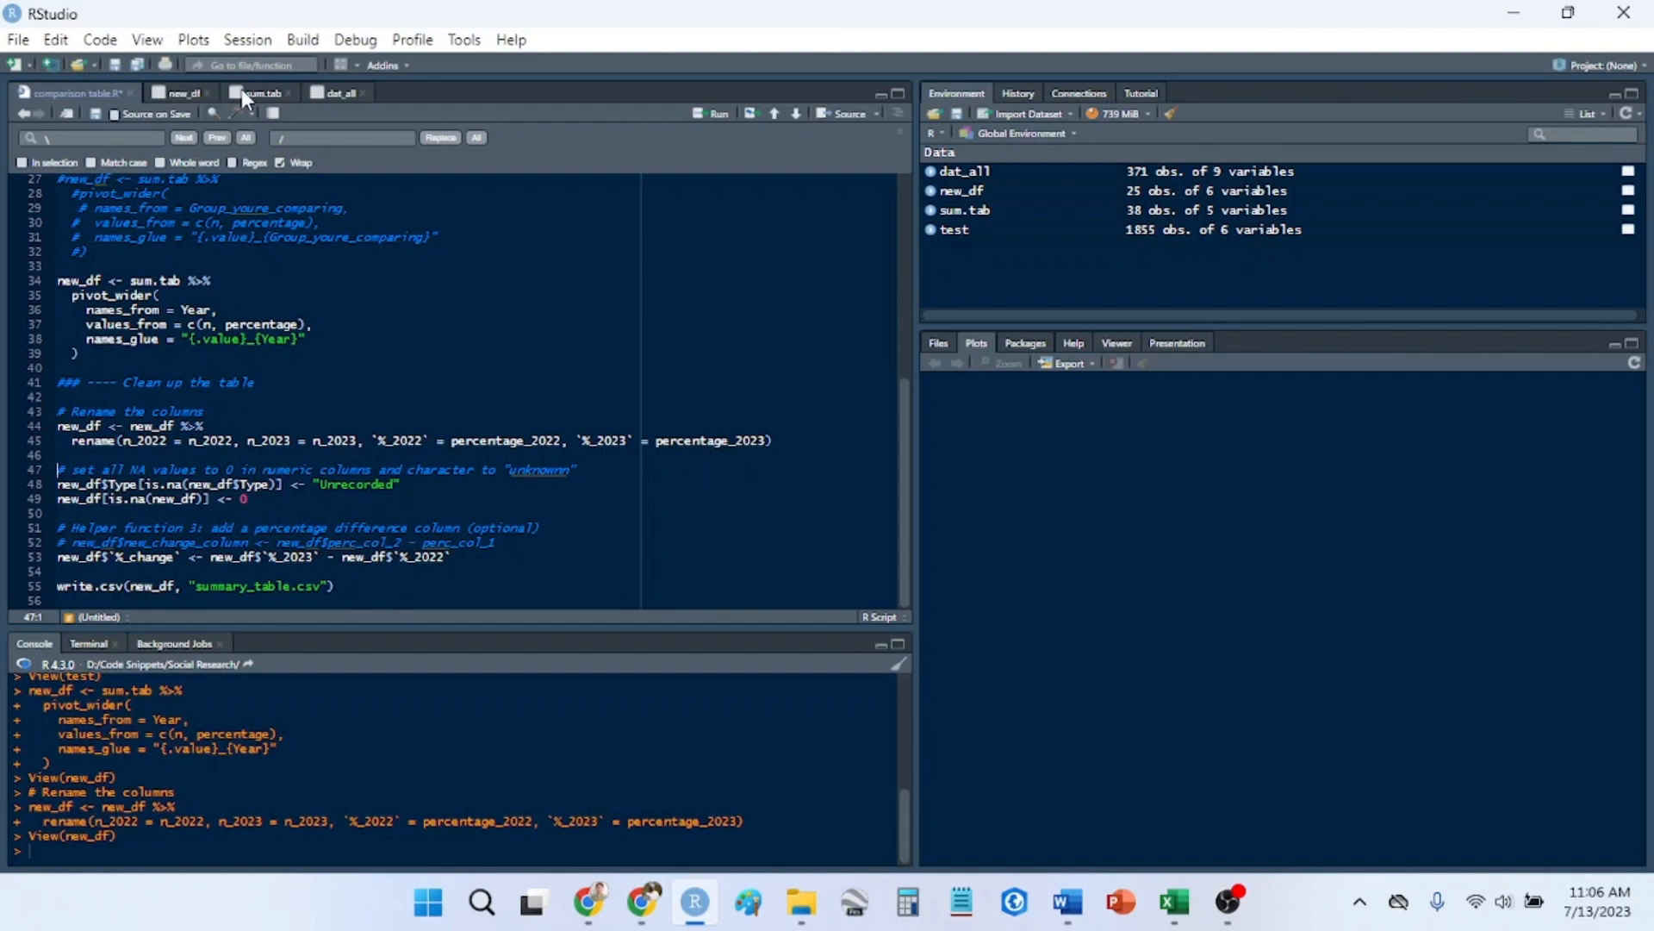
click(180, 93)
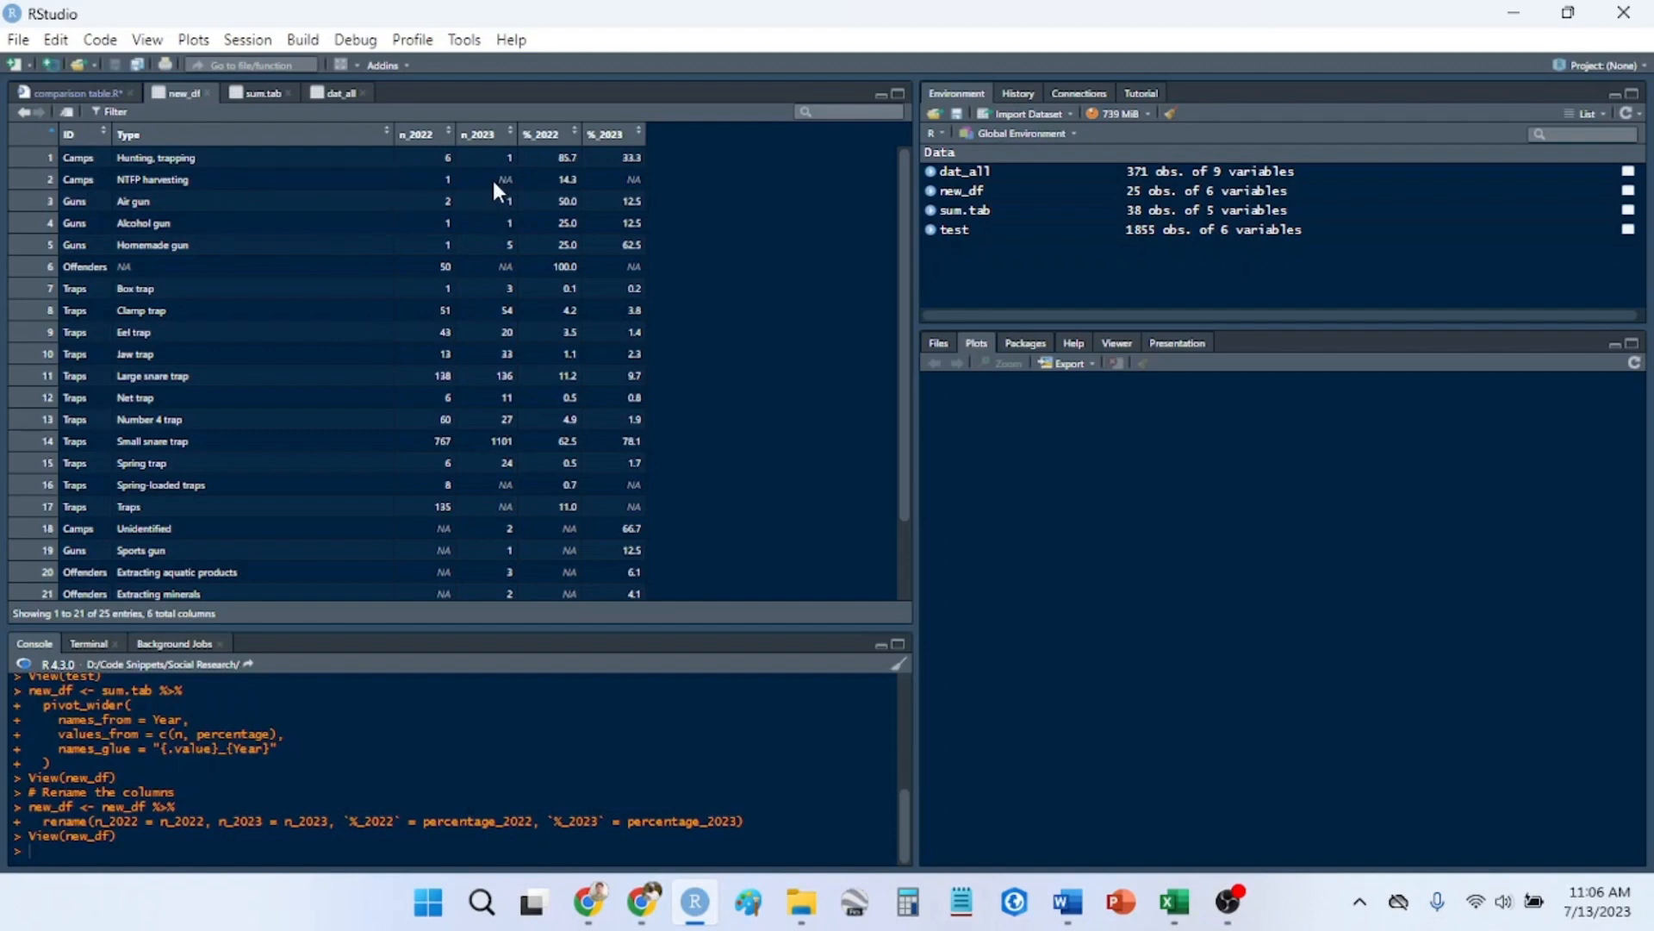
mouse_move(513, 189)
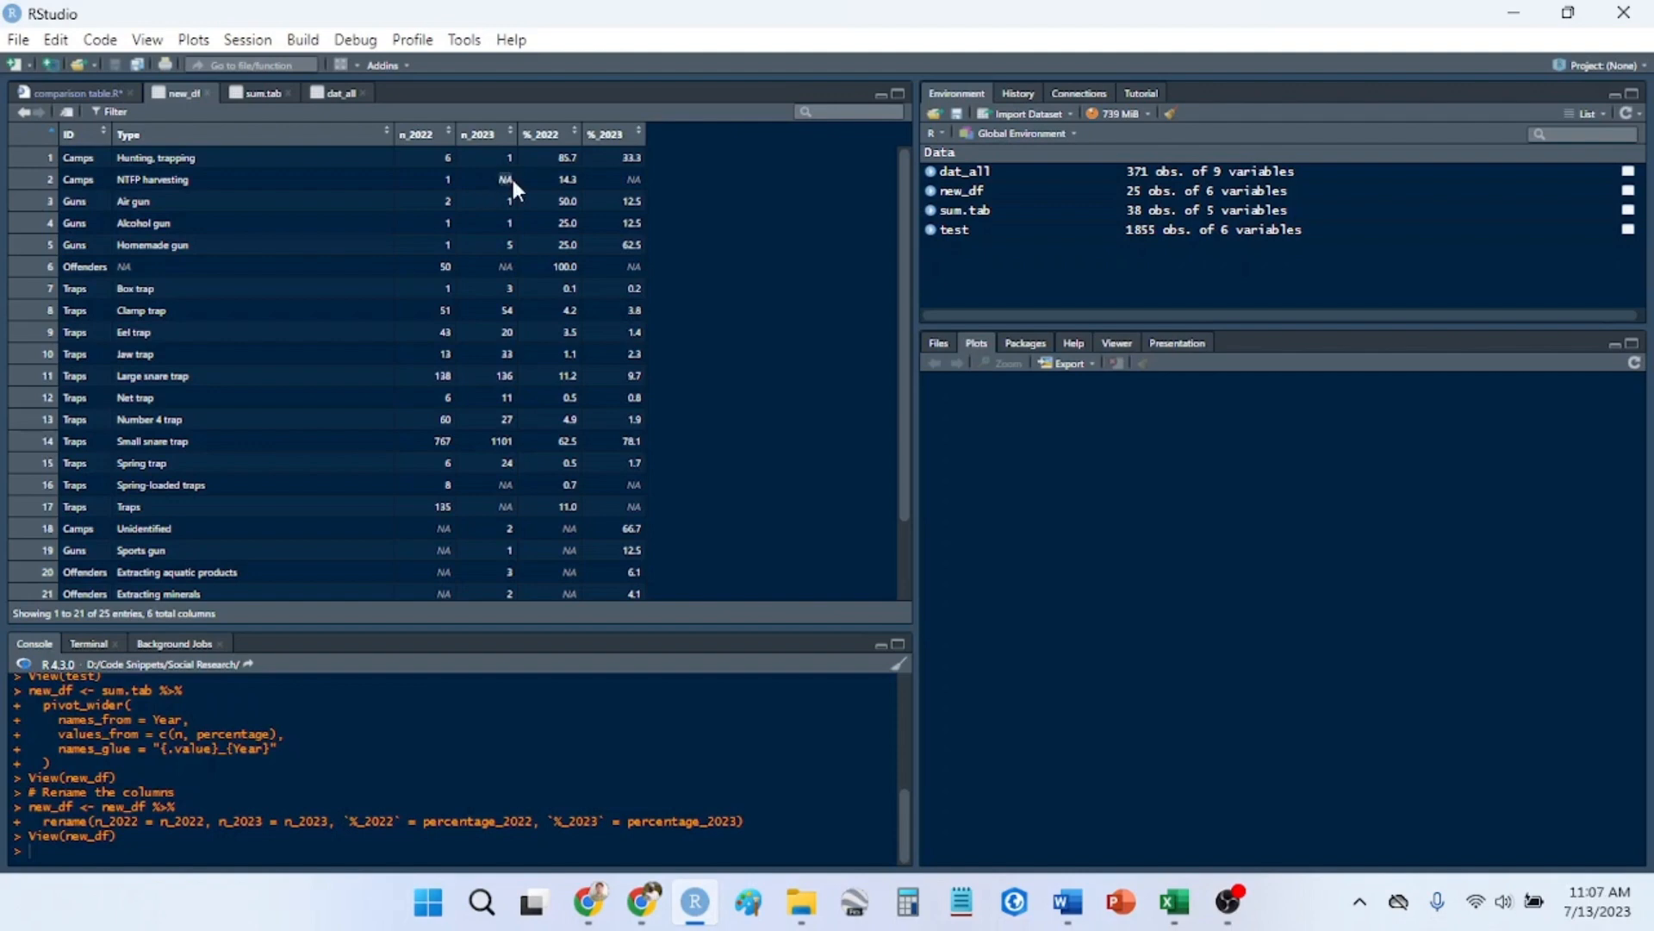
mouse_move(478, 196)
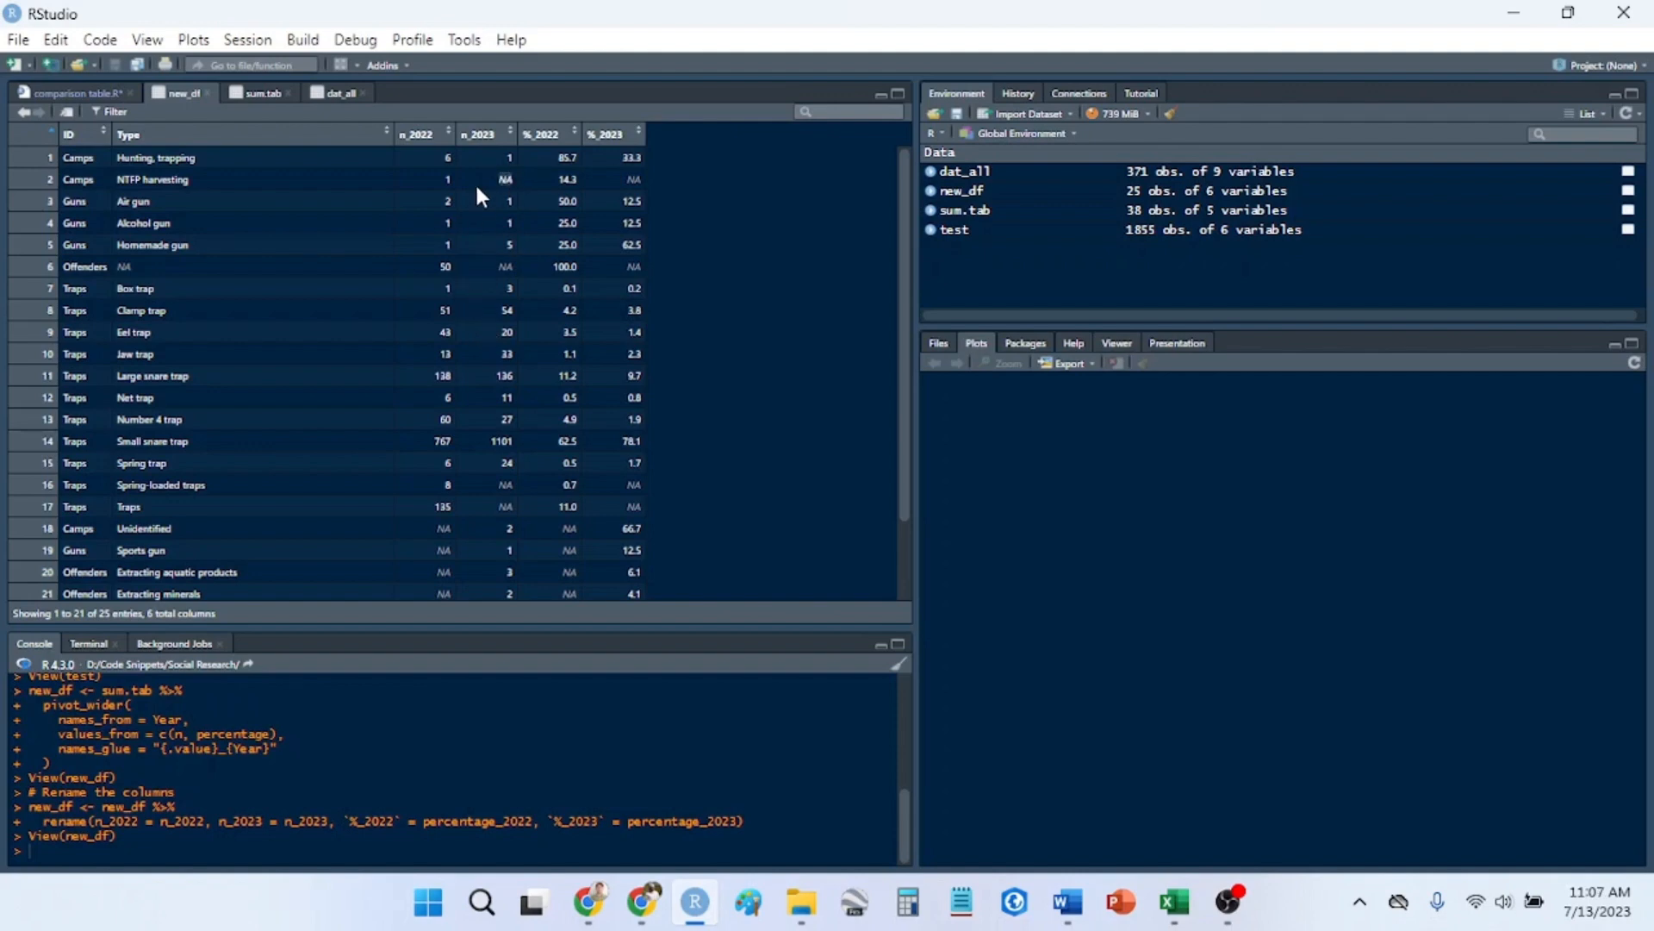
mouse_move(496, 190)
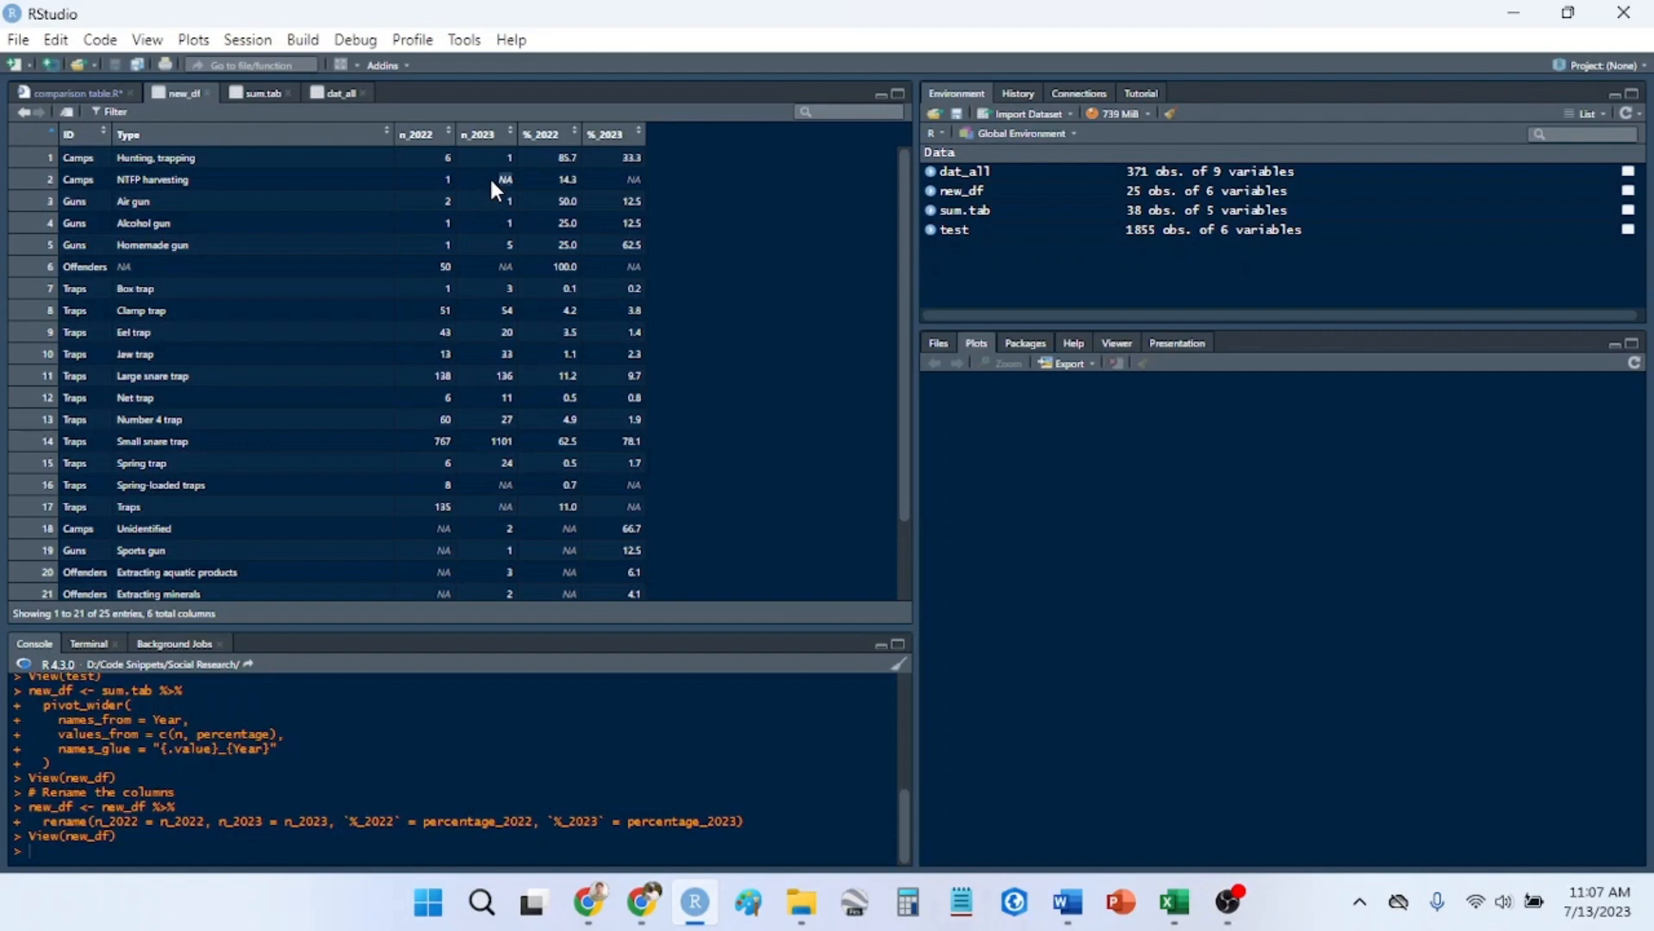
mouse_move(84, 95)
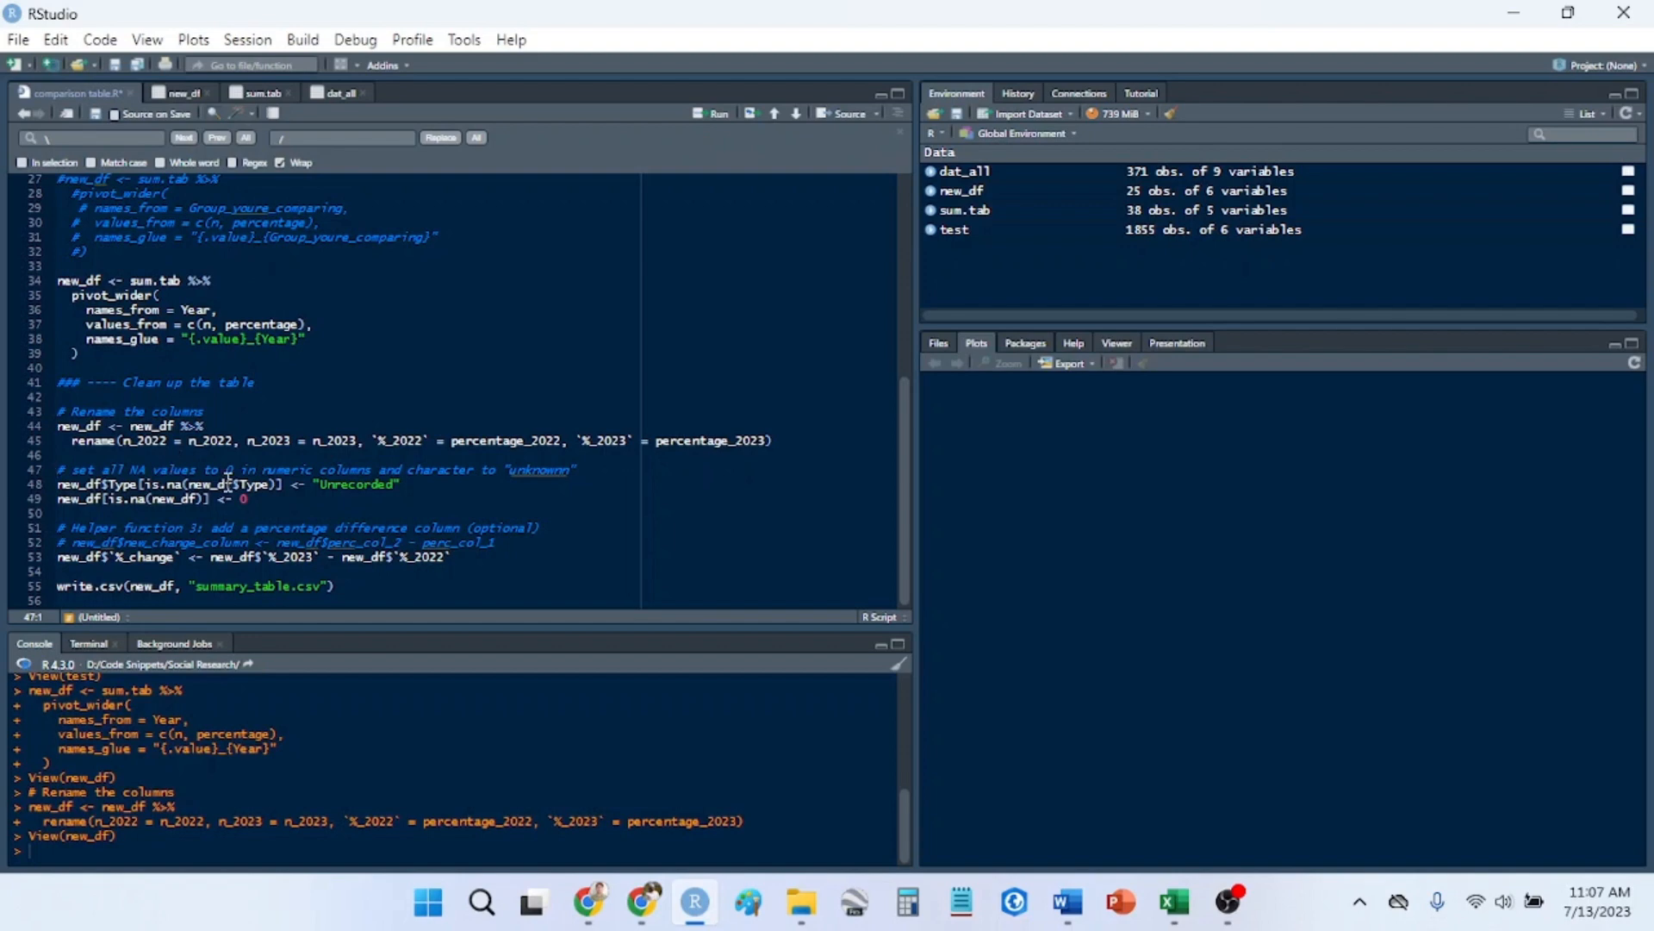
- Review the NA replacement code (Unrecorded Type, zeros for numbers), then return to the script
double_click(227, 484)
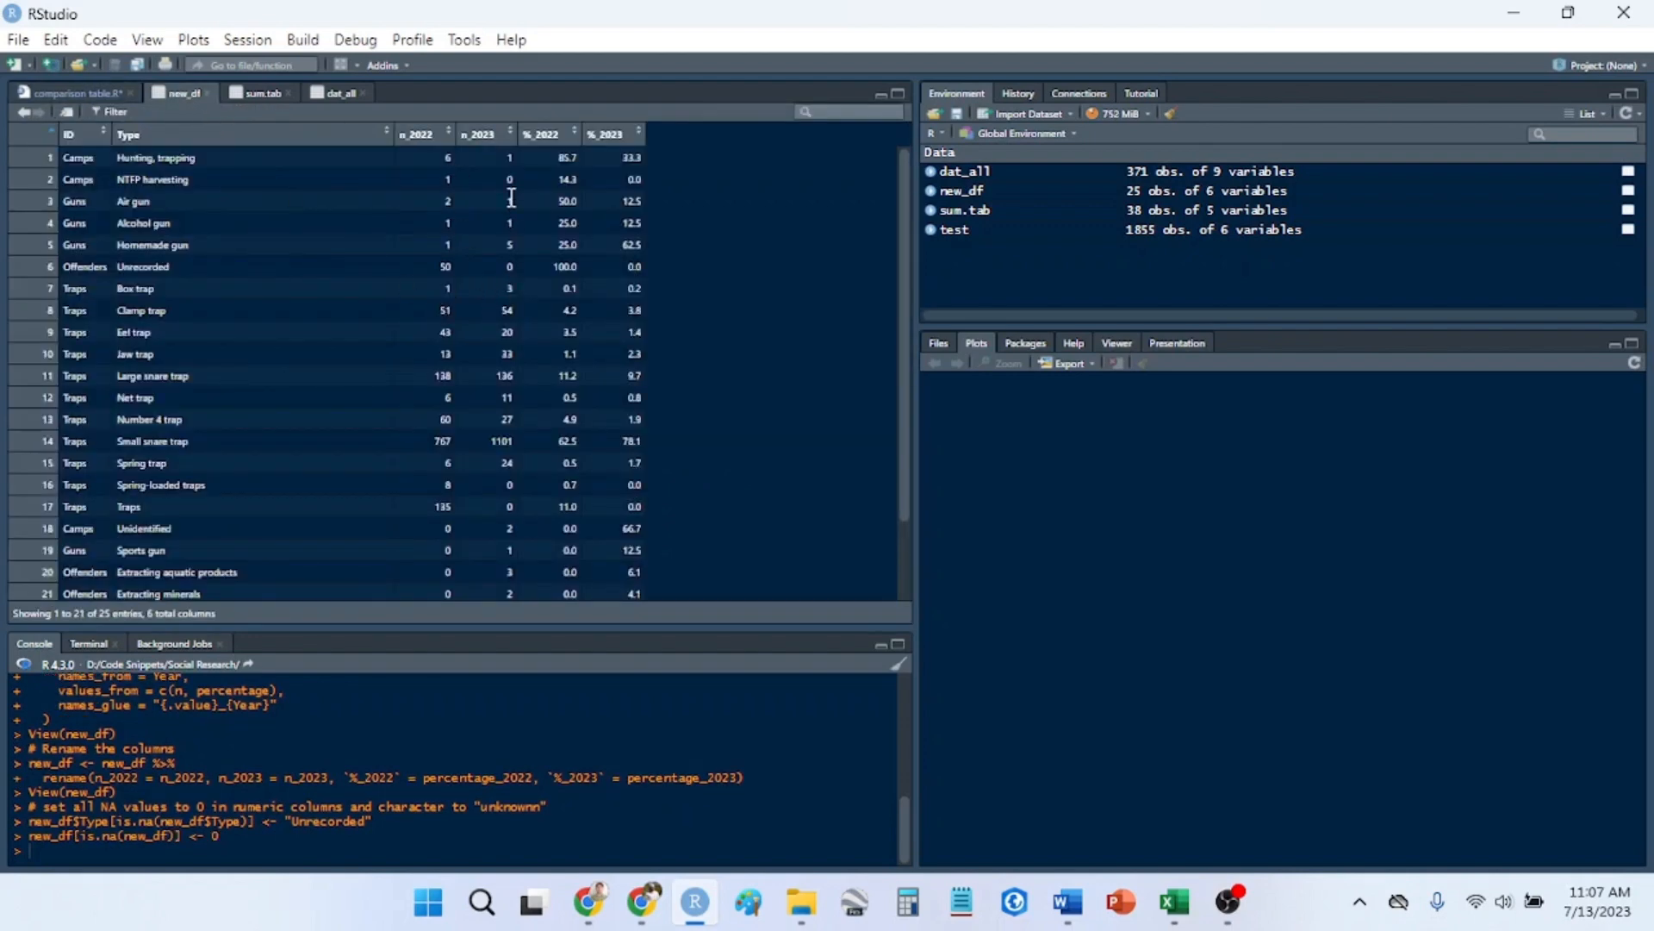
mouse_move(476, 202)
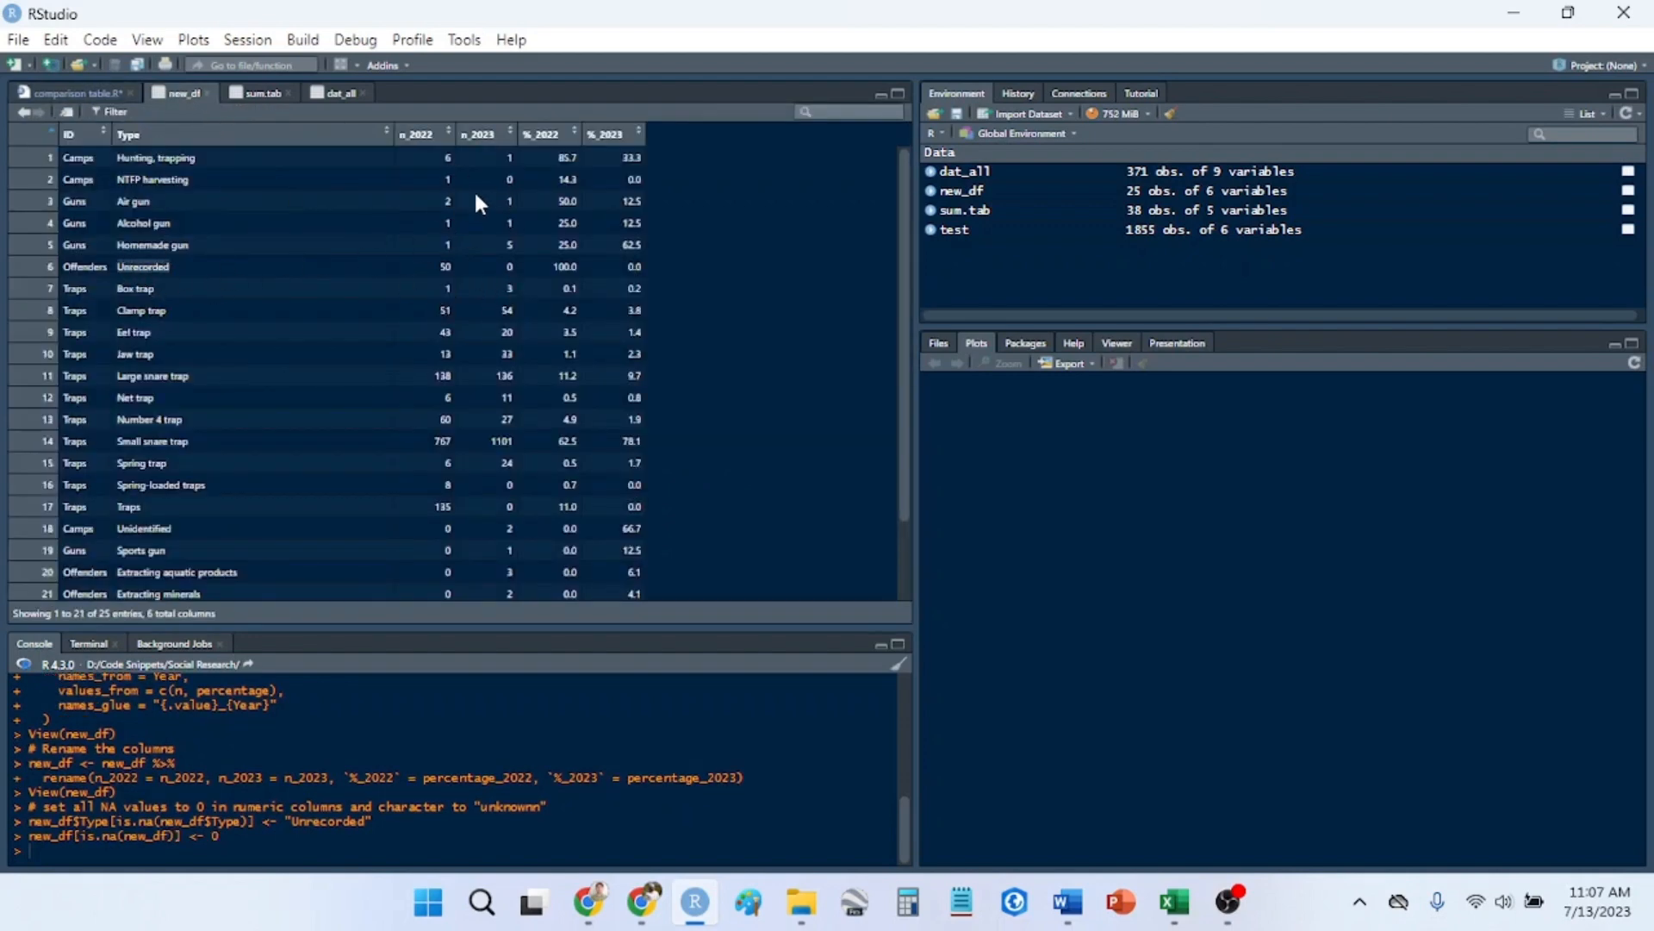
mouse_move(113, 112)
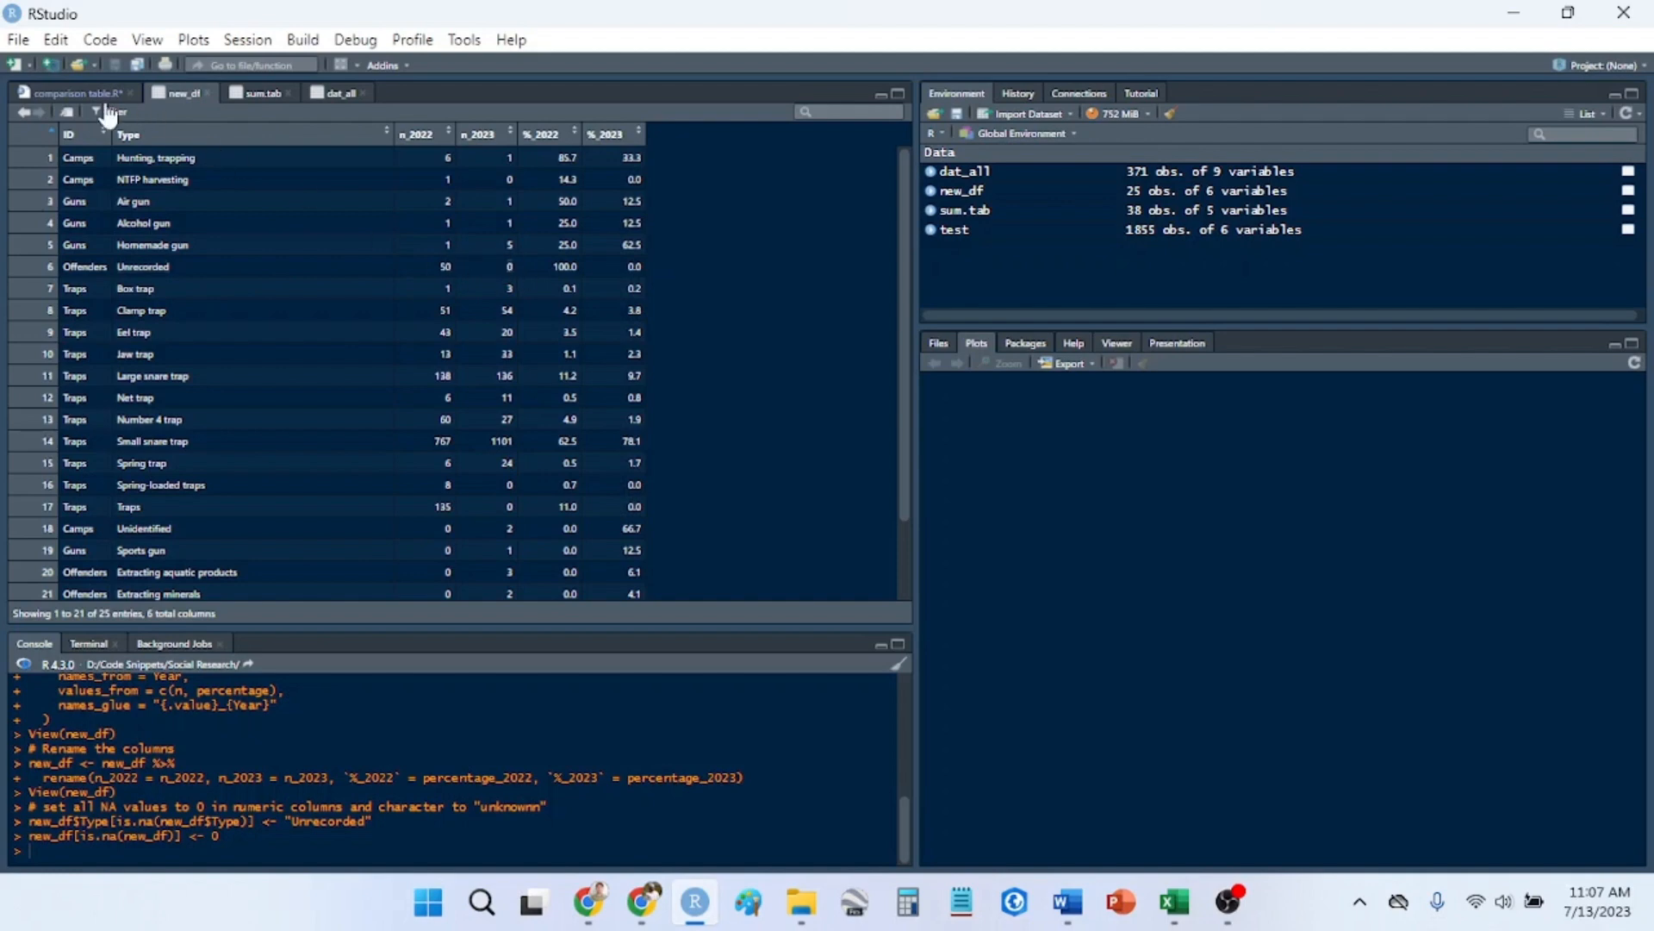
click(74, 93)
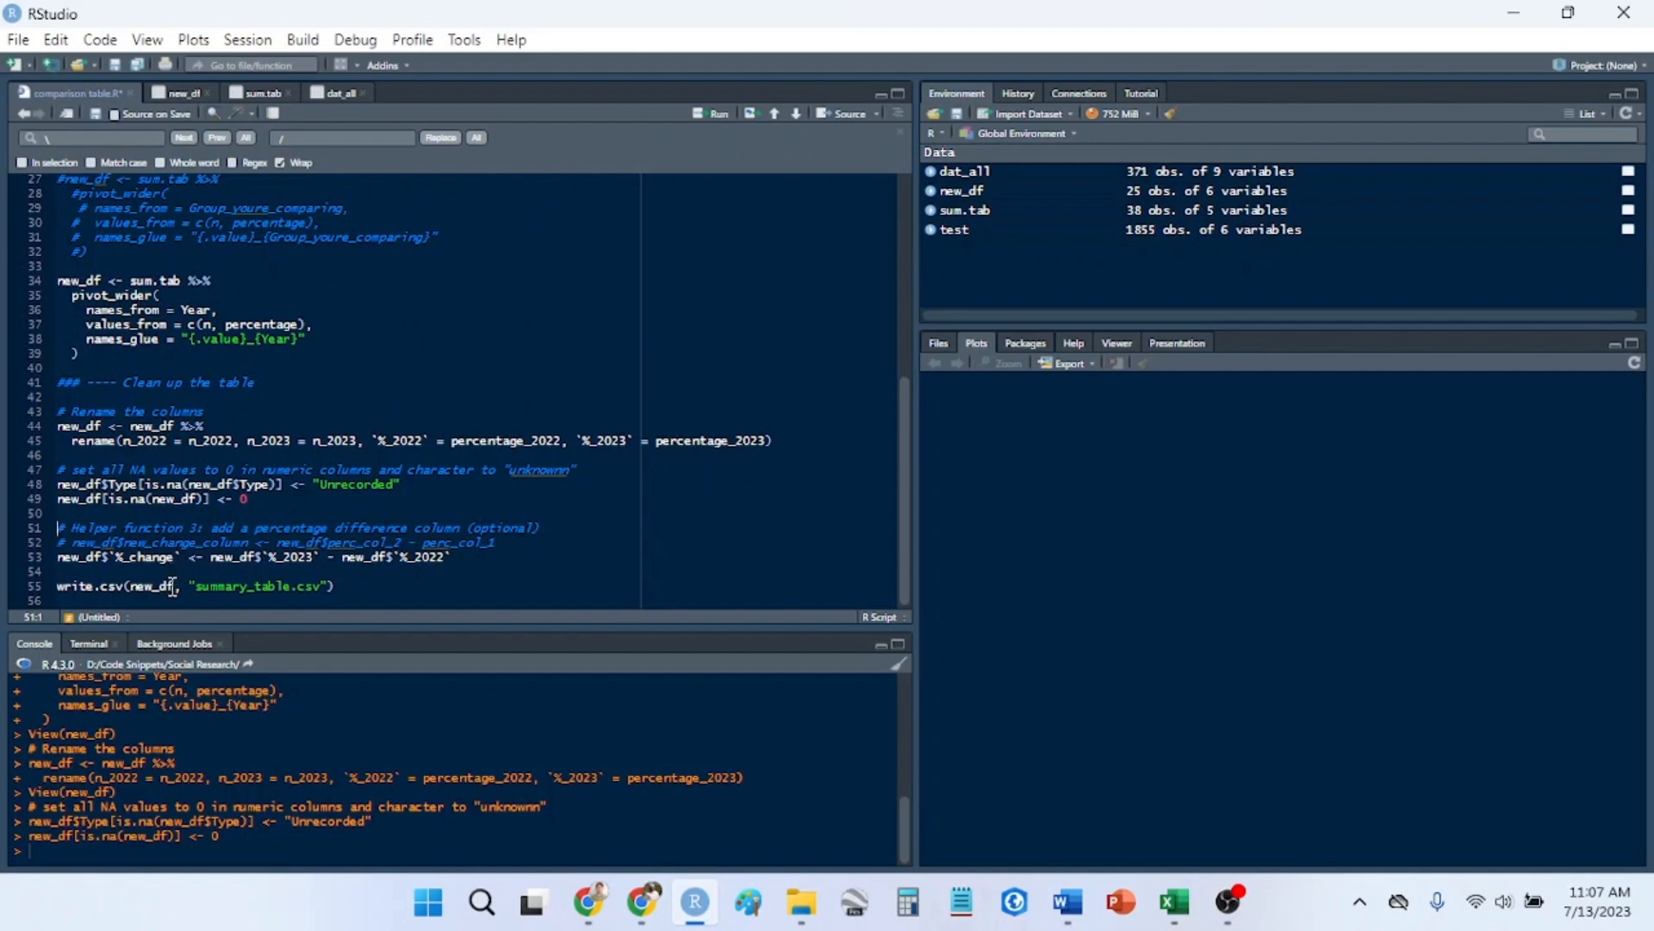
mouse_move(173, 587)
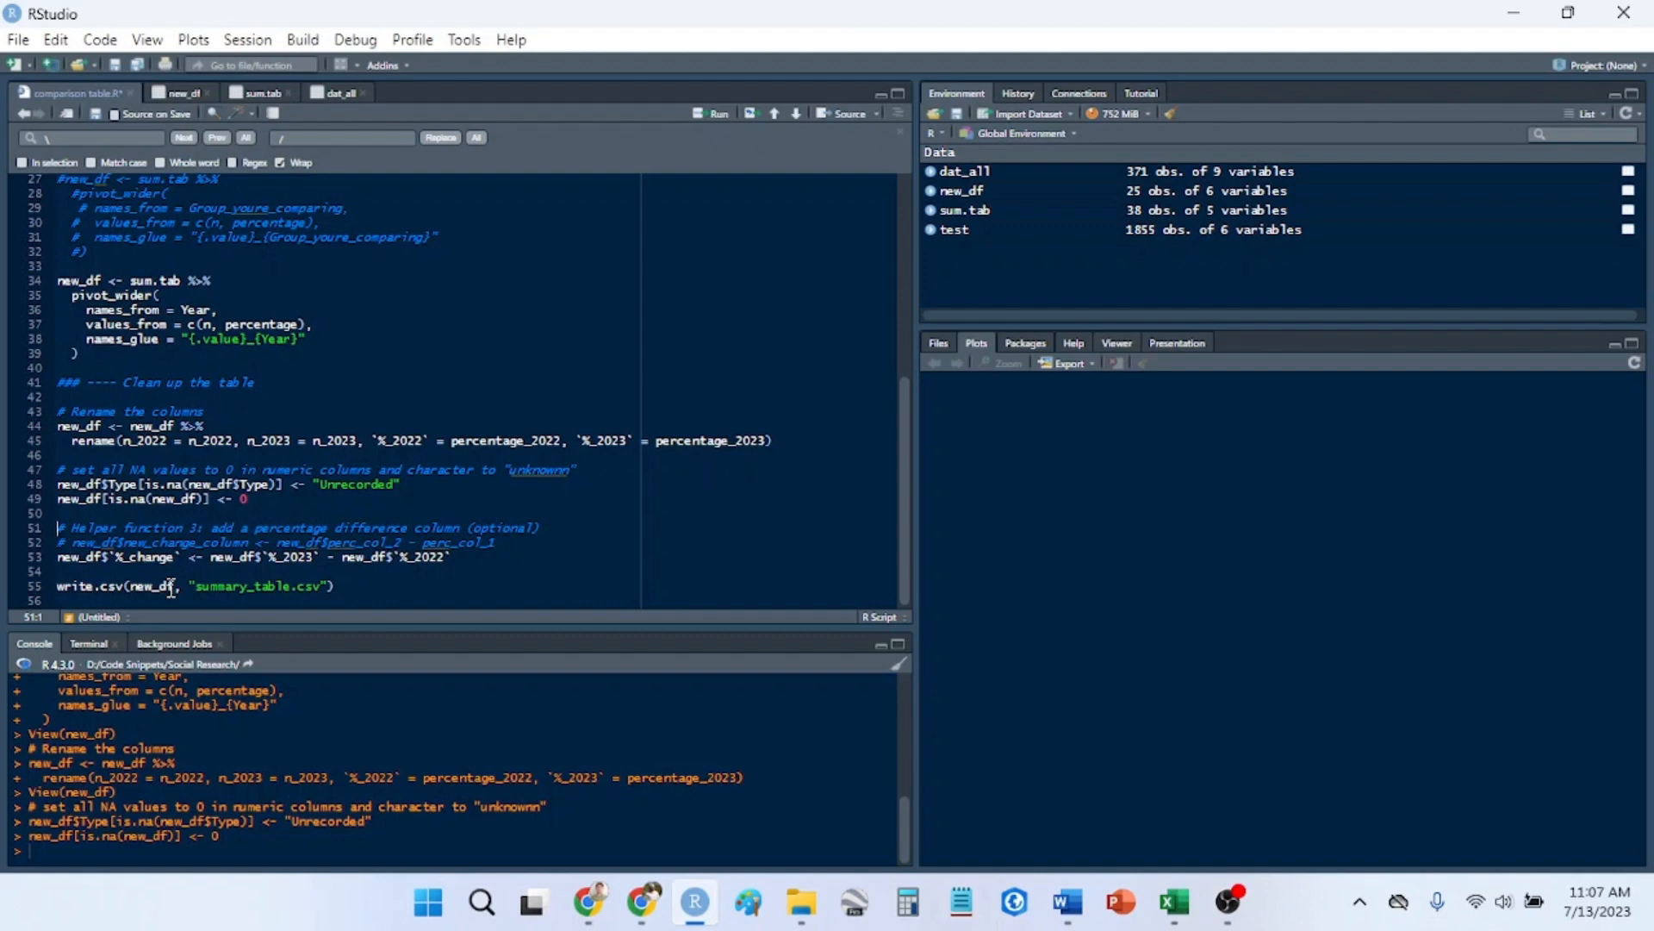
- Add a %_change column to new_df as %_2023 minus %_2022, giving 7 variables
click(183, 558)
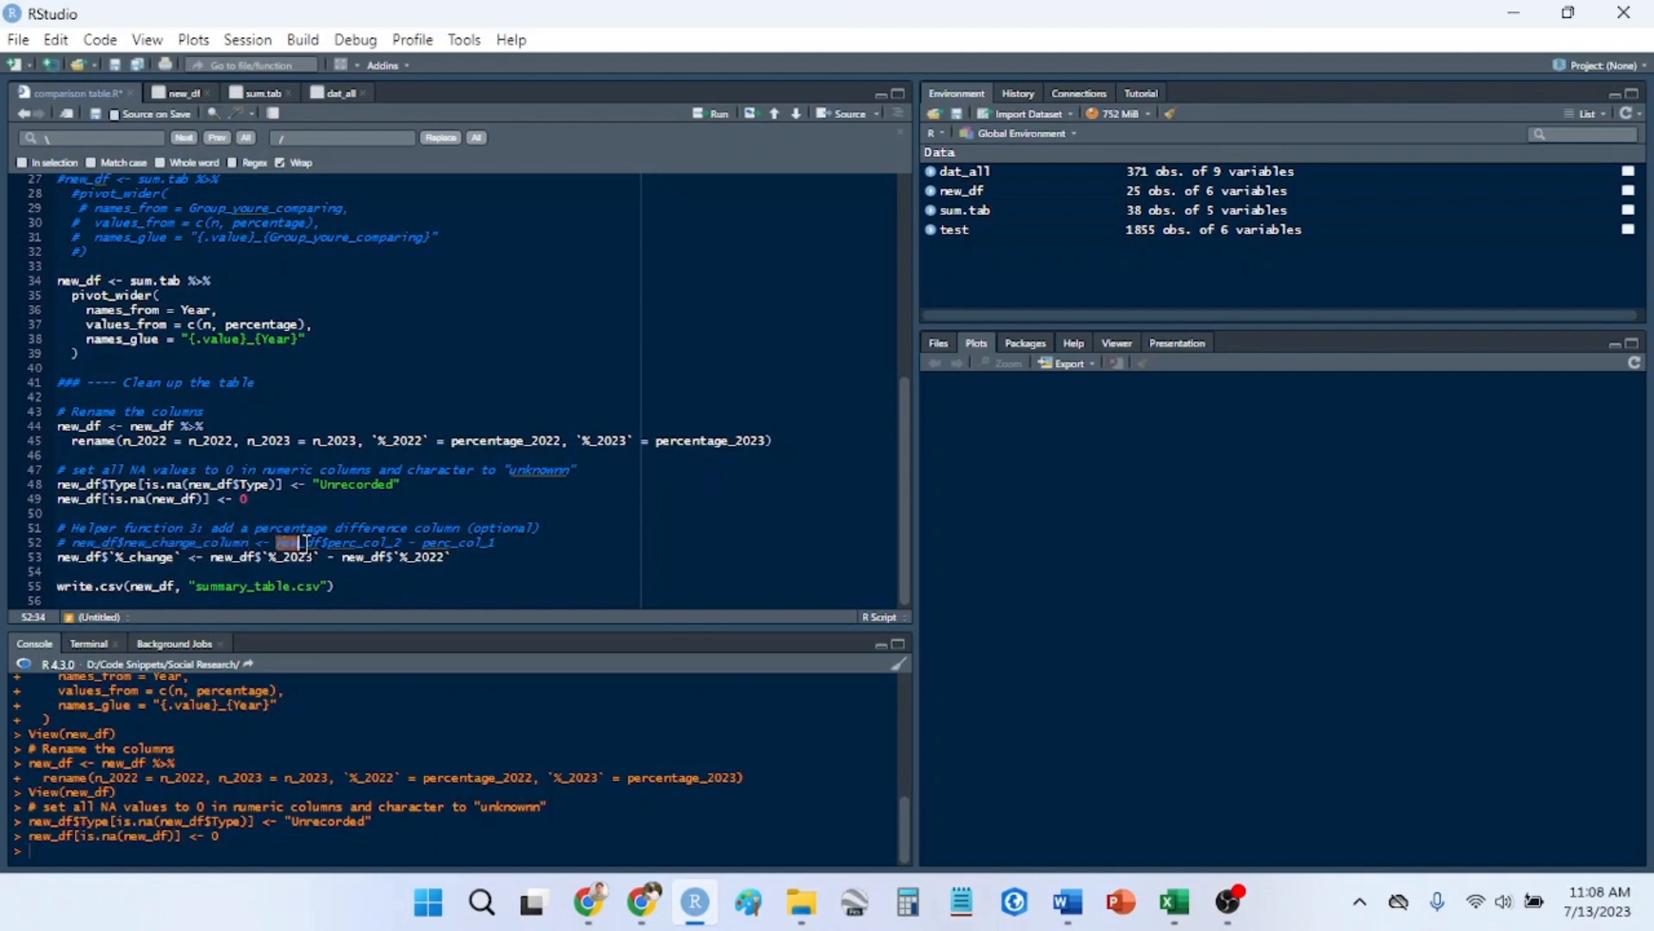
drag(285, 541, 391, 541)
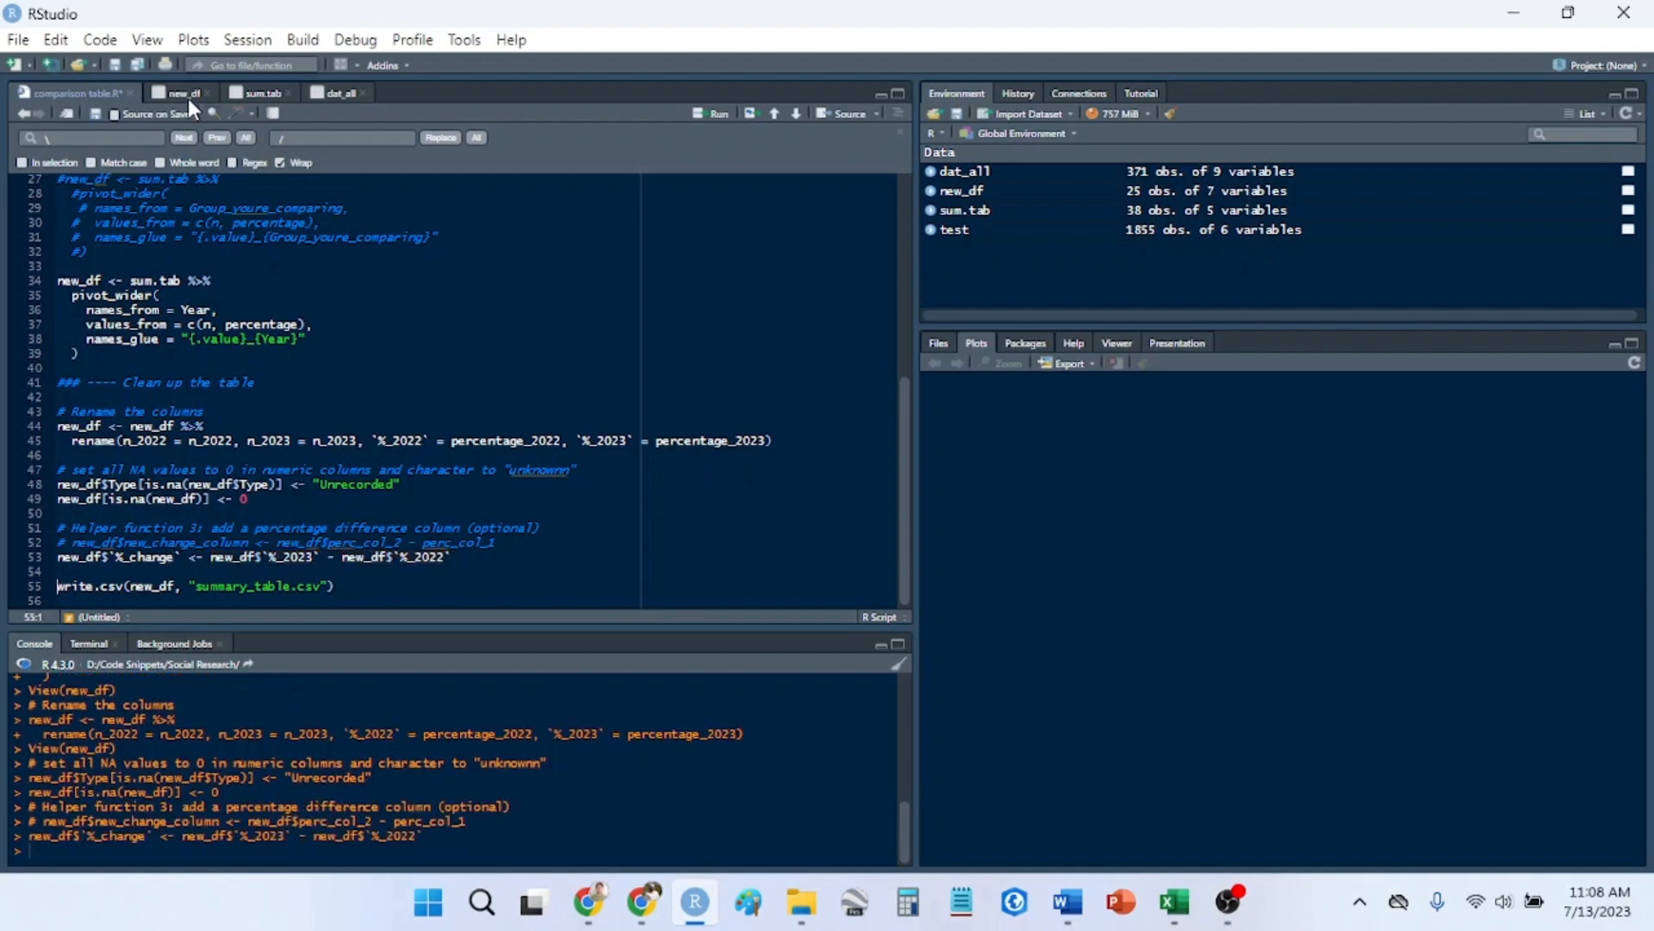
- Scroll the new_df viewer to check %_change values, e.g. -52.4 for Hunting, trapping
click(180, 93)
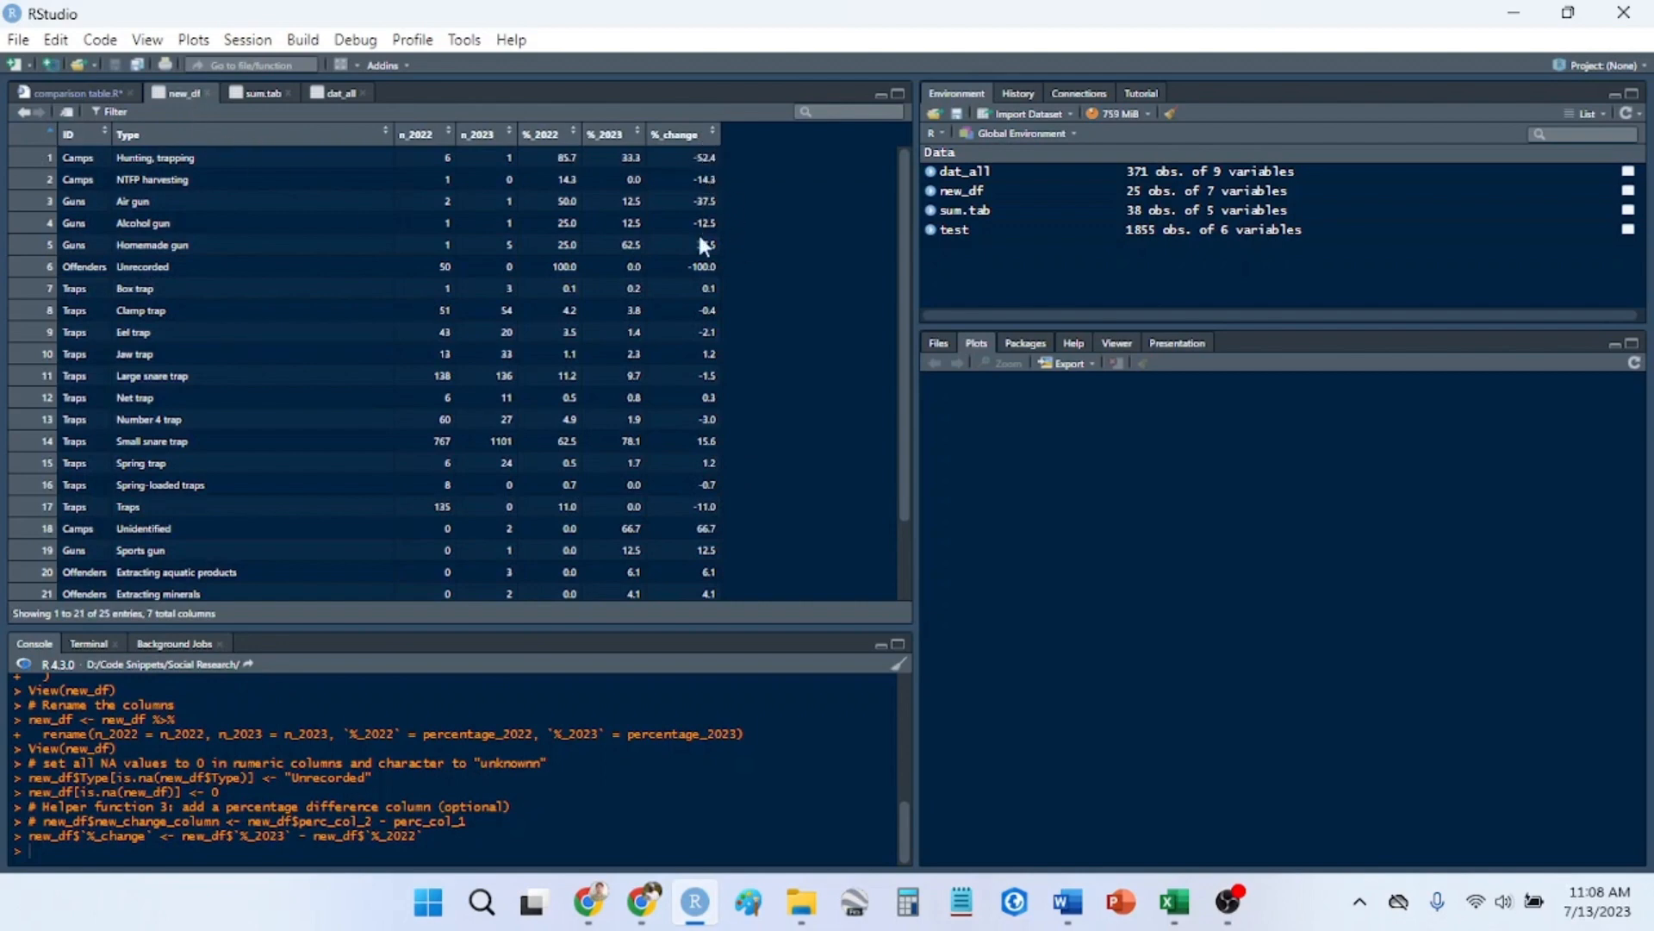
scroll(down, 3)
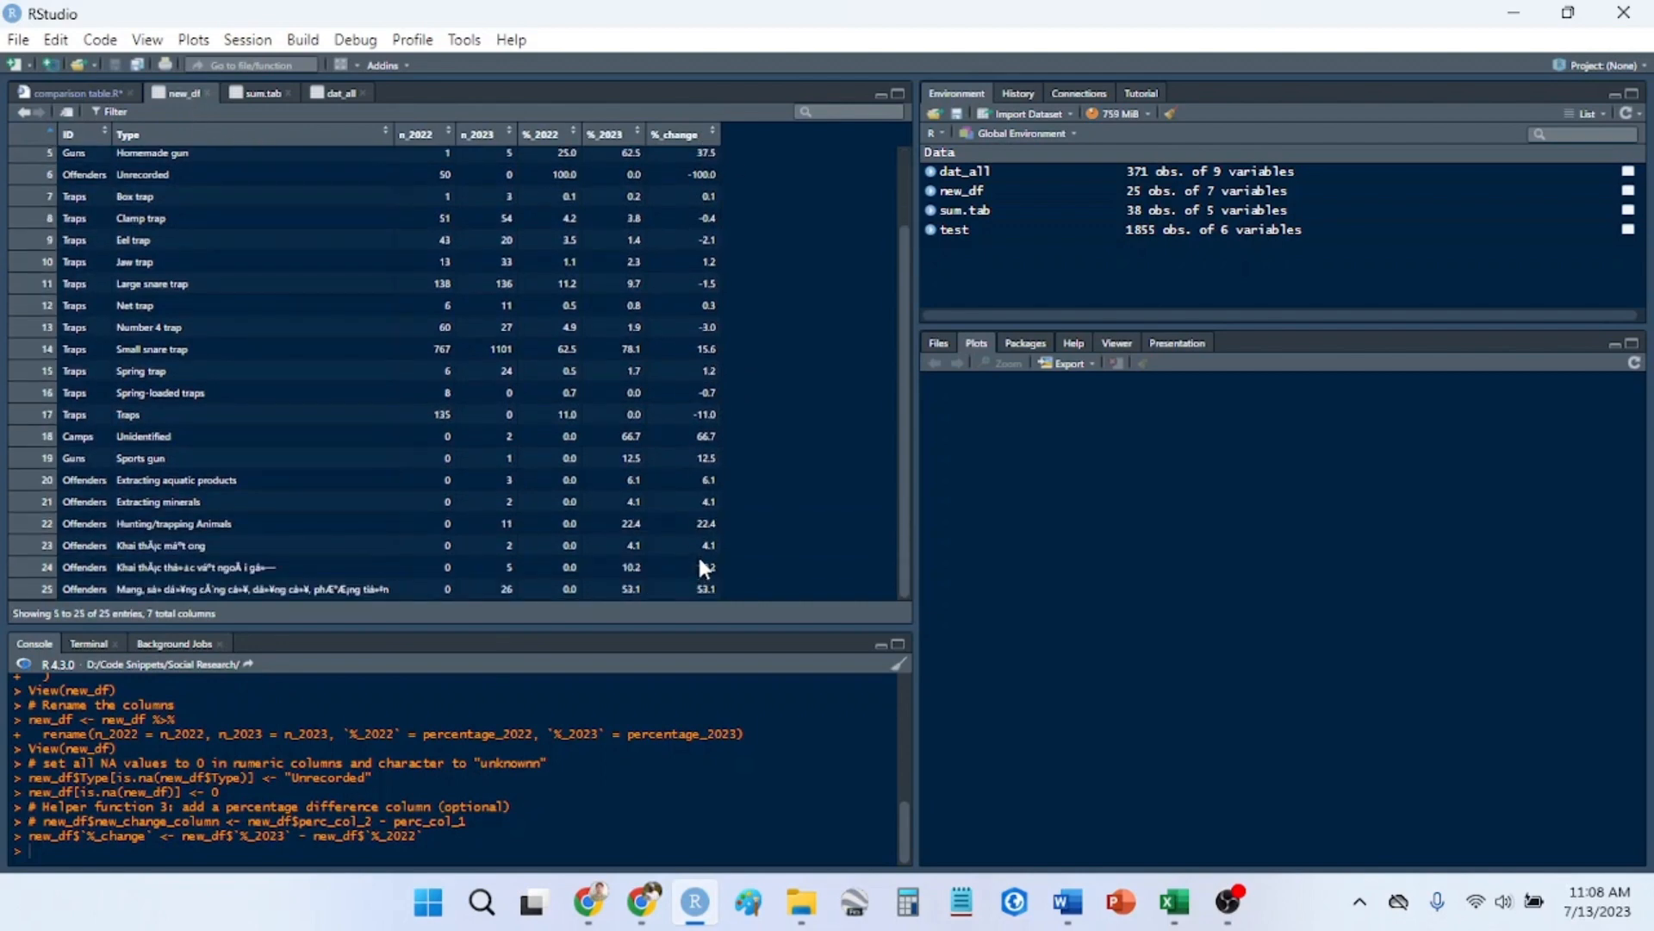
scroll(up, 3)
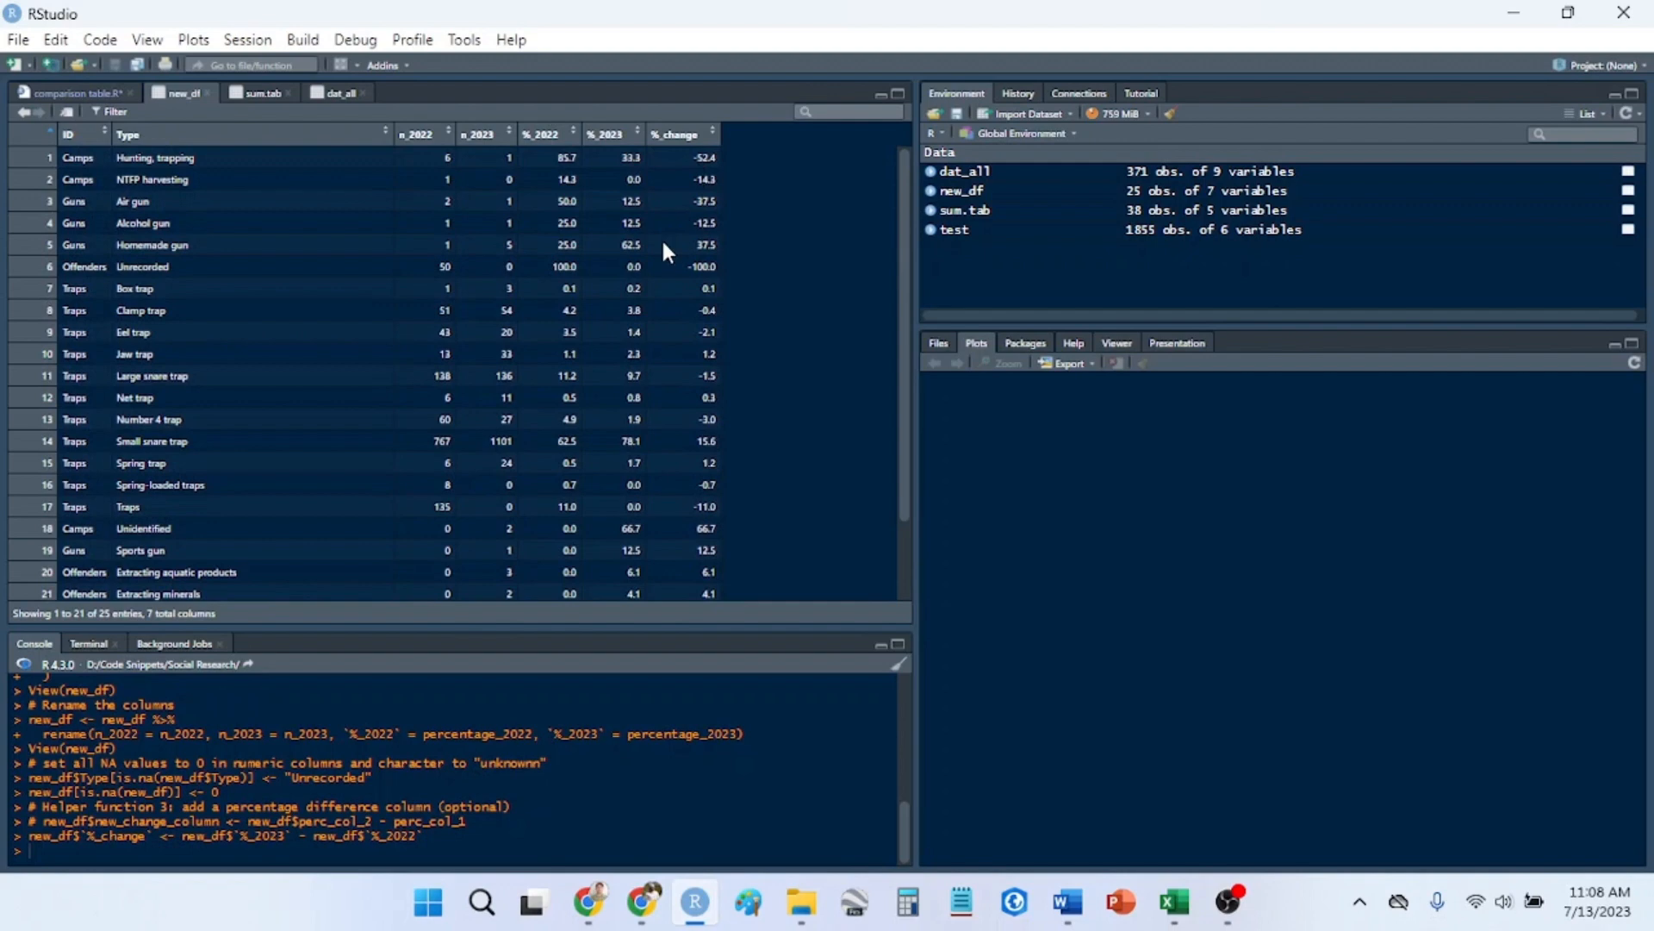
mouse_move(693, 129)
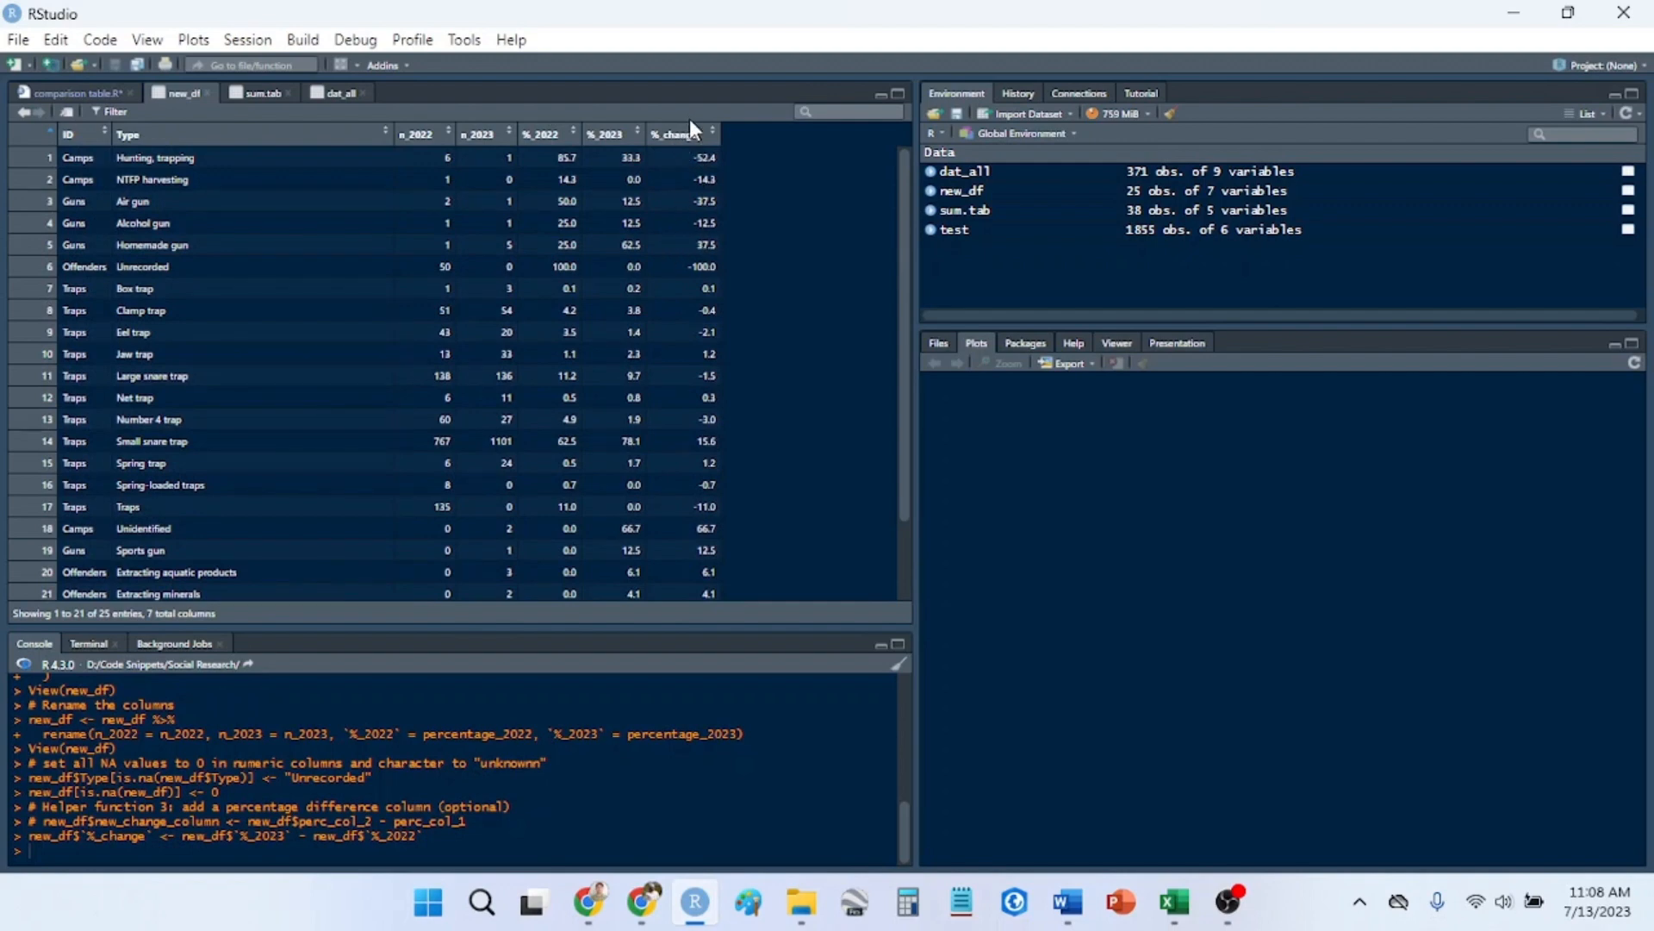
mouse_move(687, 335)
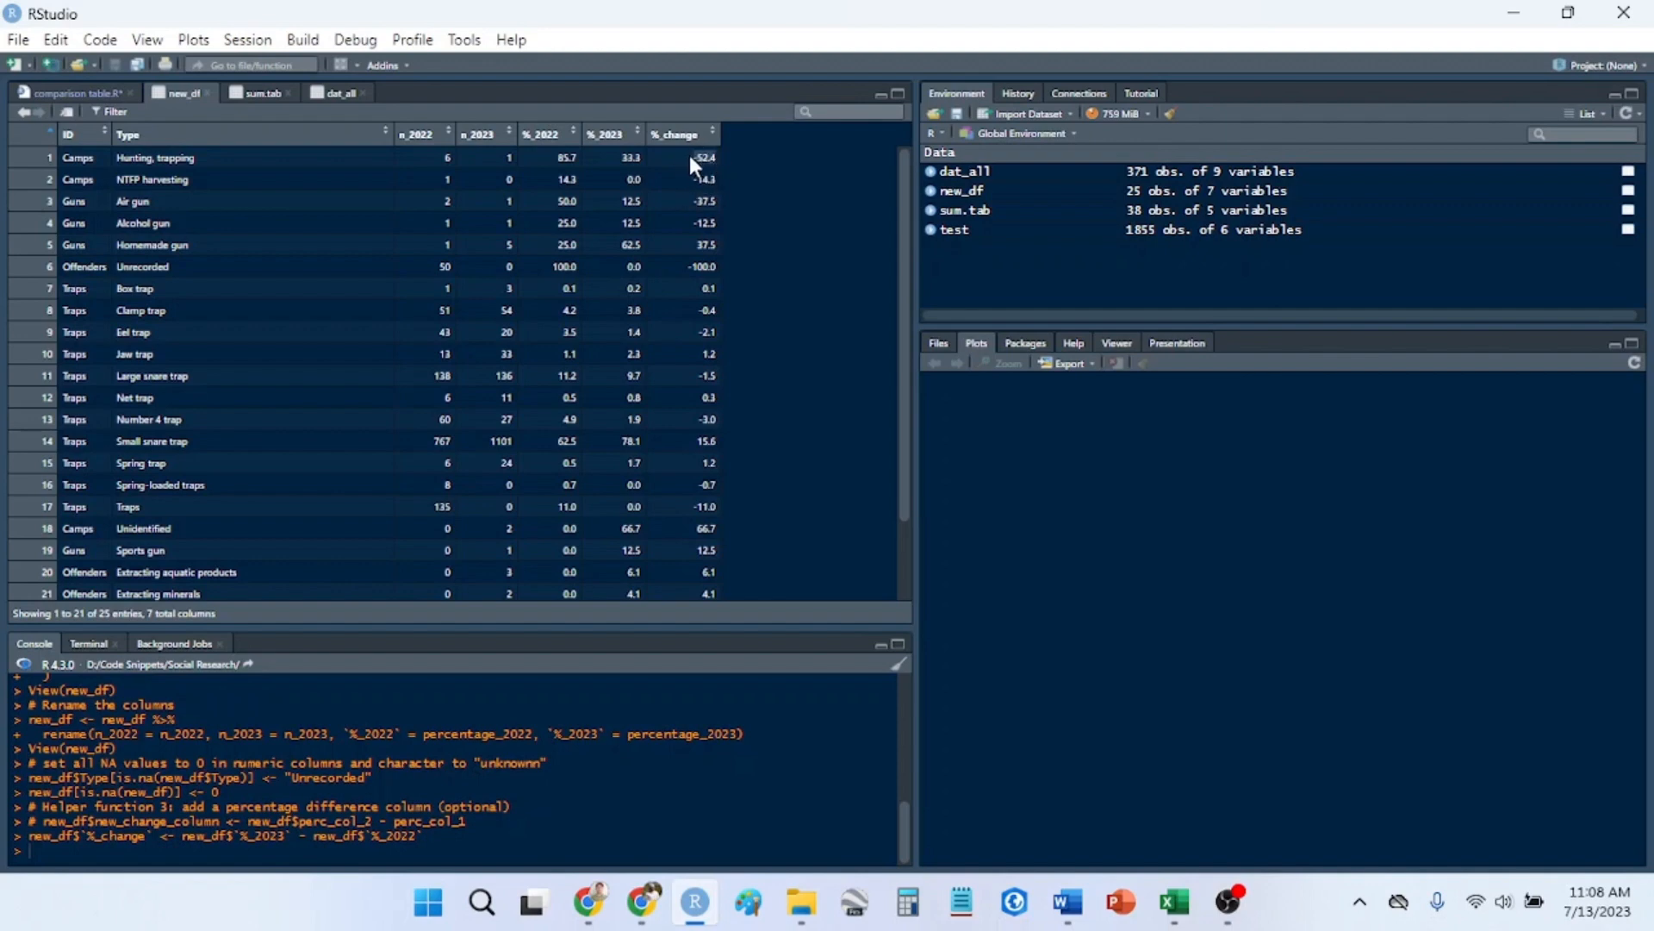
mouse_move(676, 429)
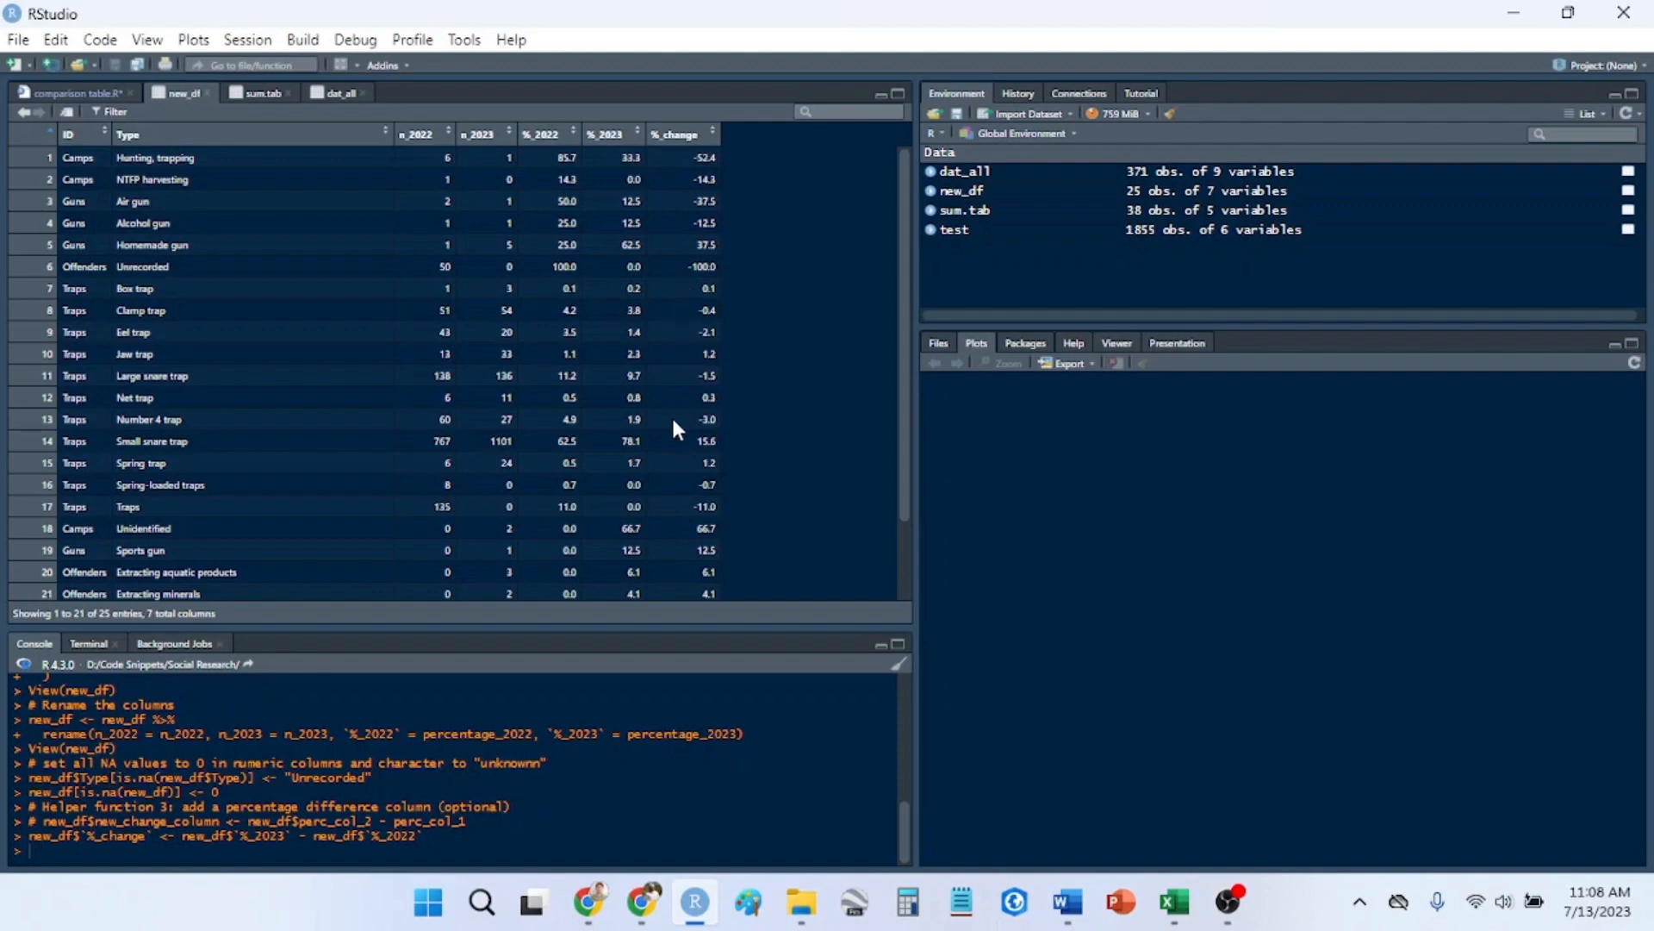
mouse_move(701, 441)
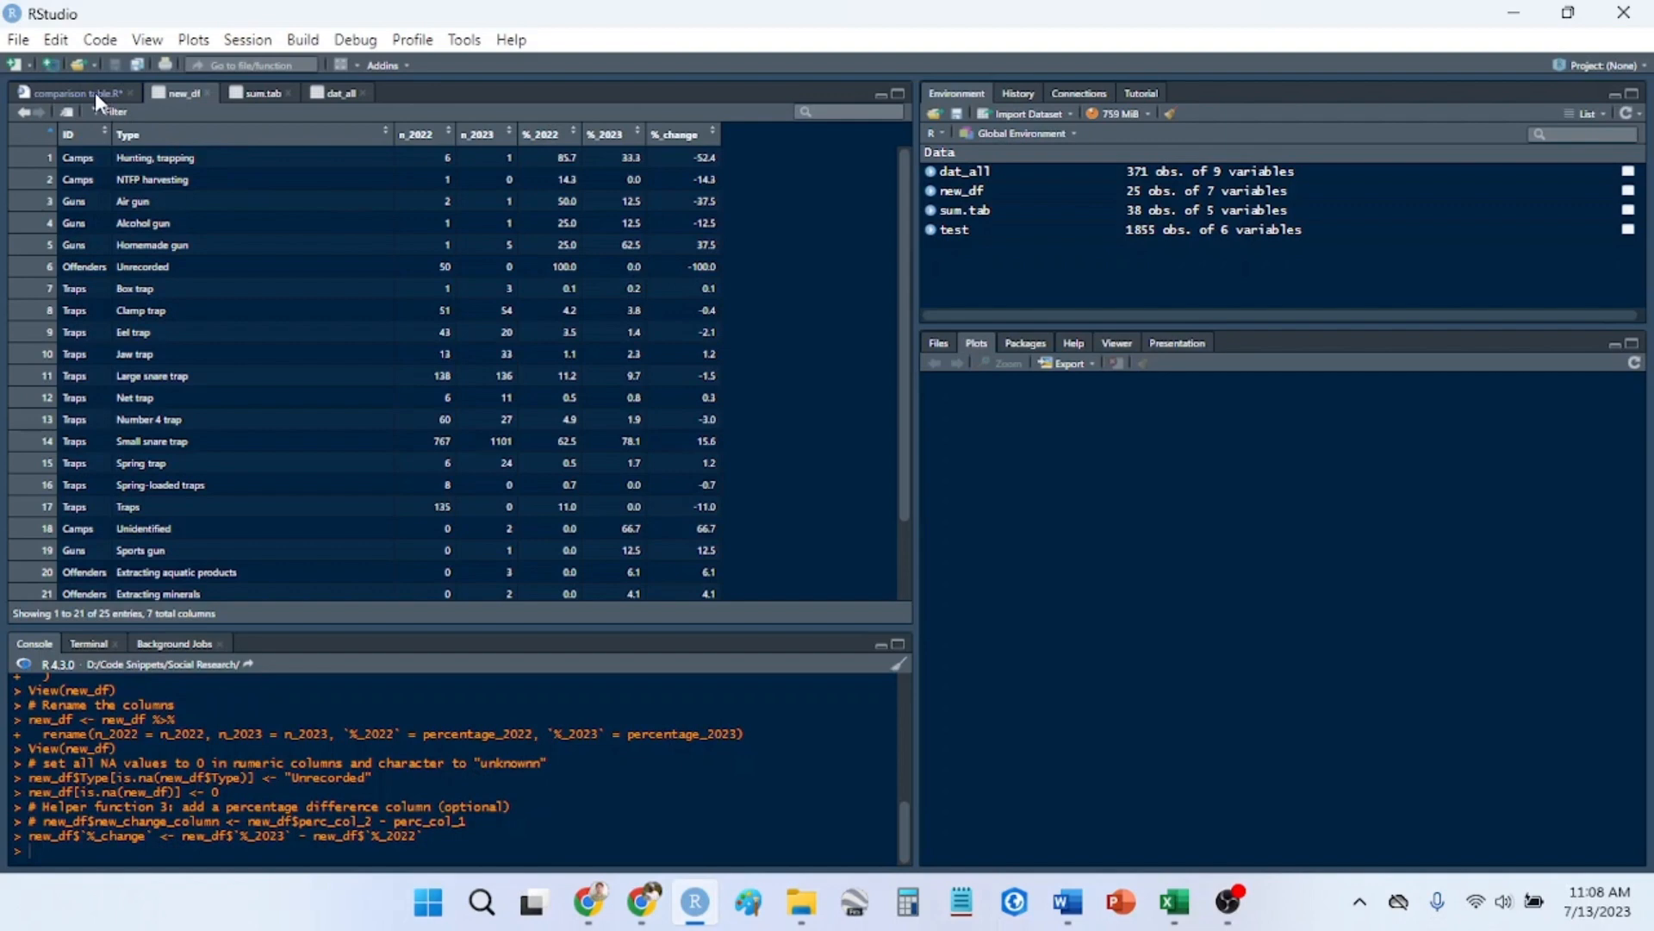
- Run write.csv(new_df, "summary_table.csv") from the comparison table script
click(71, 93)
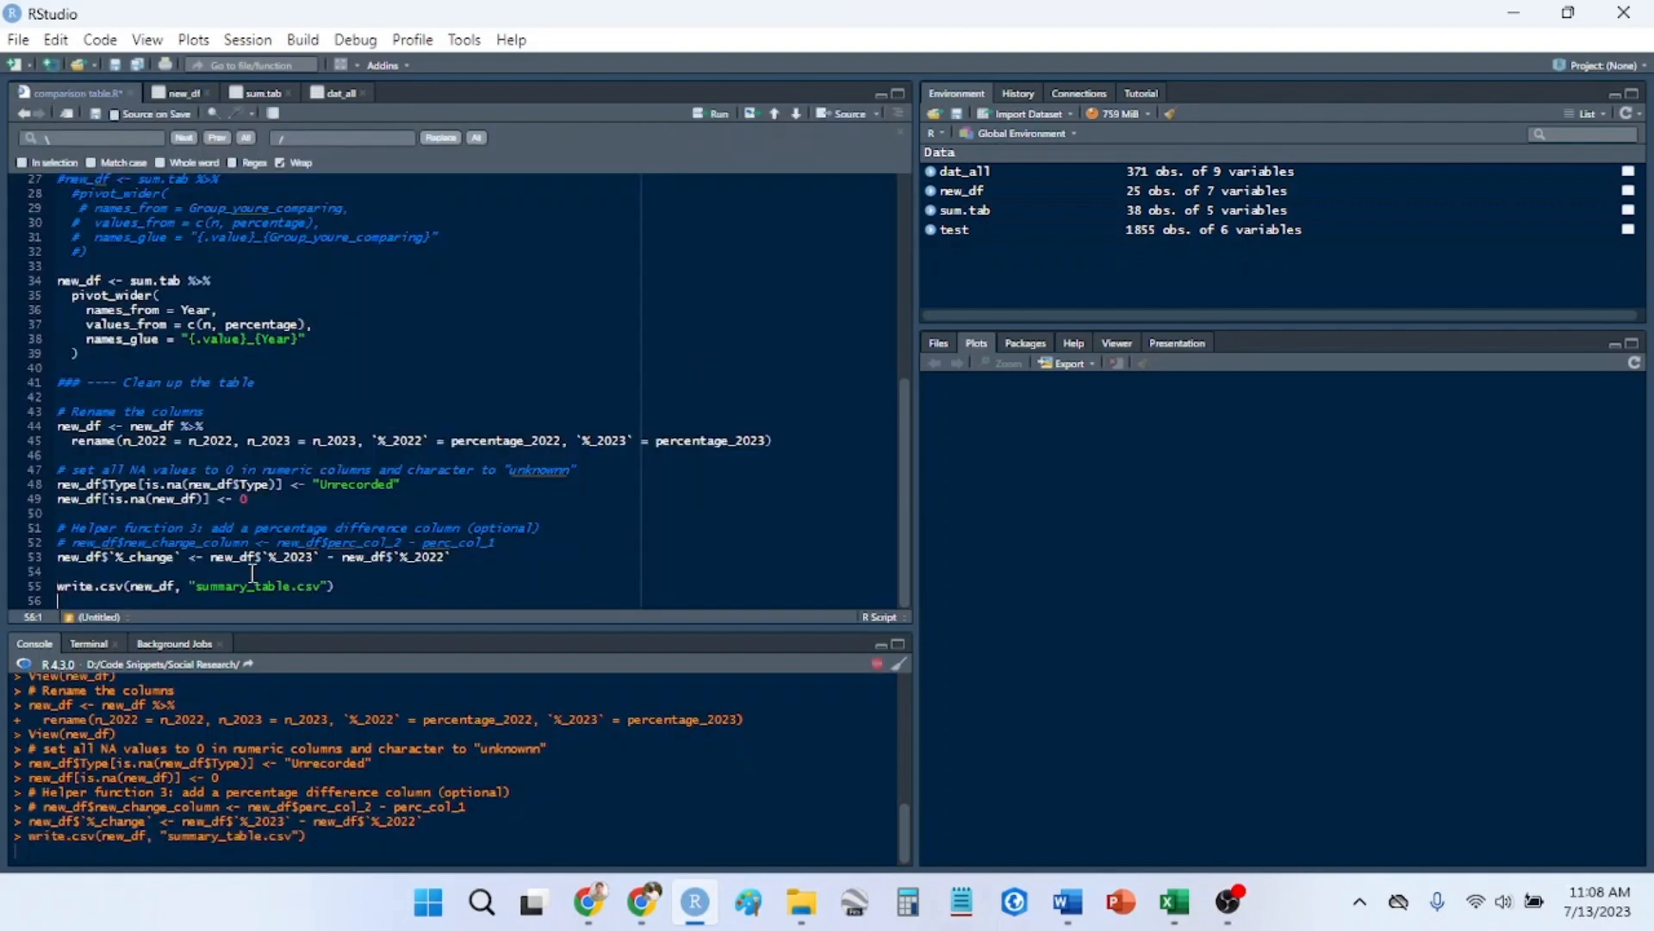
mouse_move(448, 537)
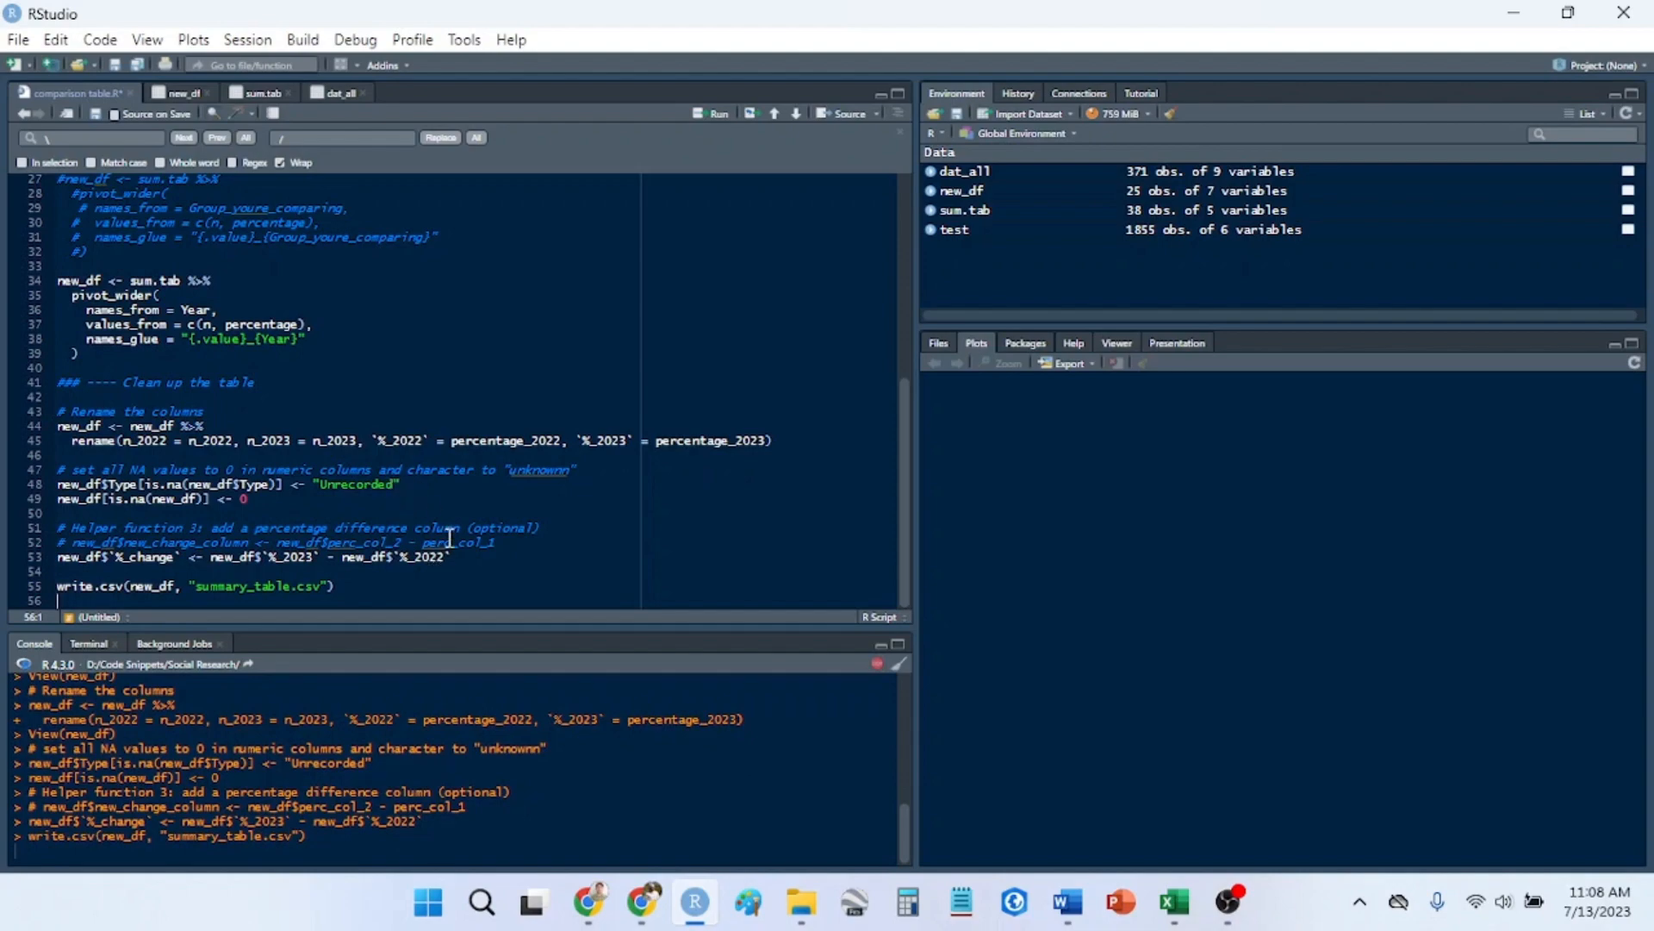